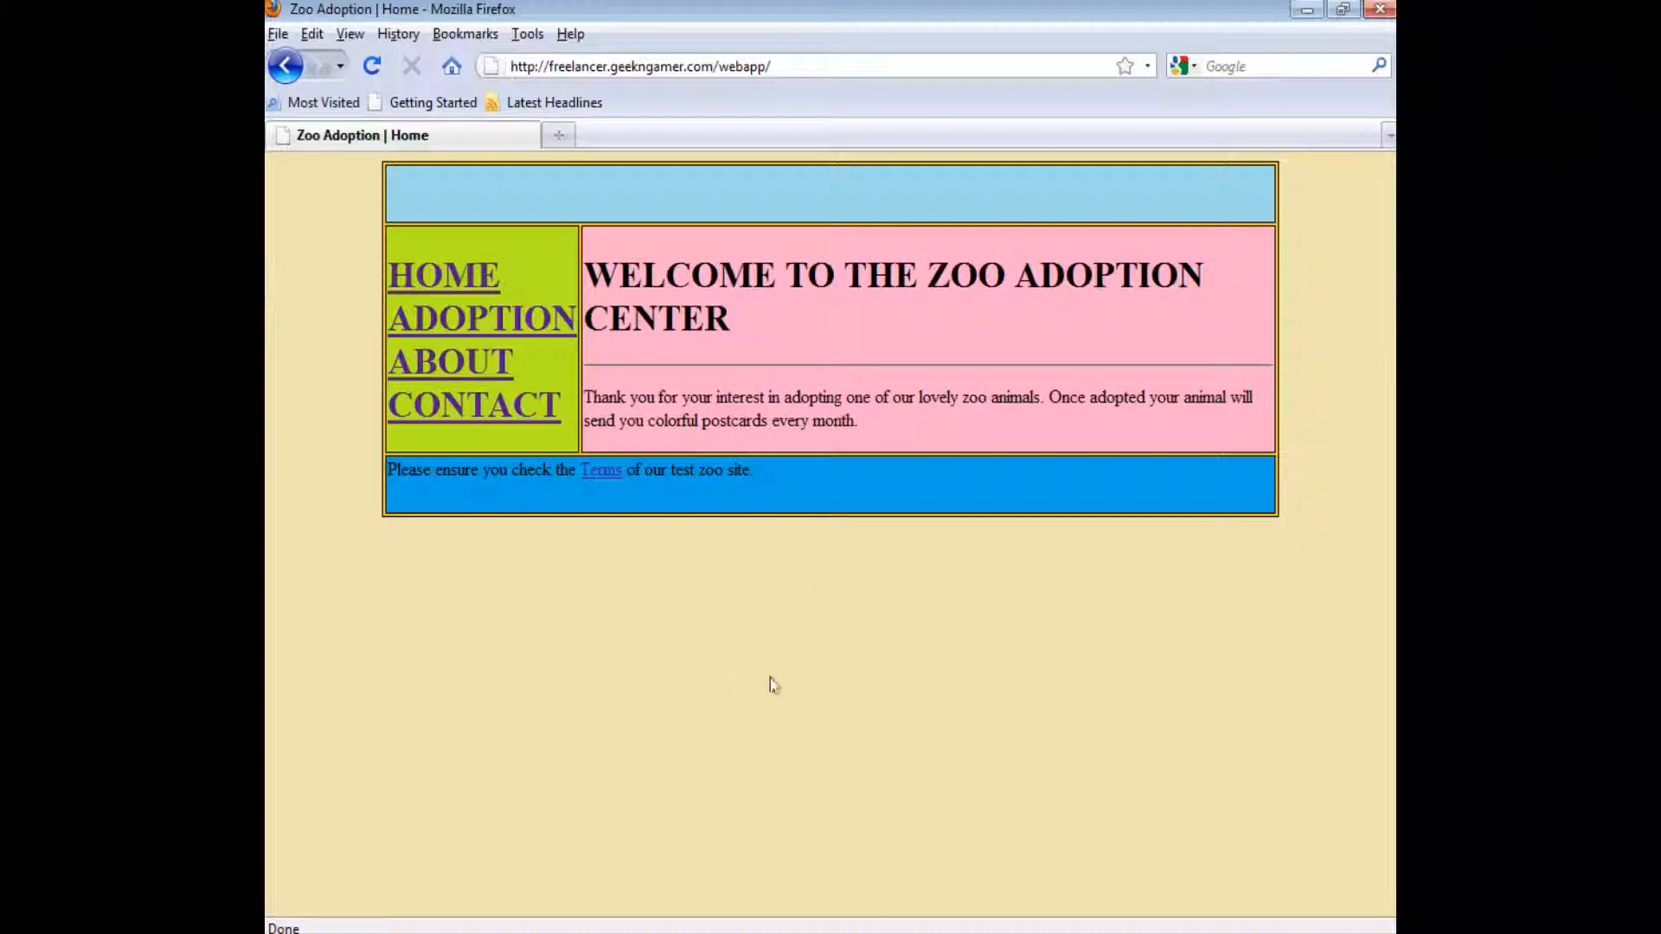
{"action": "mouse_move", "coordinate": [782, 667]}
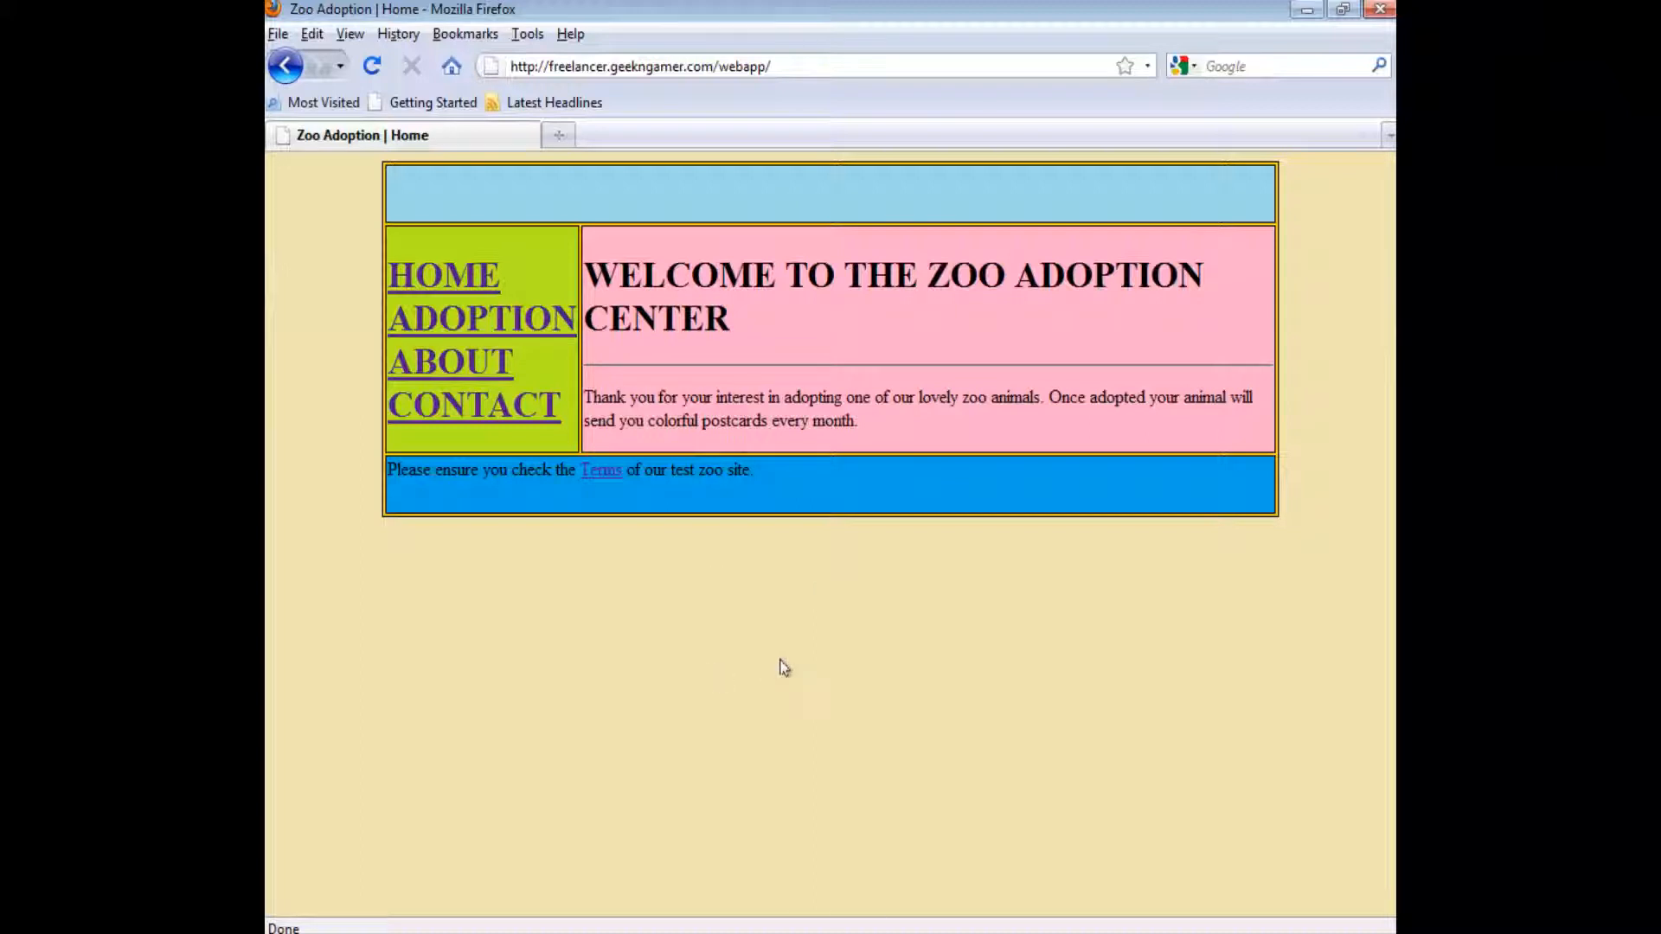
{"action": "mouse_move", "coordinate": [831, 678]}
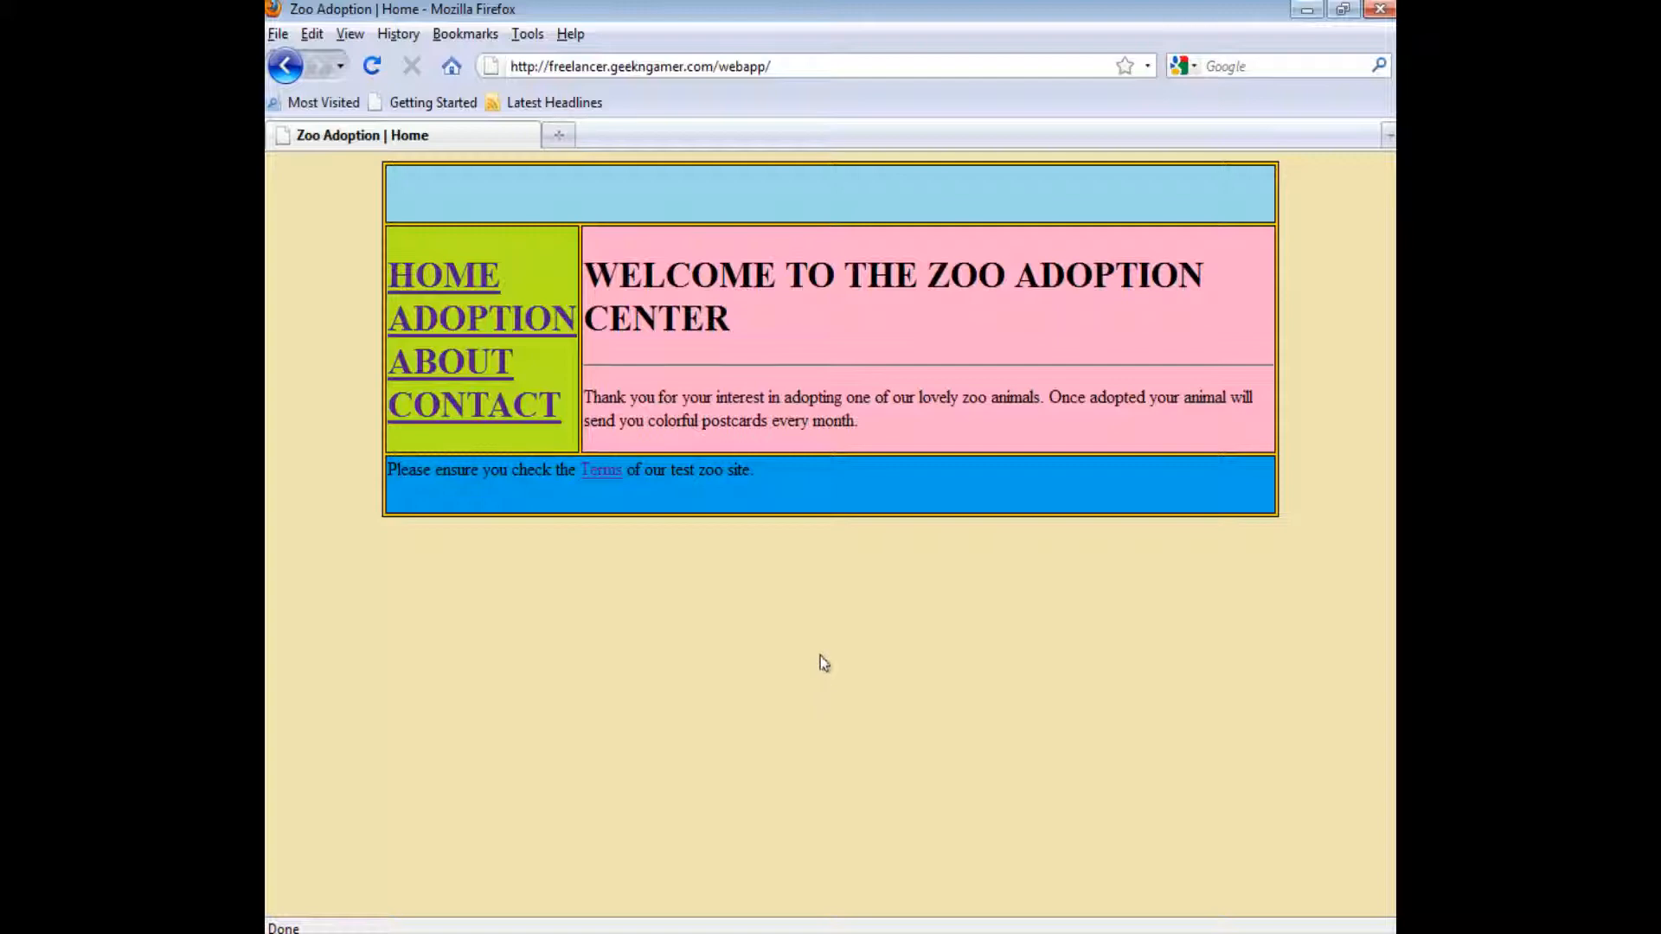
{"action": "mouse_move", "coordinate": [817, 662]}
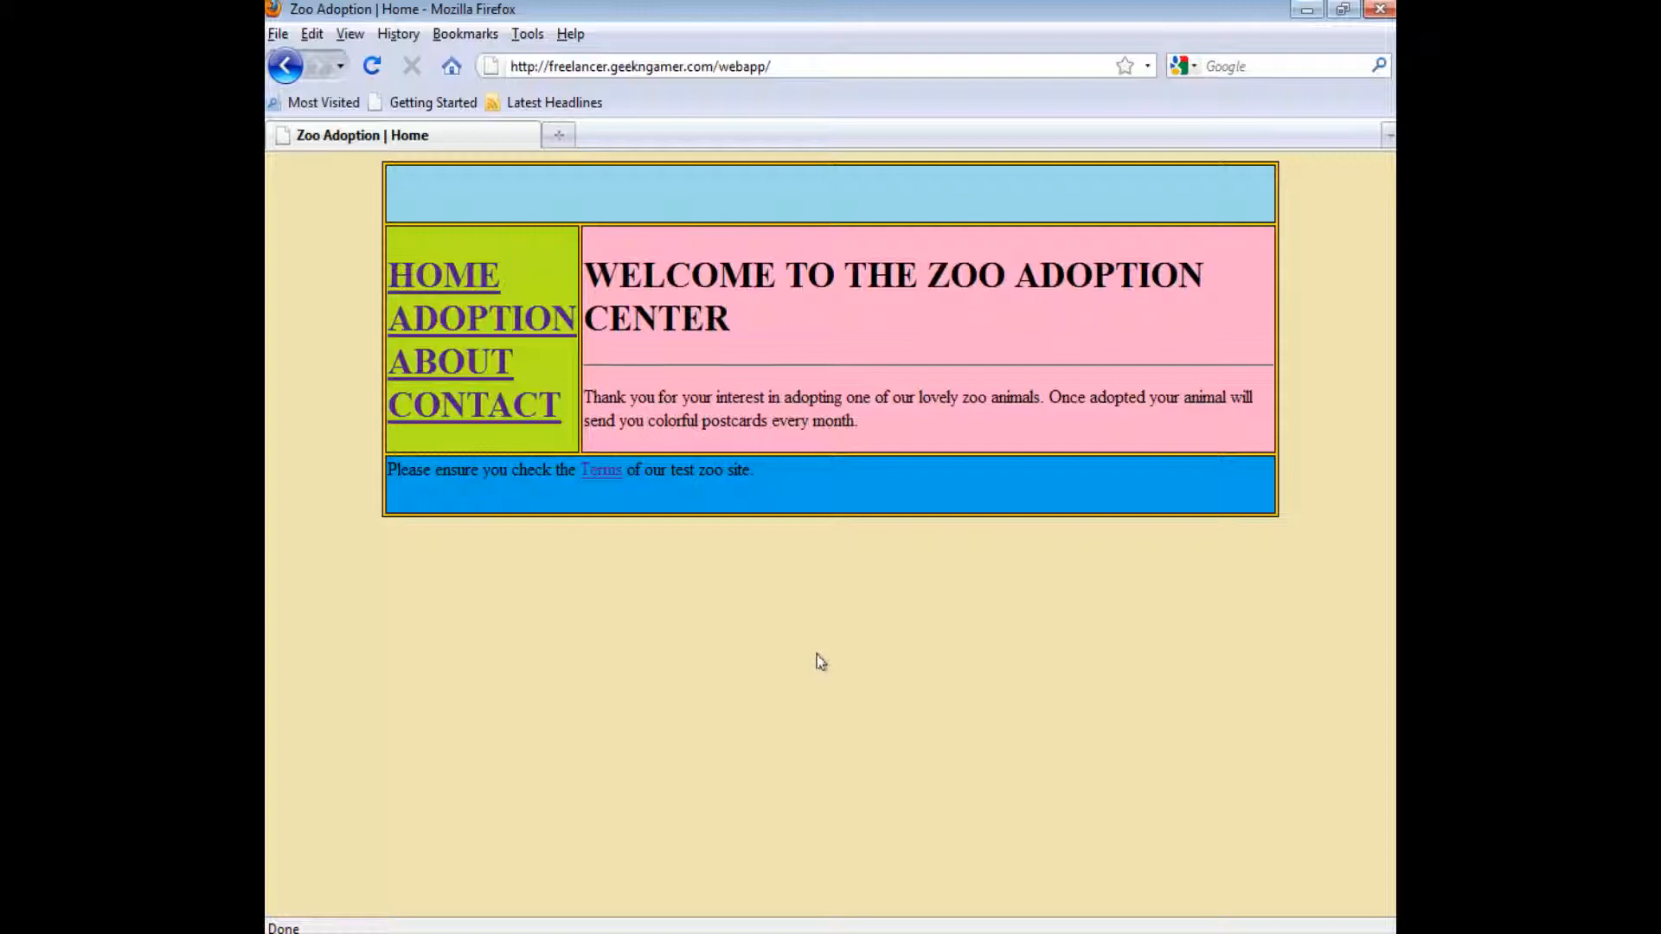
{"action": "mouse_move", "coordinate": [809, 664]}
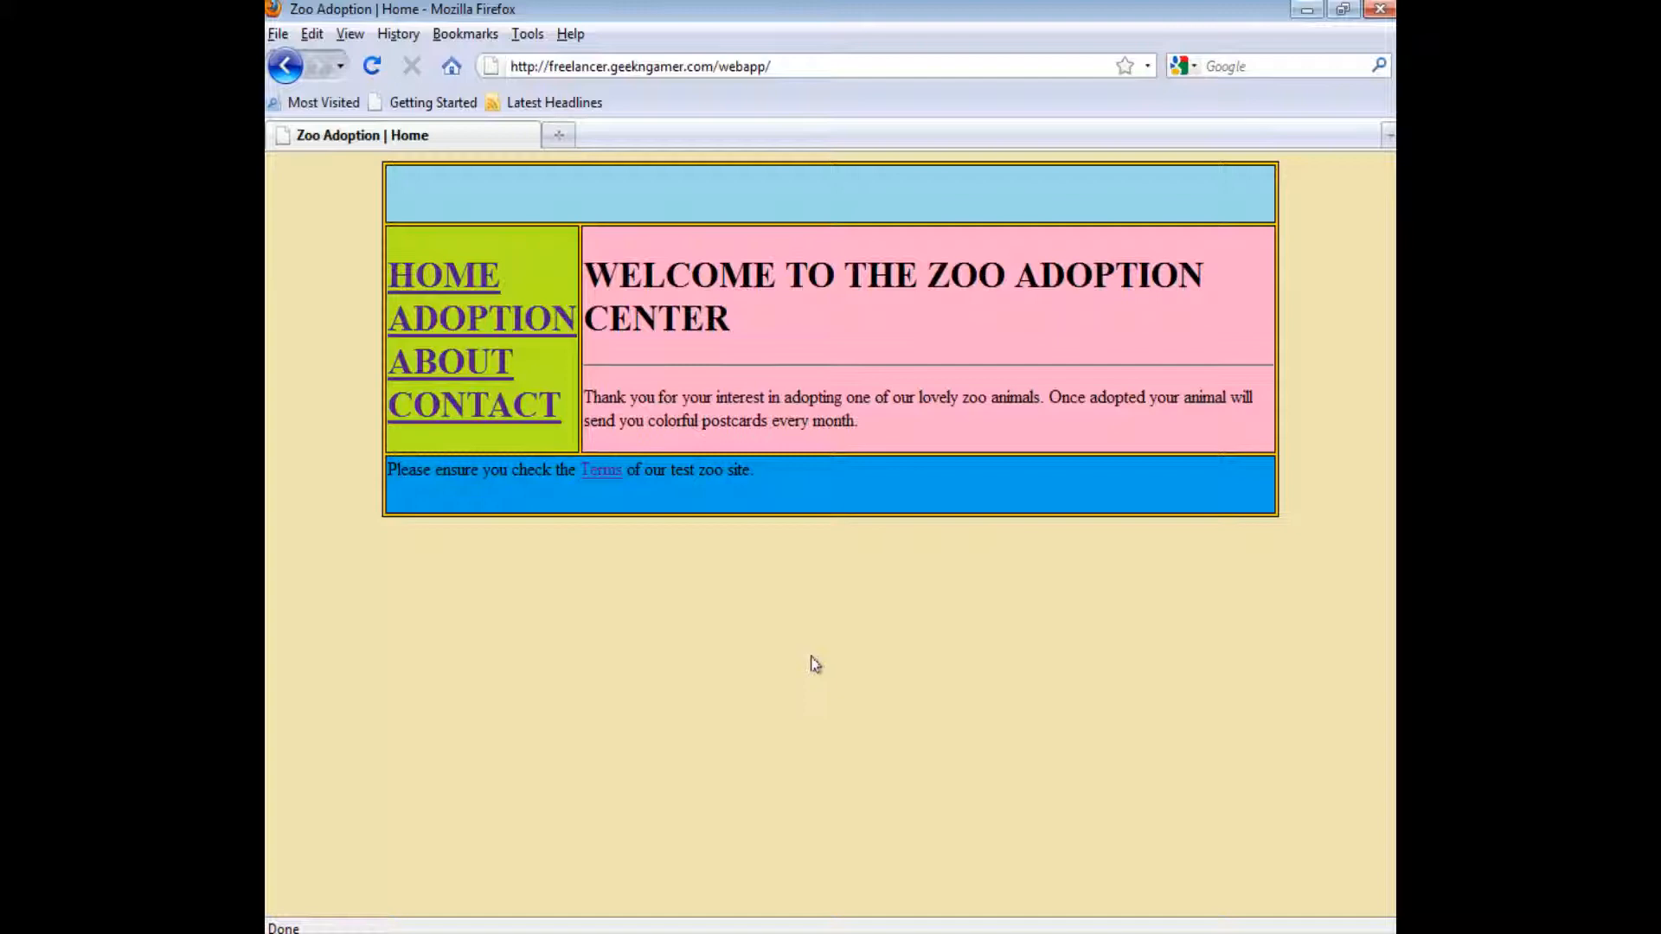
{"action": "mouse_move", "coordinate": [796, 657]}
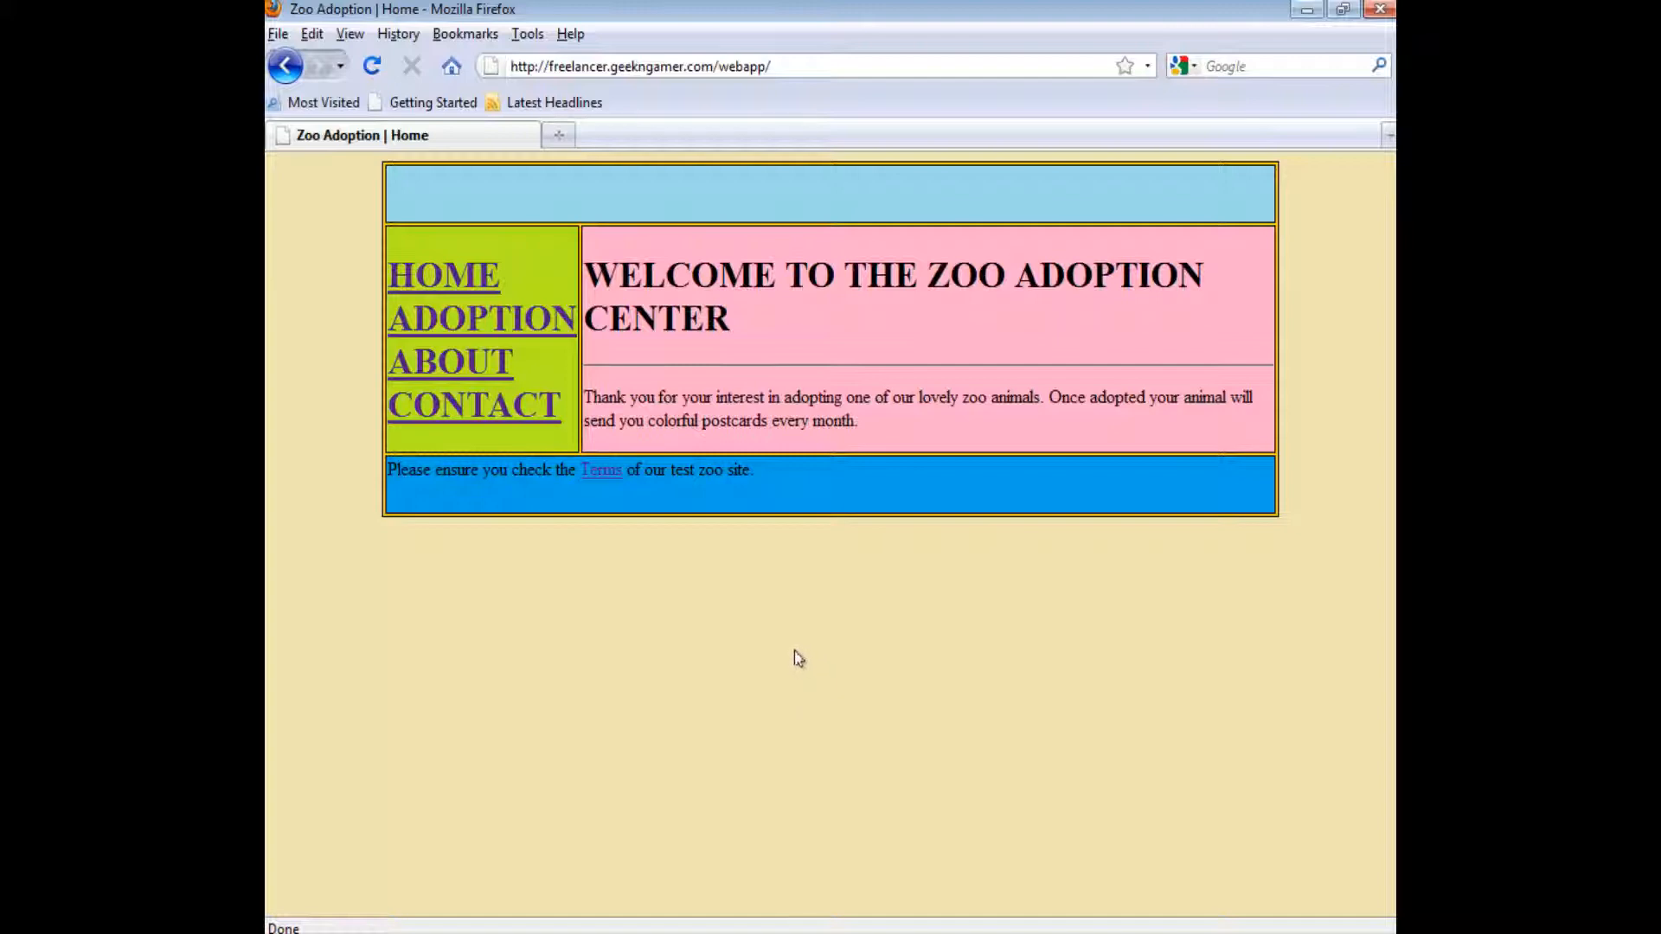
{"action": "mouse_move", "coordinate": [945, 620]}
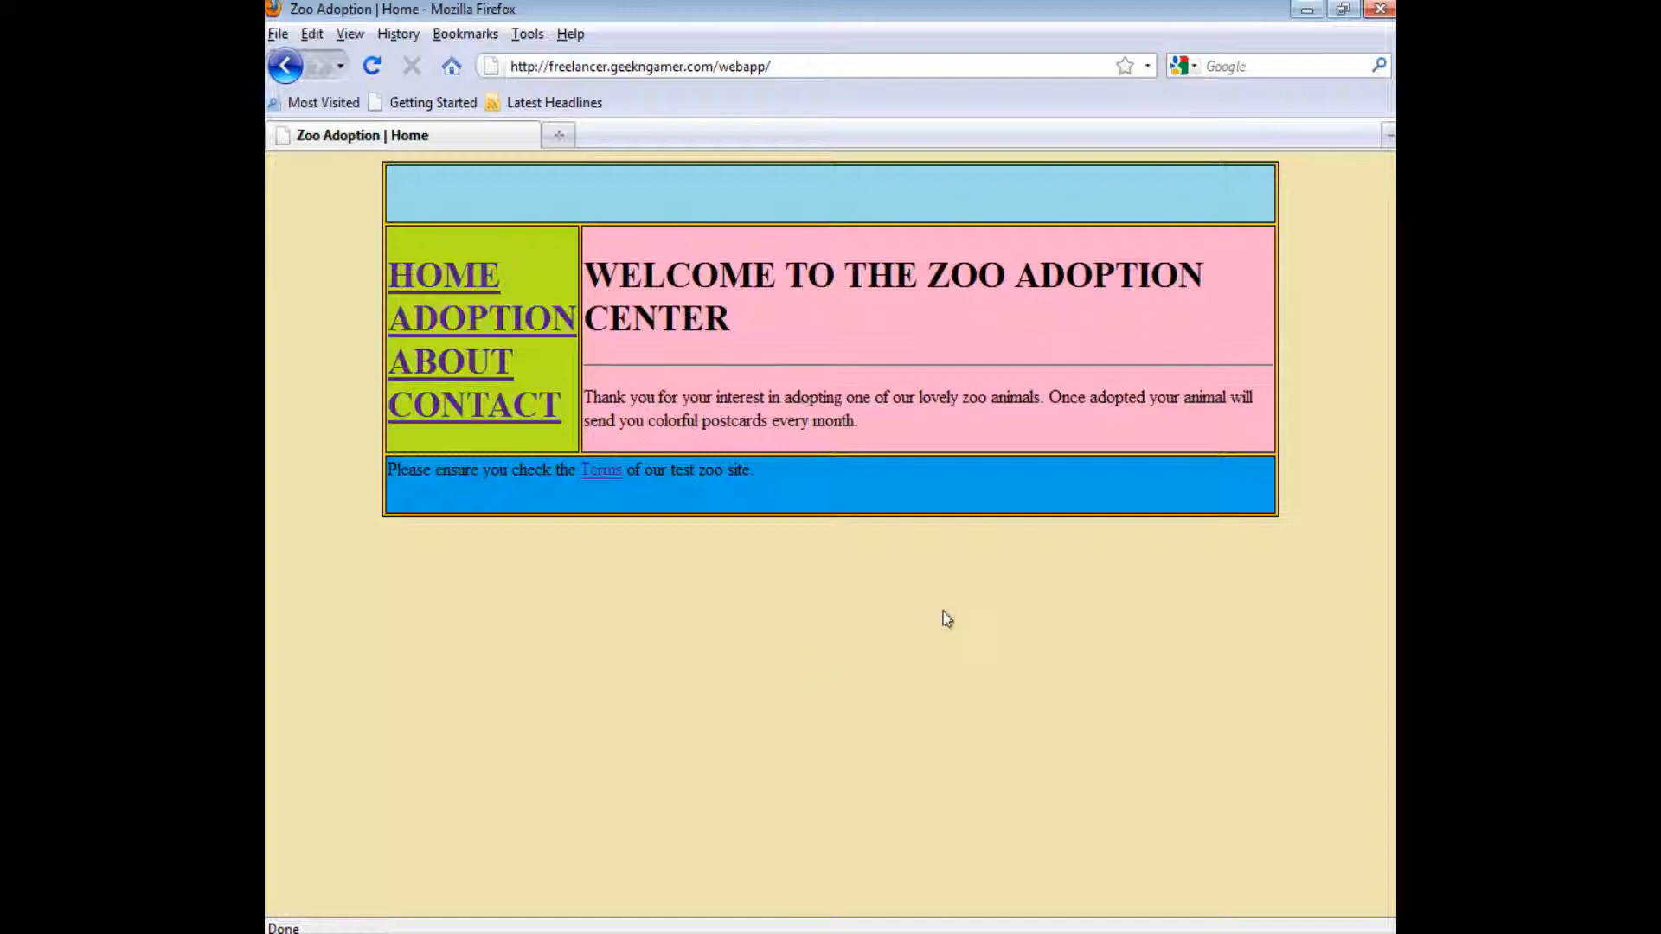
{"action": "mouse_move", "coordinate": [932, 605]}
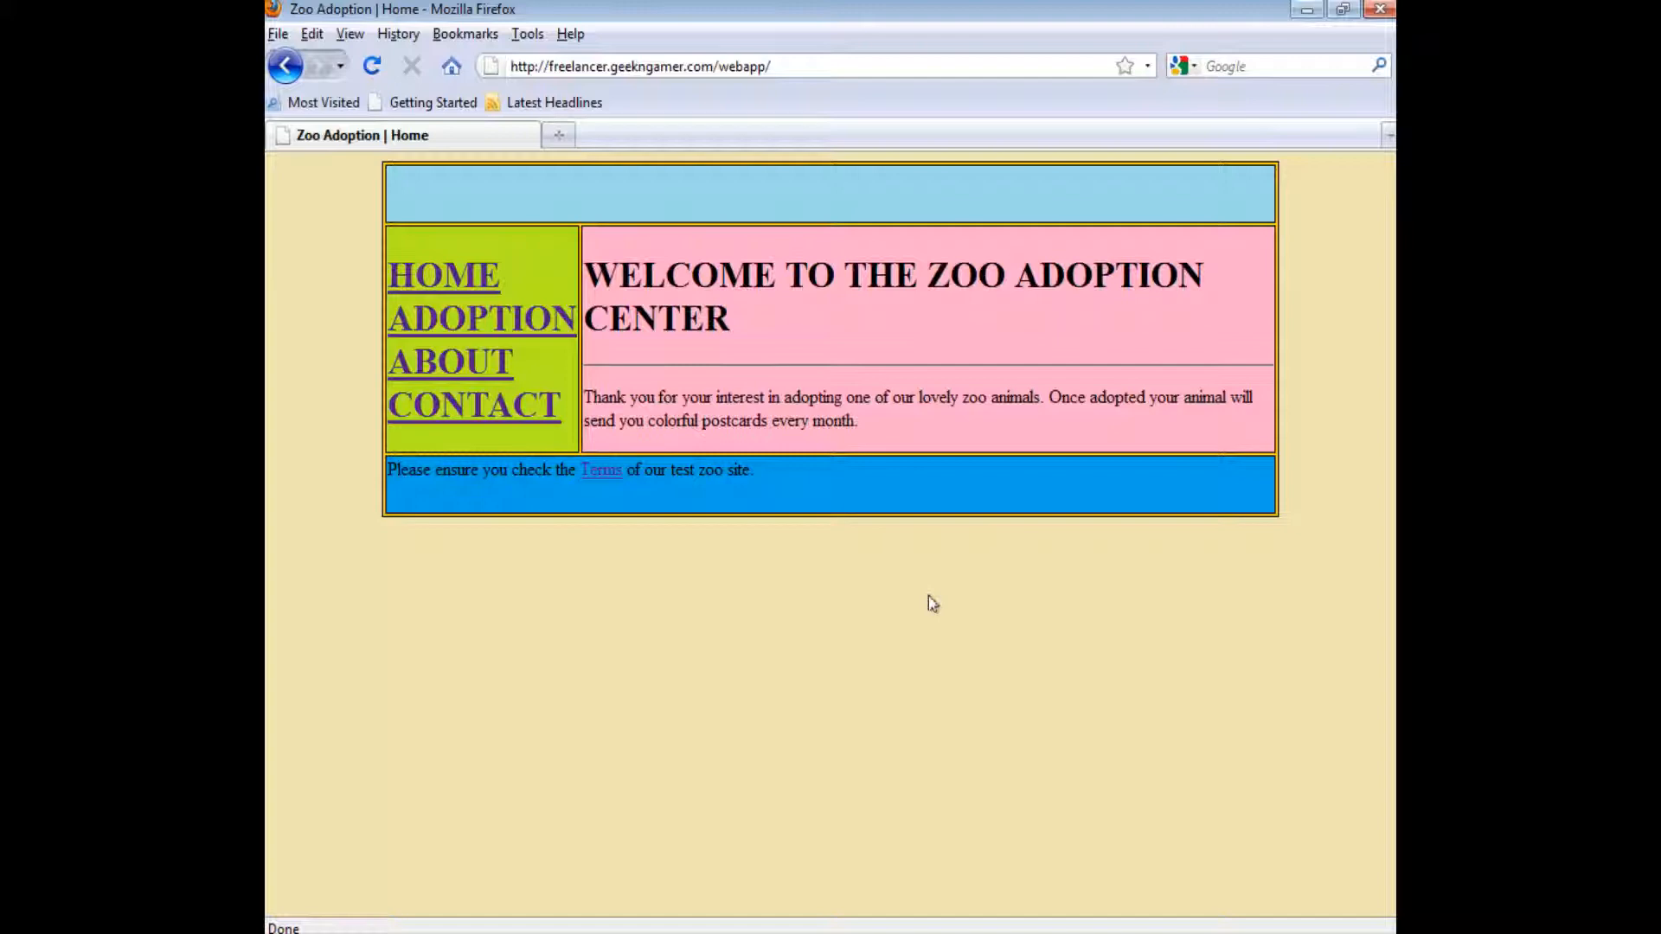
{"action": "mouse_move", "coordinate": [839, 643]}
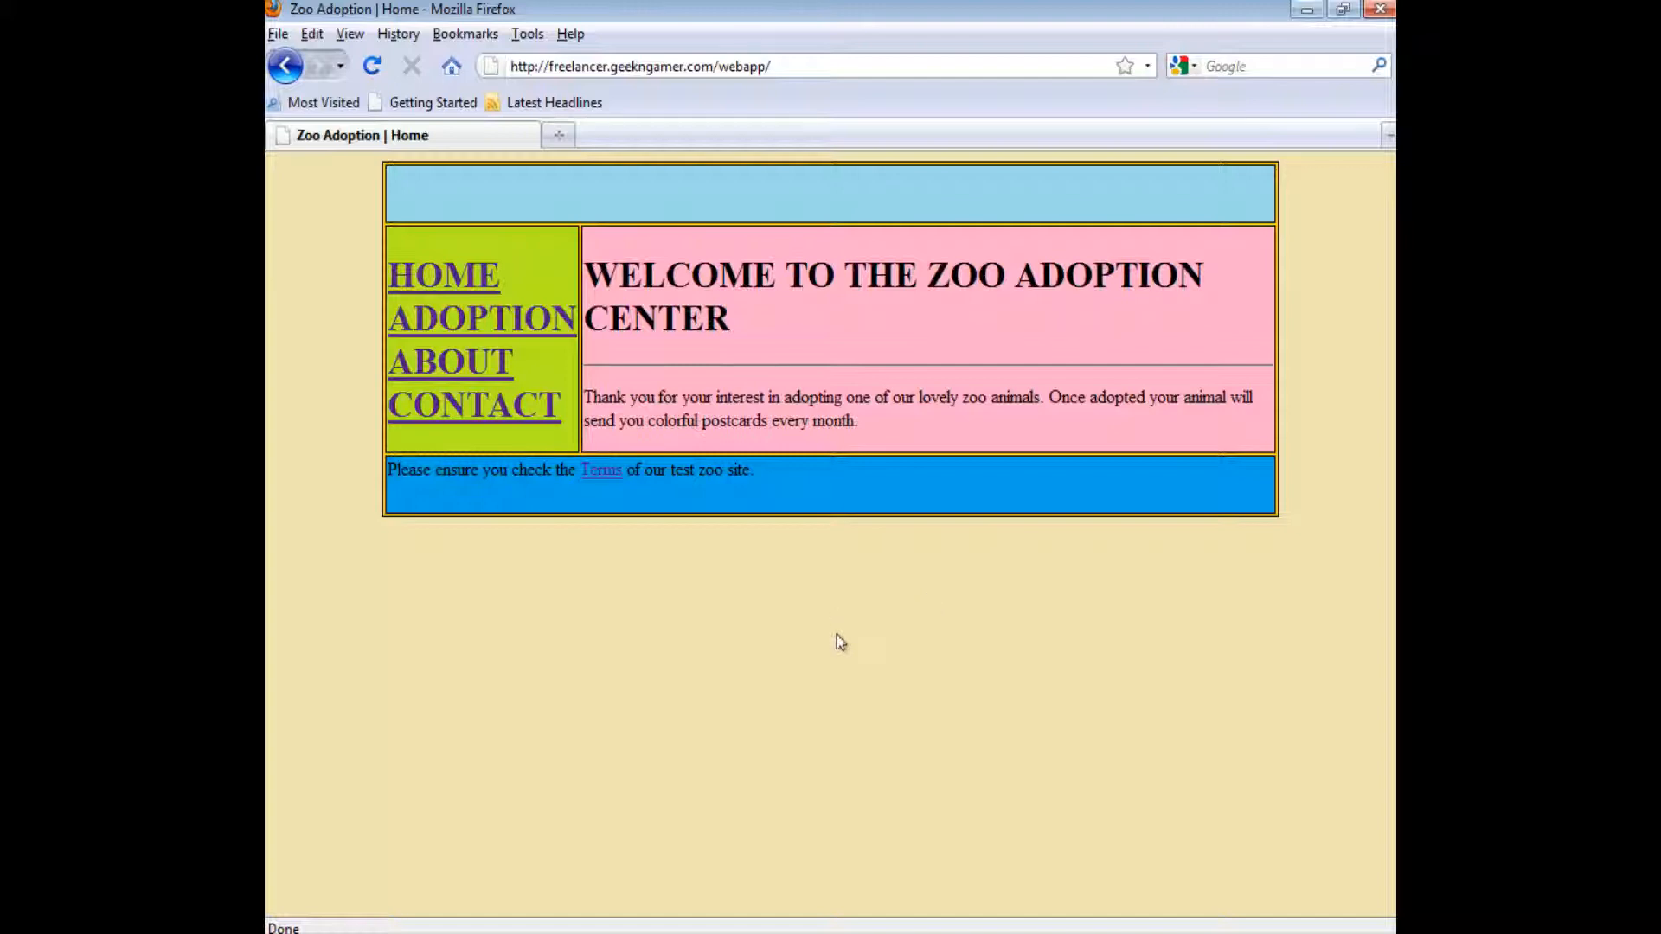
{"action": "mouse_move", "coordinate": [831, 634]}
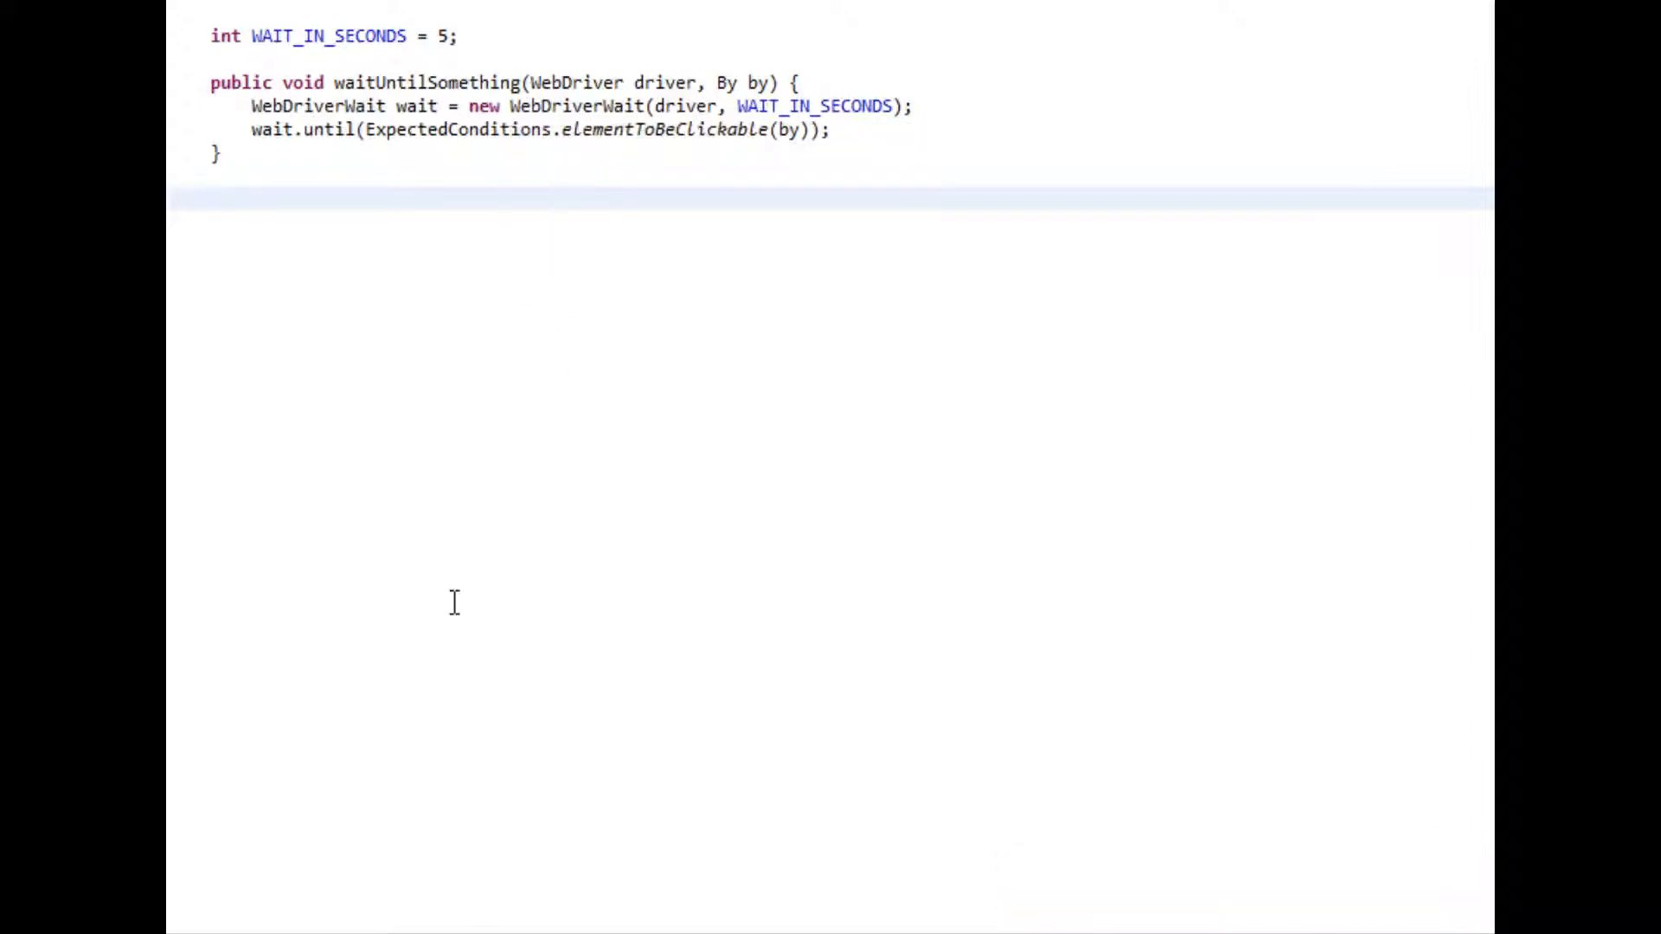
{"action": "mouse_move", "coordinate": [461, 569]}
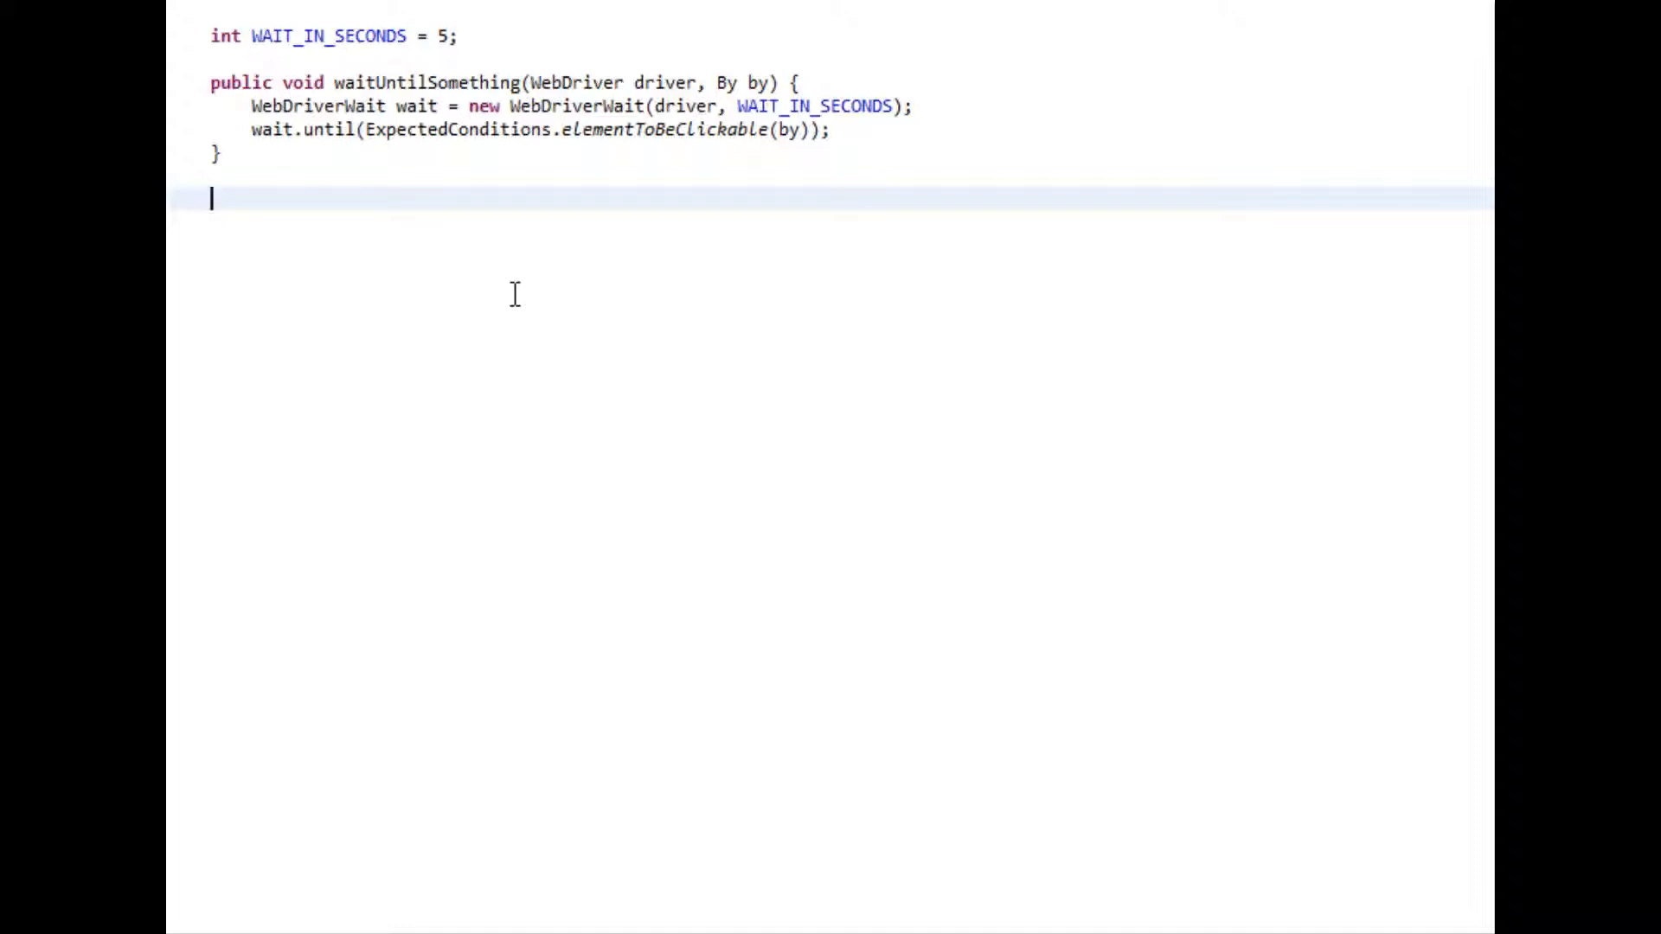
{"action": "mouse_move", "coordinate": [452, 264]}
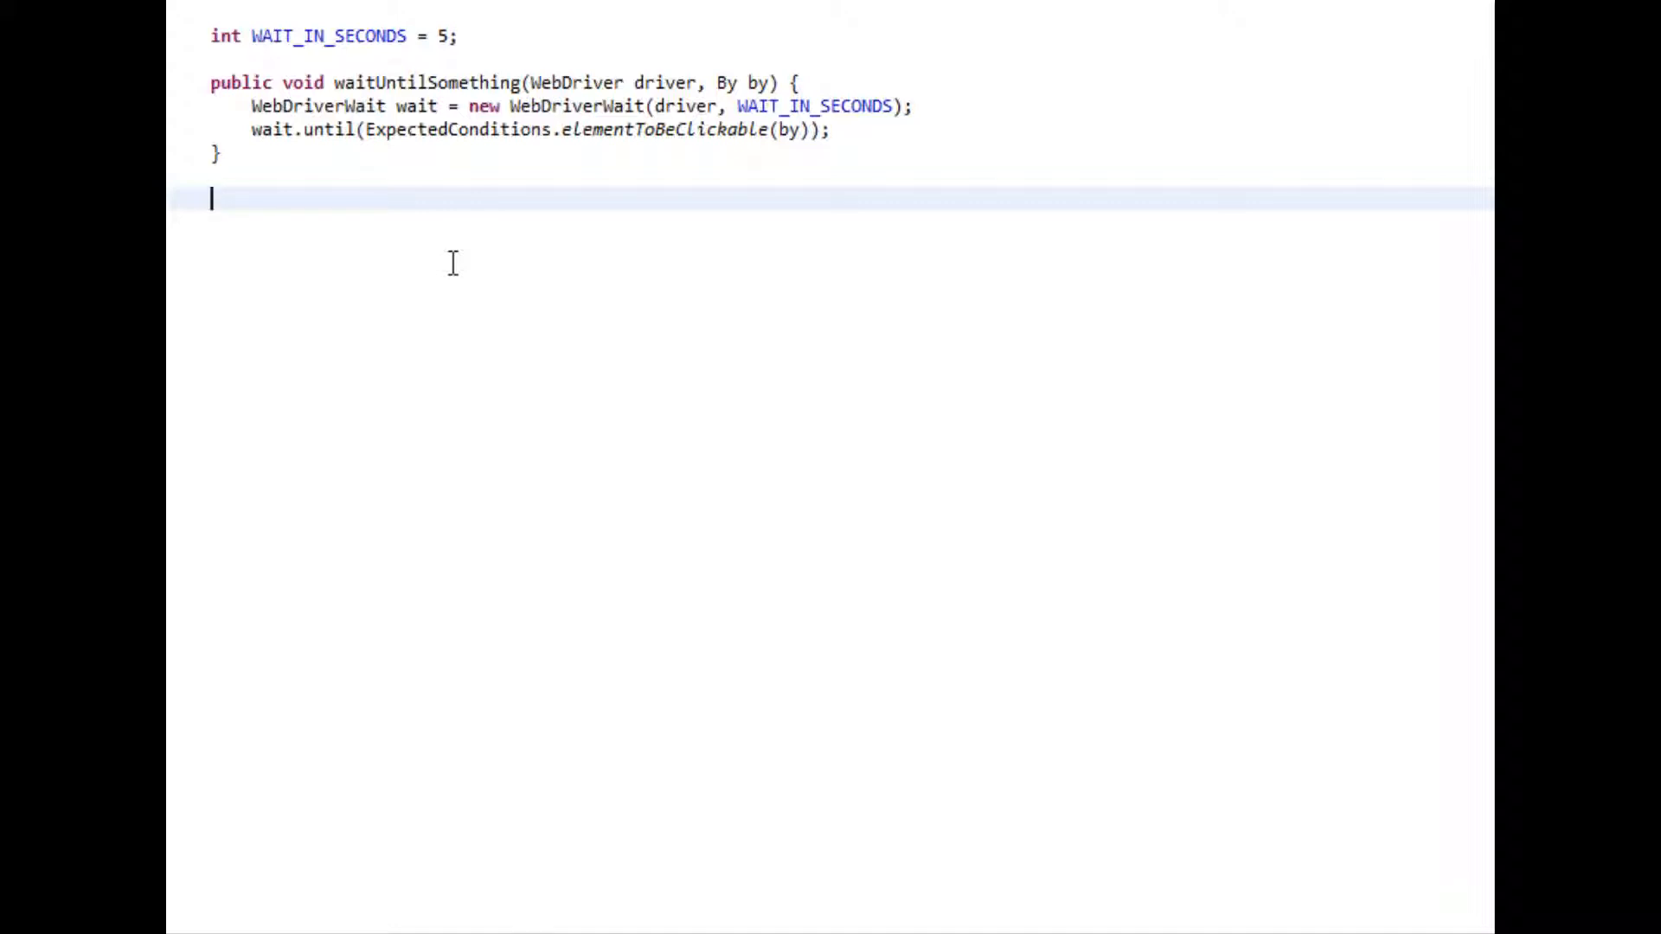
{"action": "mouse_move", "coordinate": [468, 285]}
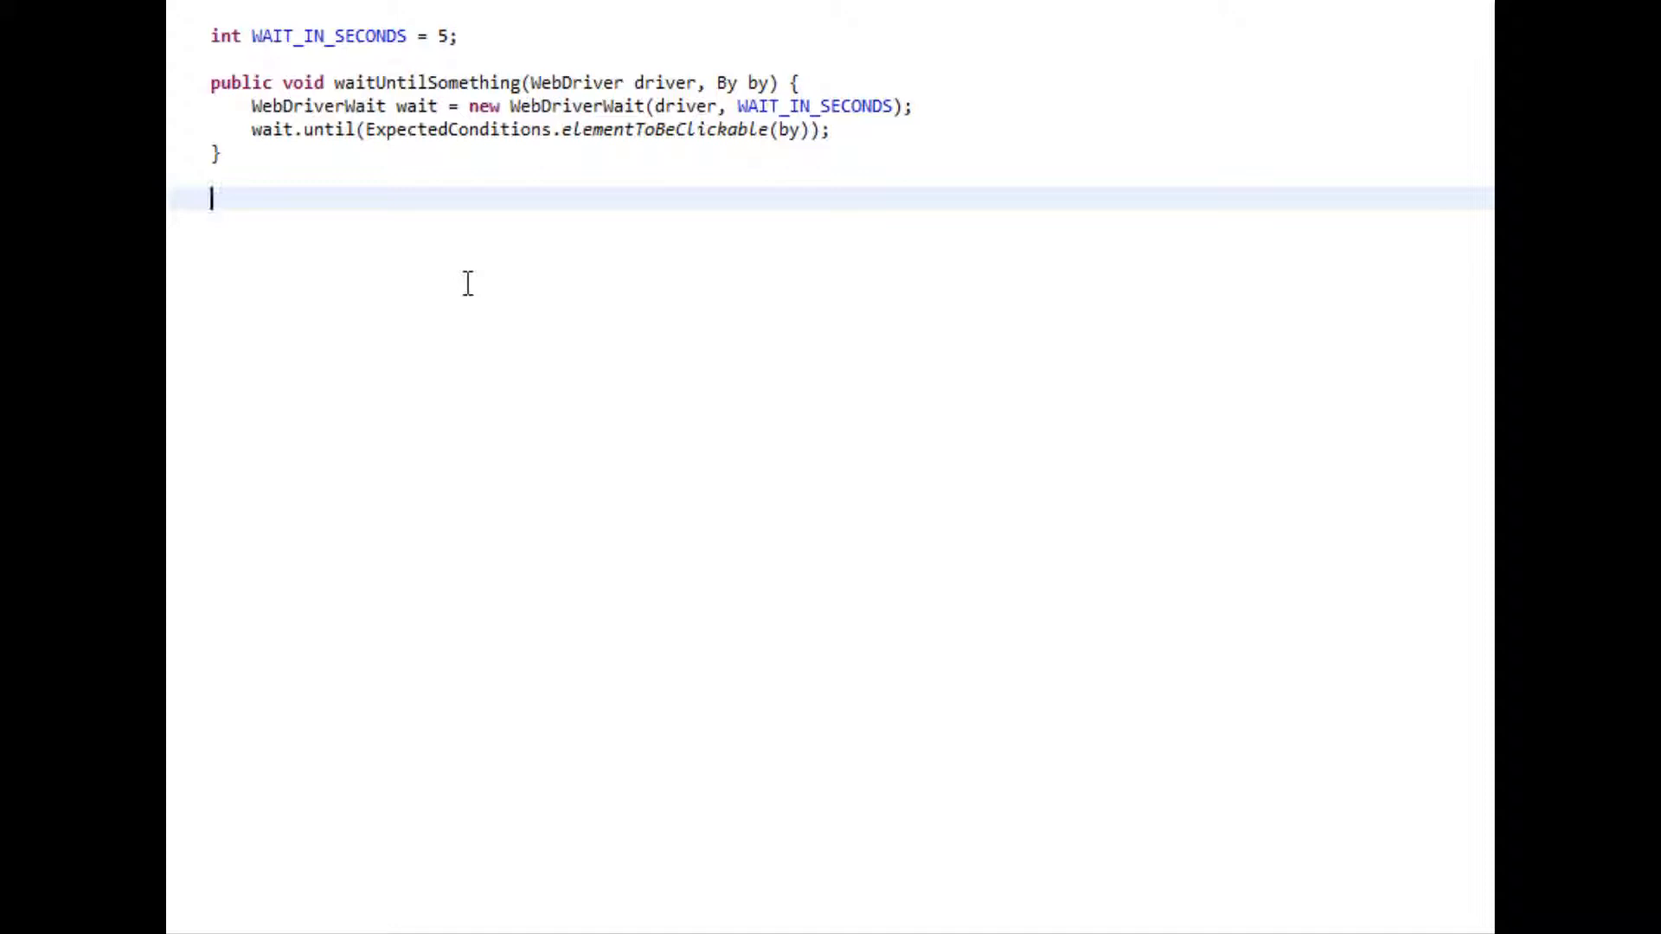
{"action": "mouse_move", "coordinate": [572, 414]}
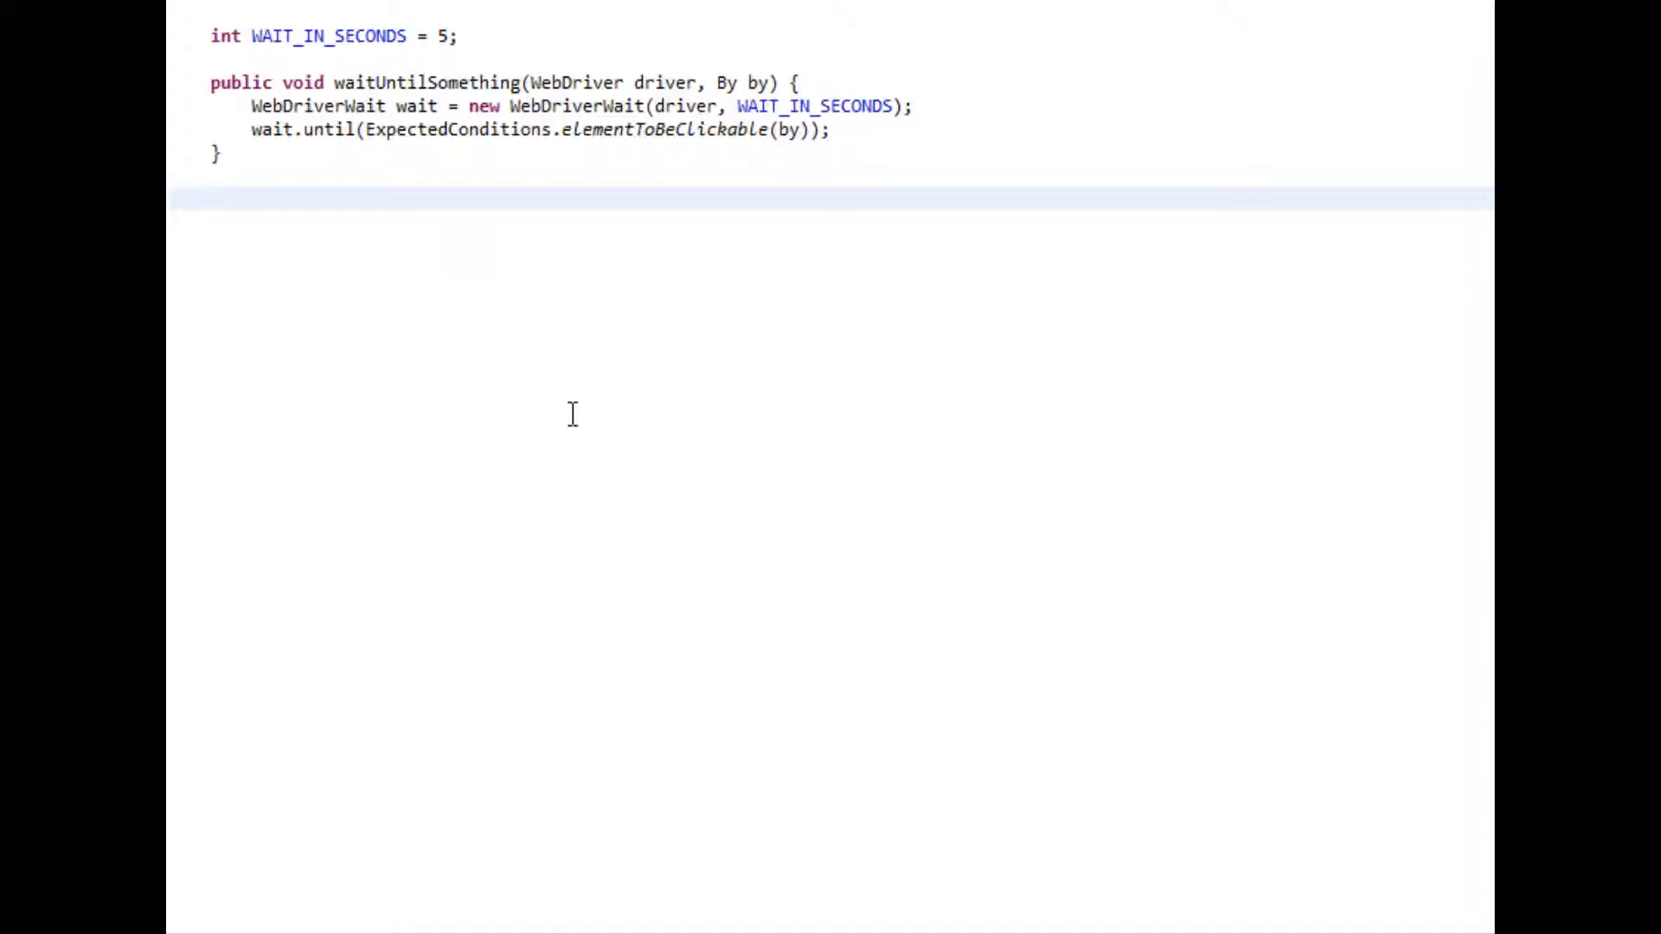
{"action": "mouse_move", "coordinate": [597, 417]}
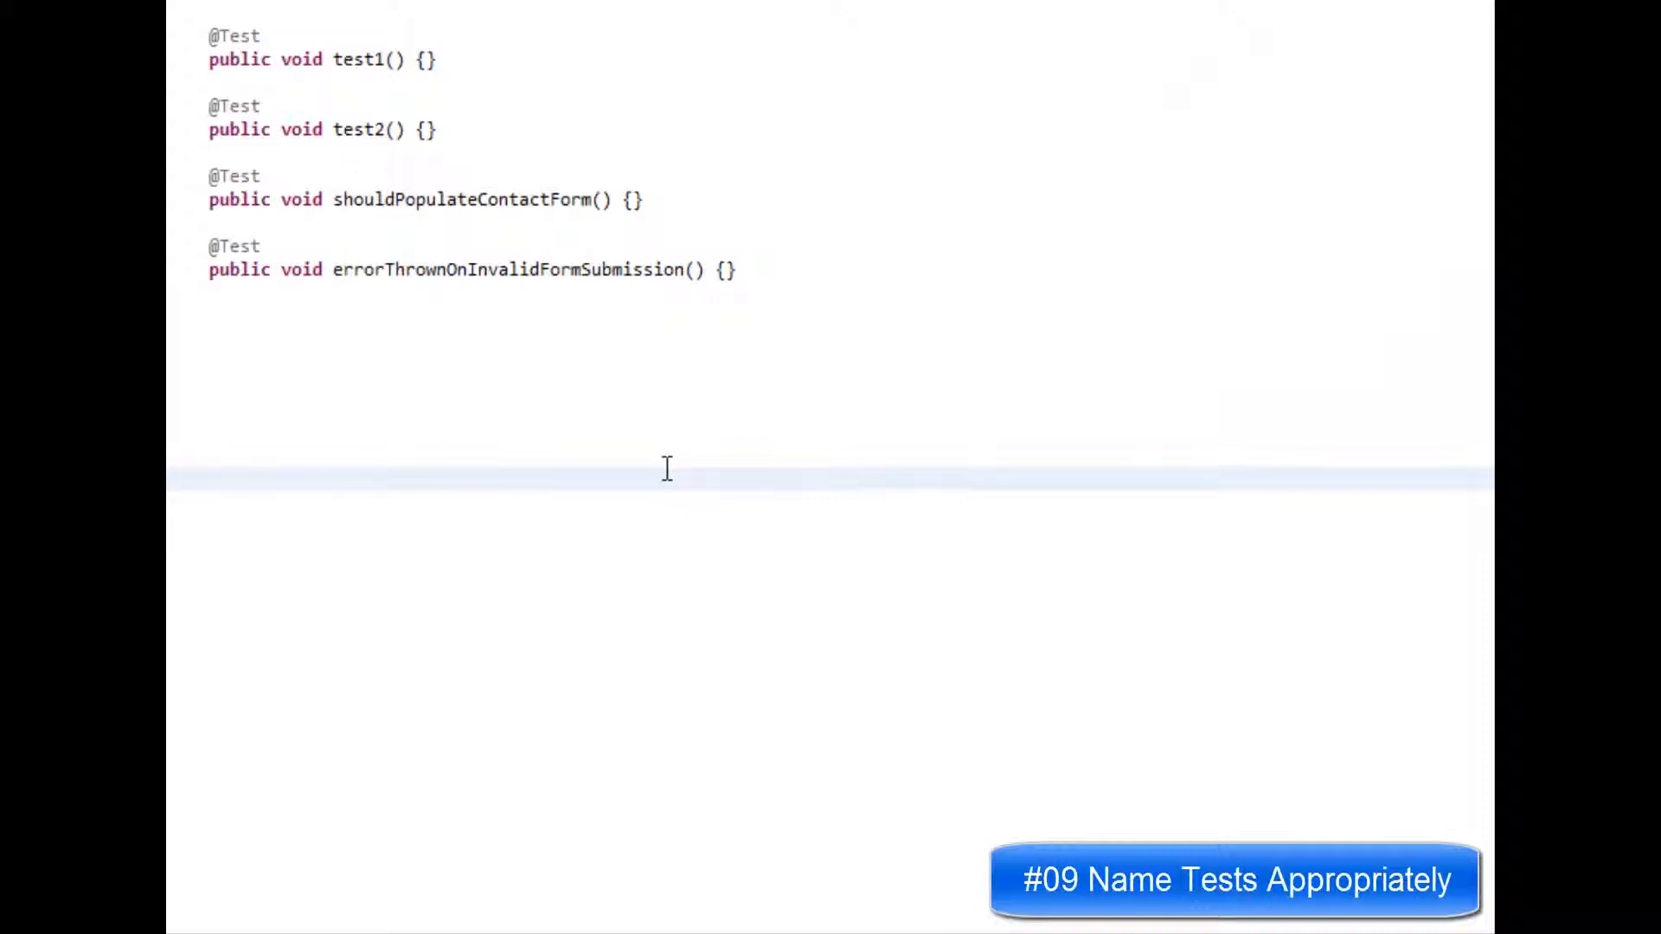
{"action": "mouse_move", "coordinate": [690, 447]}
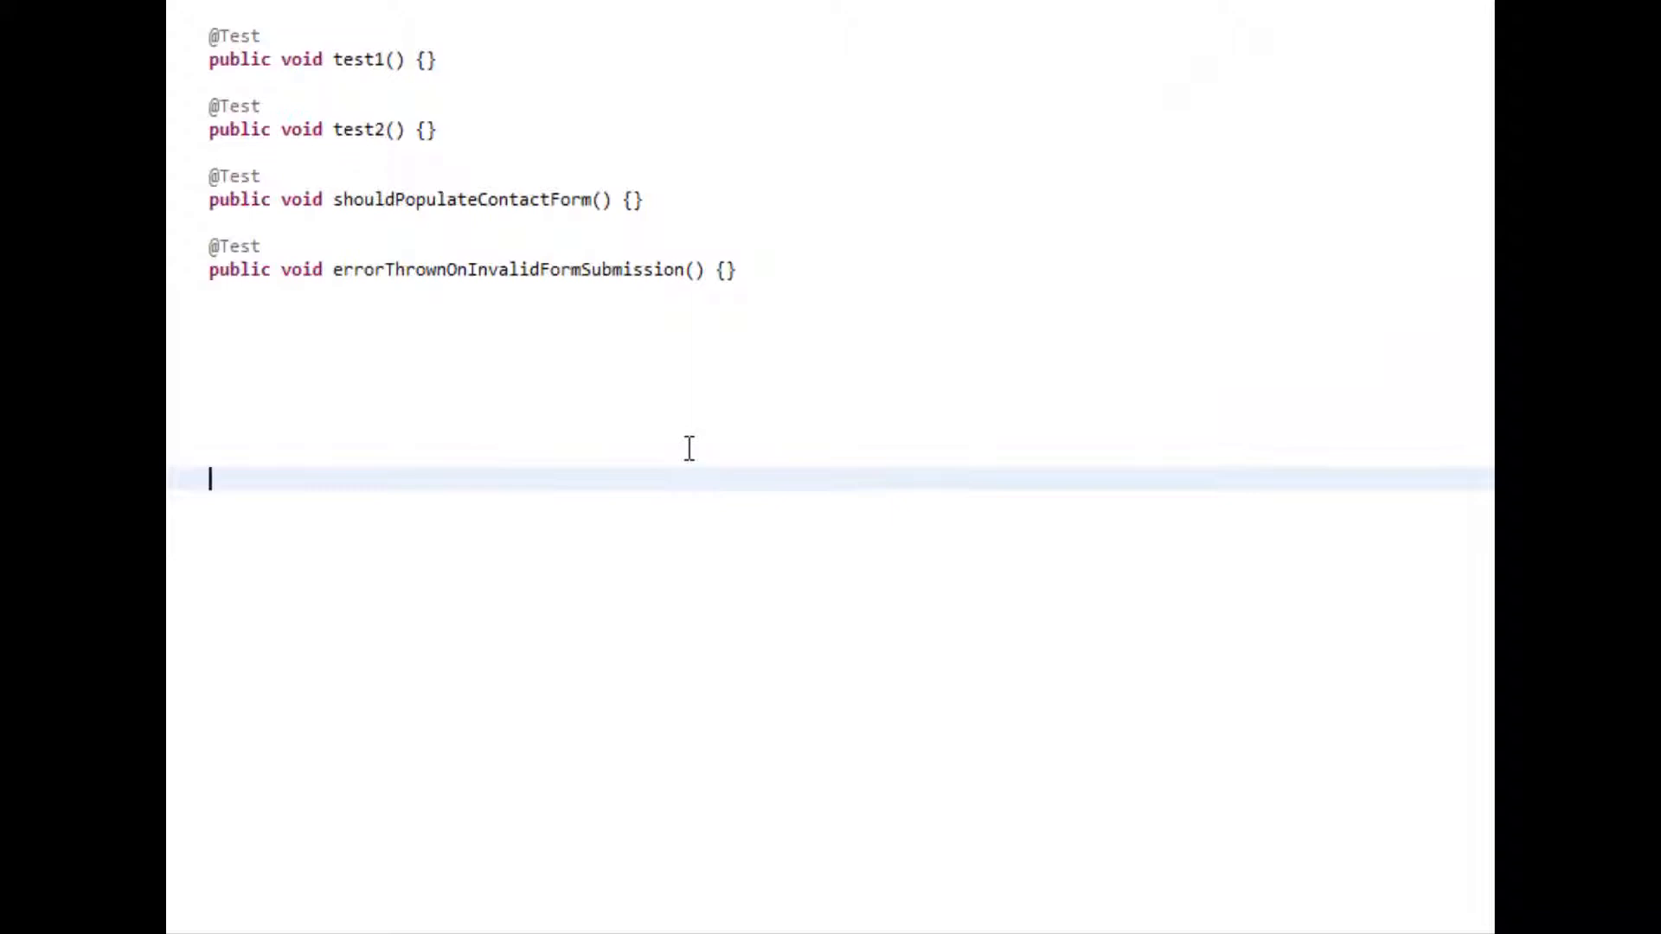
{"action": "mouse_move", "coordinate": [669, 427]}
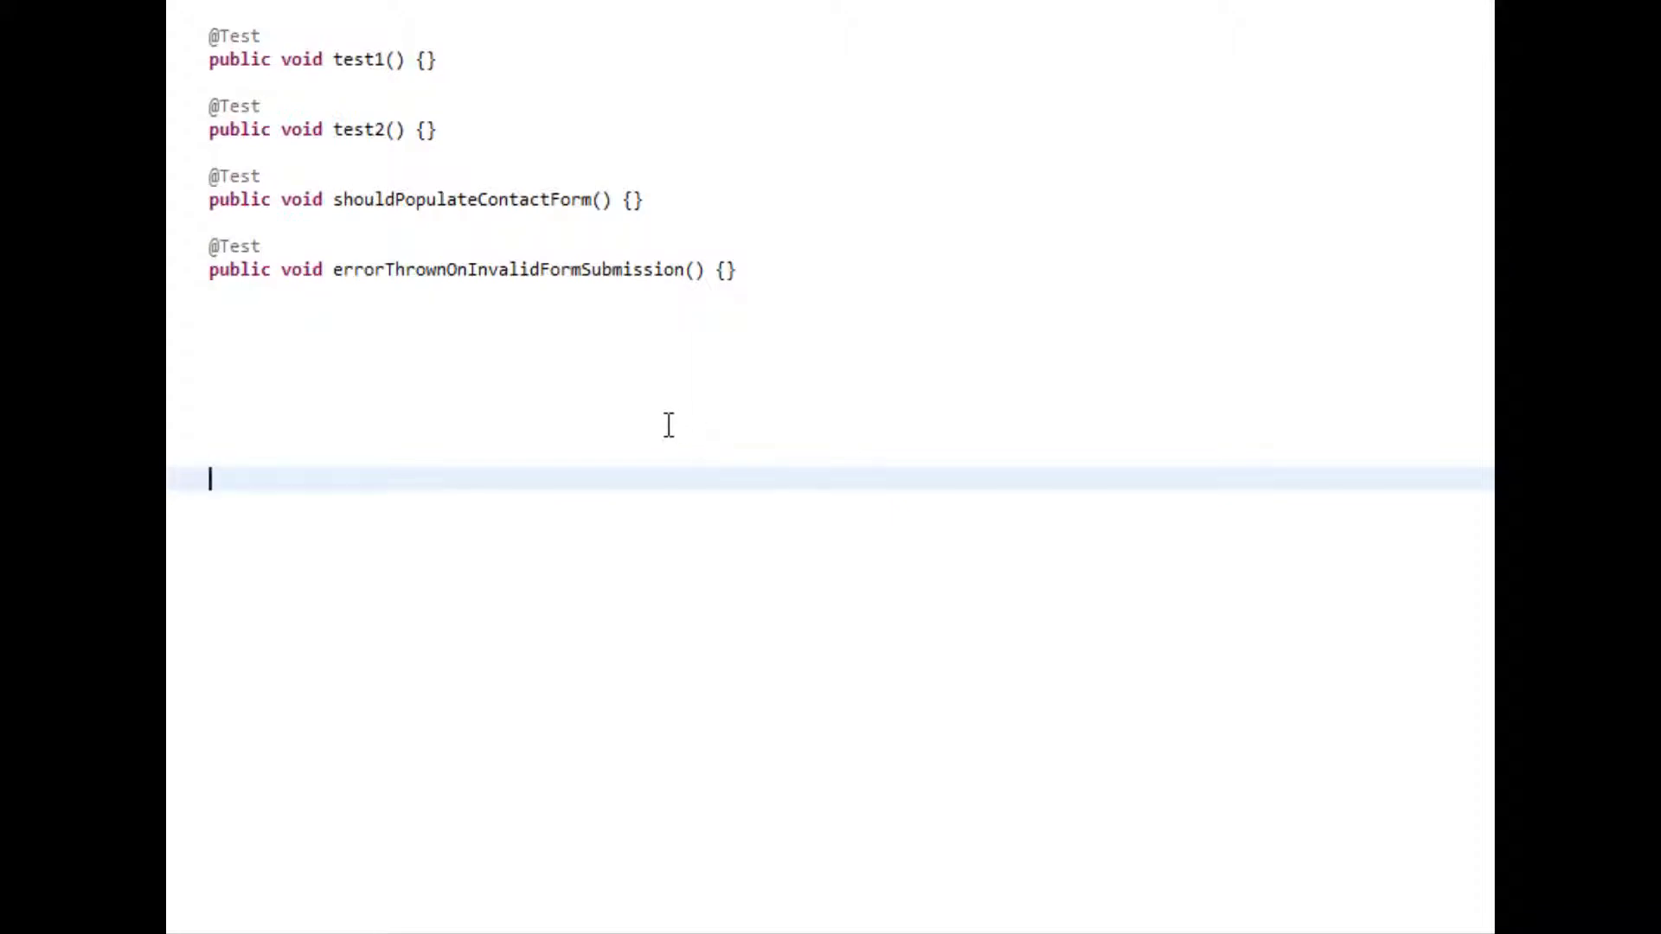
{"action": "mouse_move", "coordinate": [651, 420]}
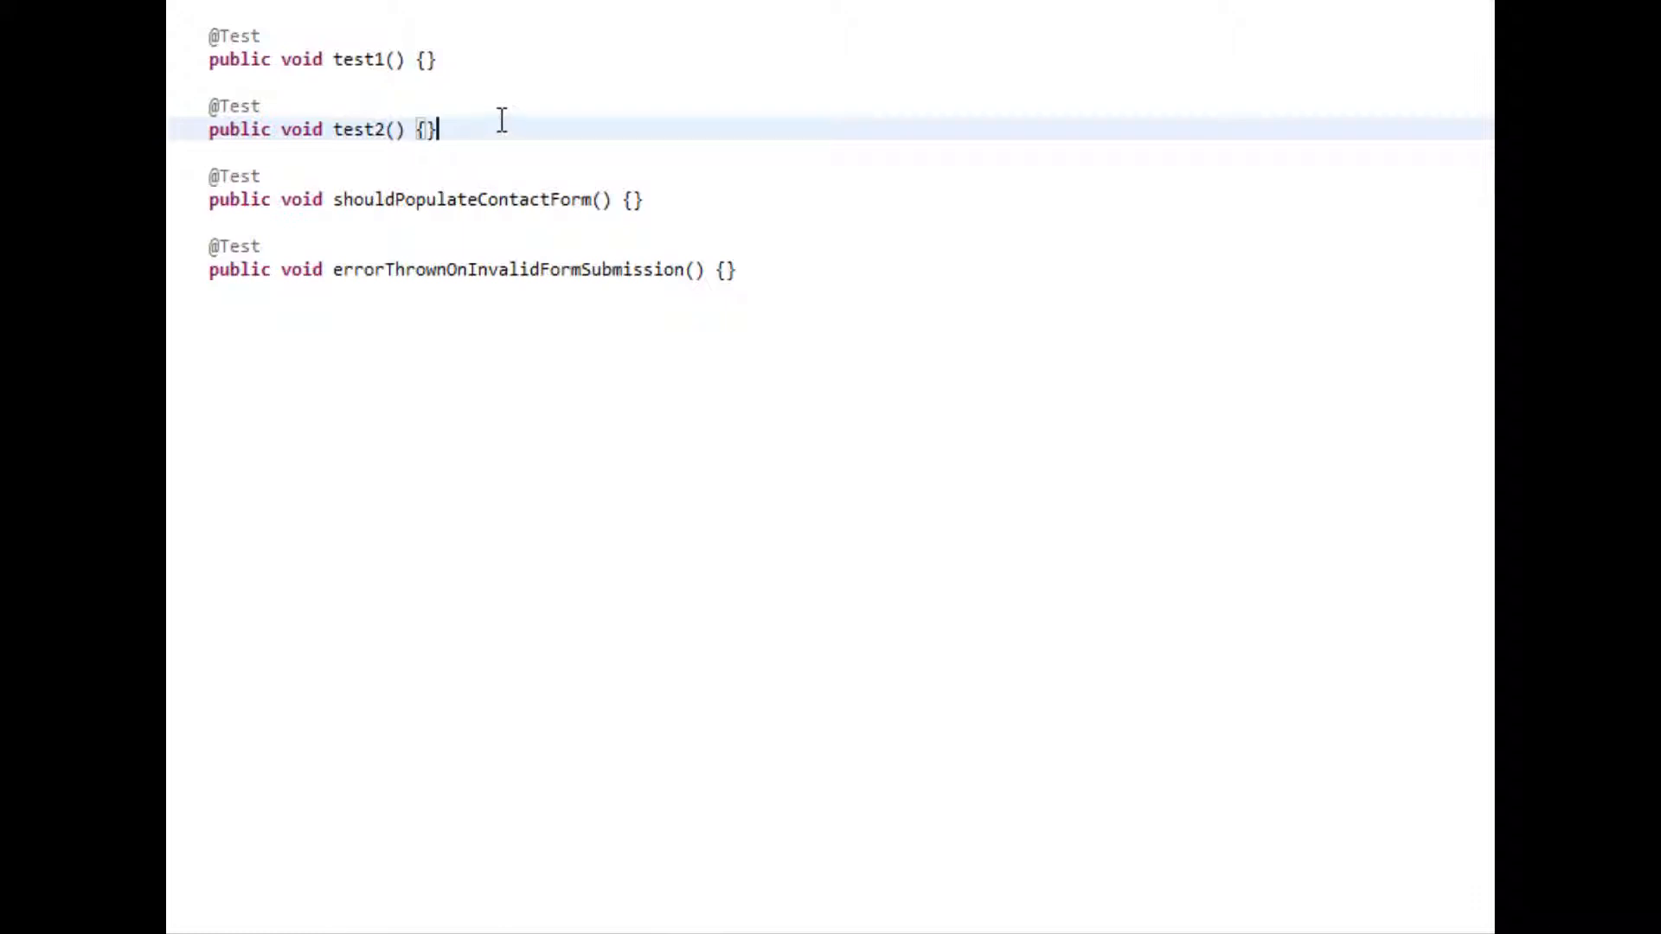
{"action": "mouse_move", "coordinate": [340, 240]}
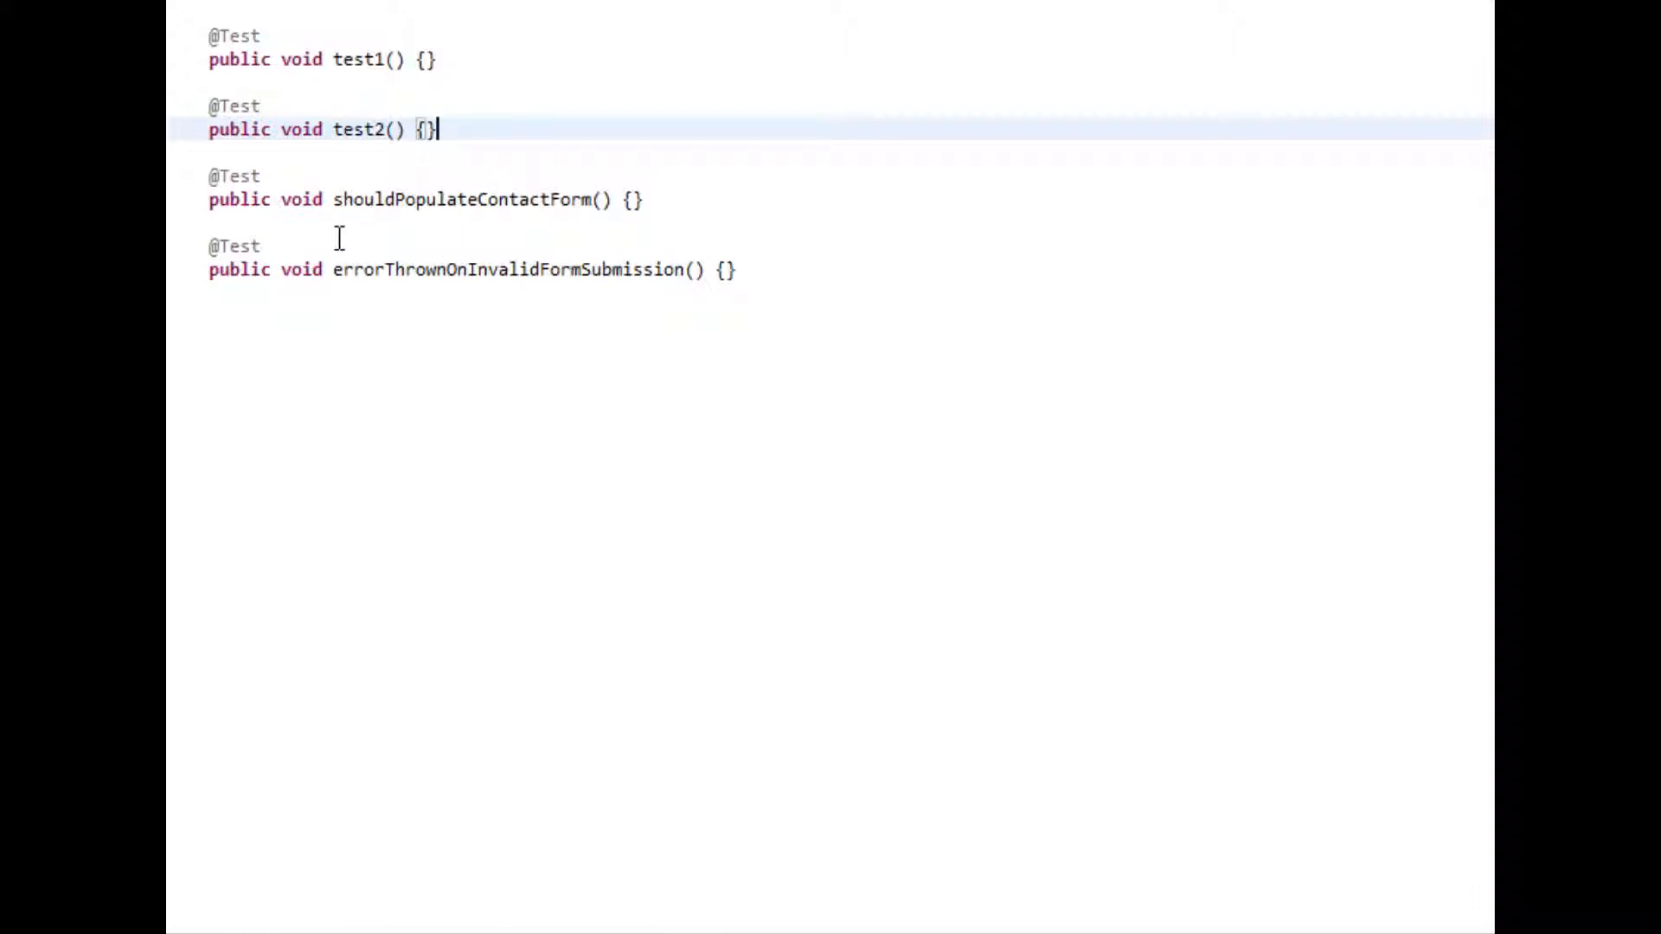
{"action": "mouse_move", "coordinate": [497, 199]}
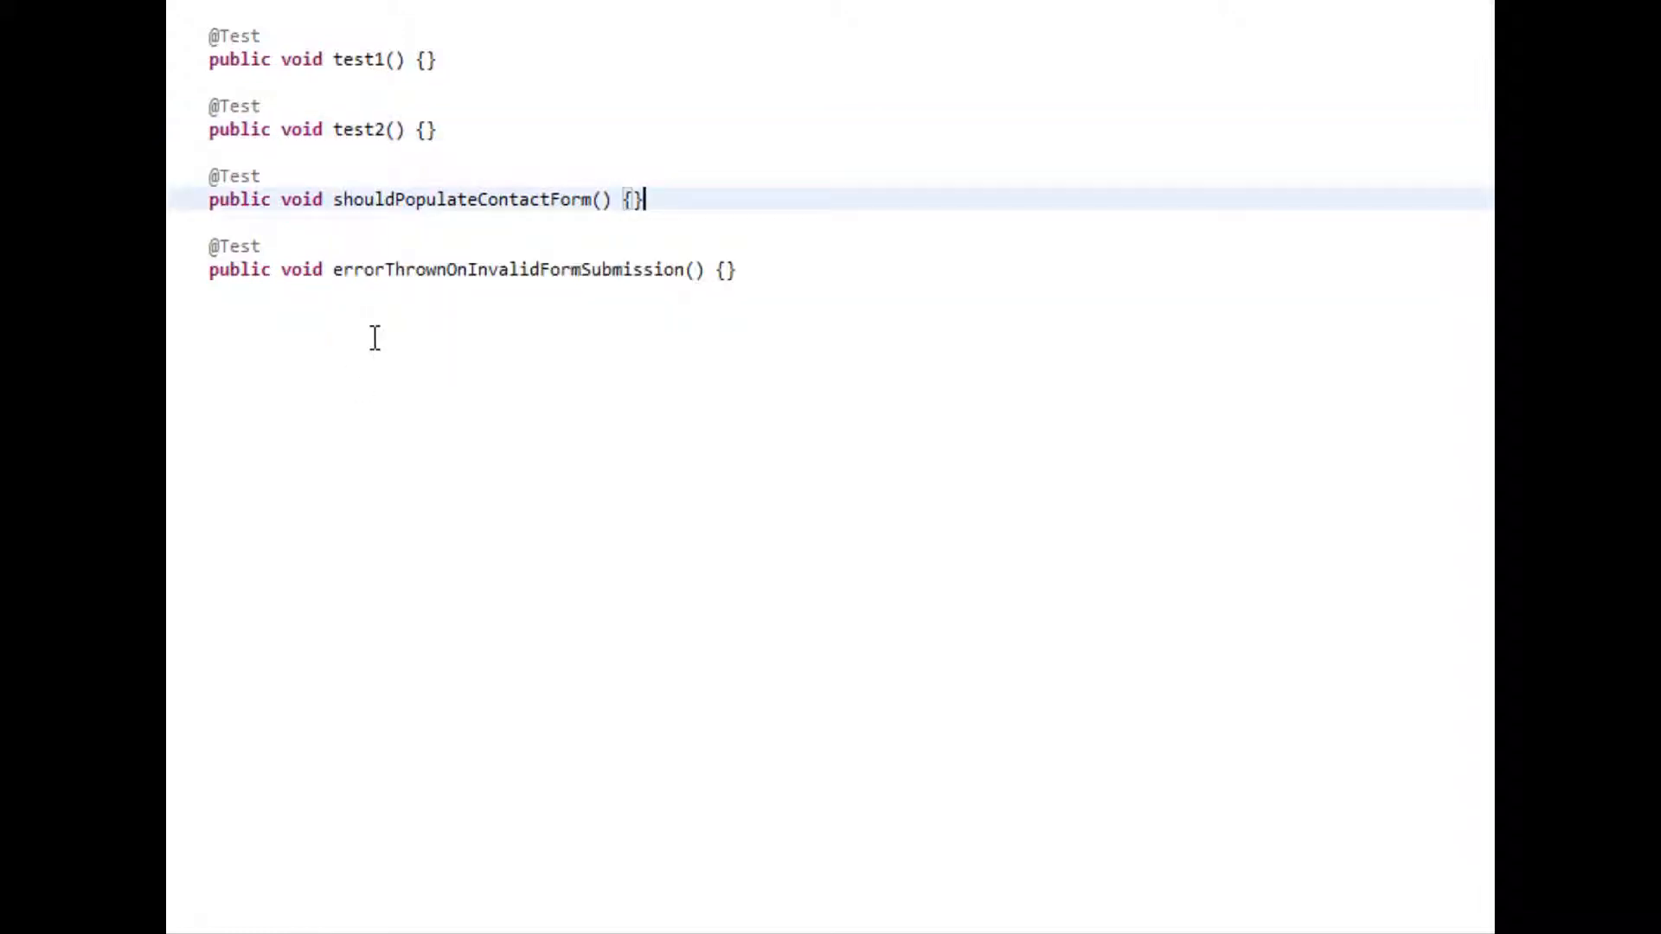
{"action": "mouse_move", "coordinate": [671, 286]}
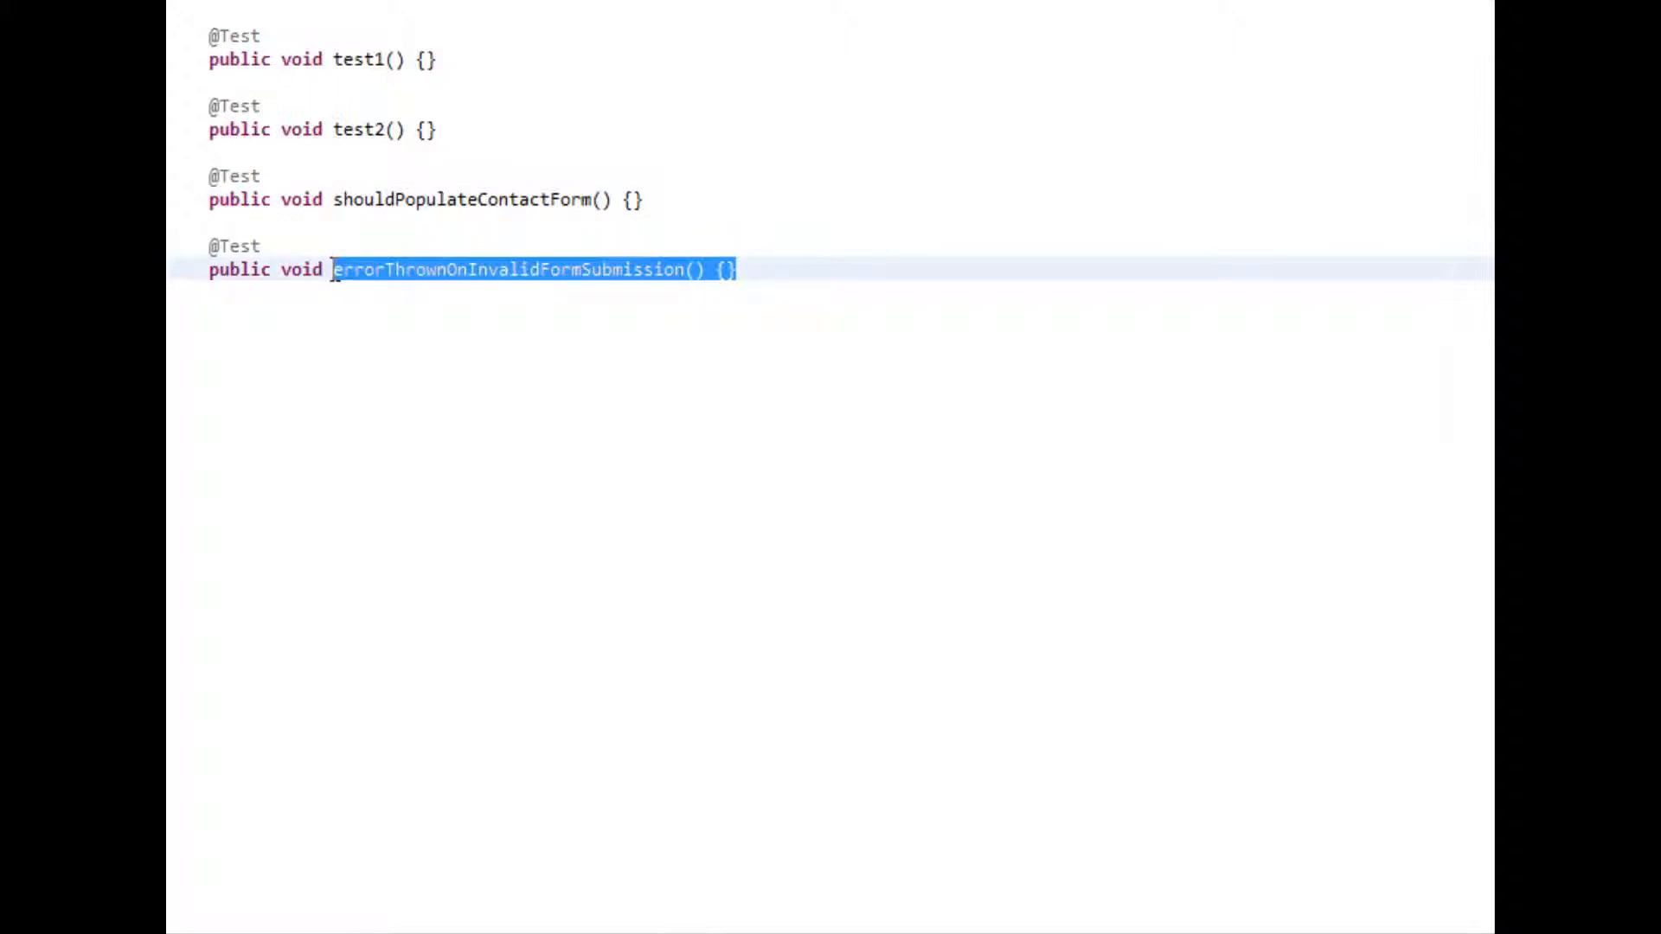
Highlight abstract class TestDriver with its shared Firefox driver, and TestClass extends TestDriver
{"action": "left_click", "coordinate": [750, 281]}
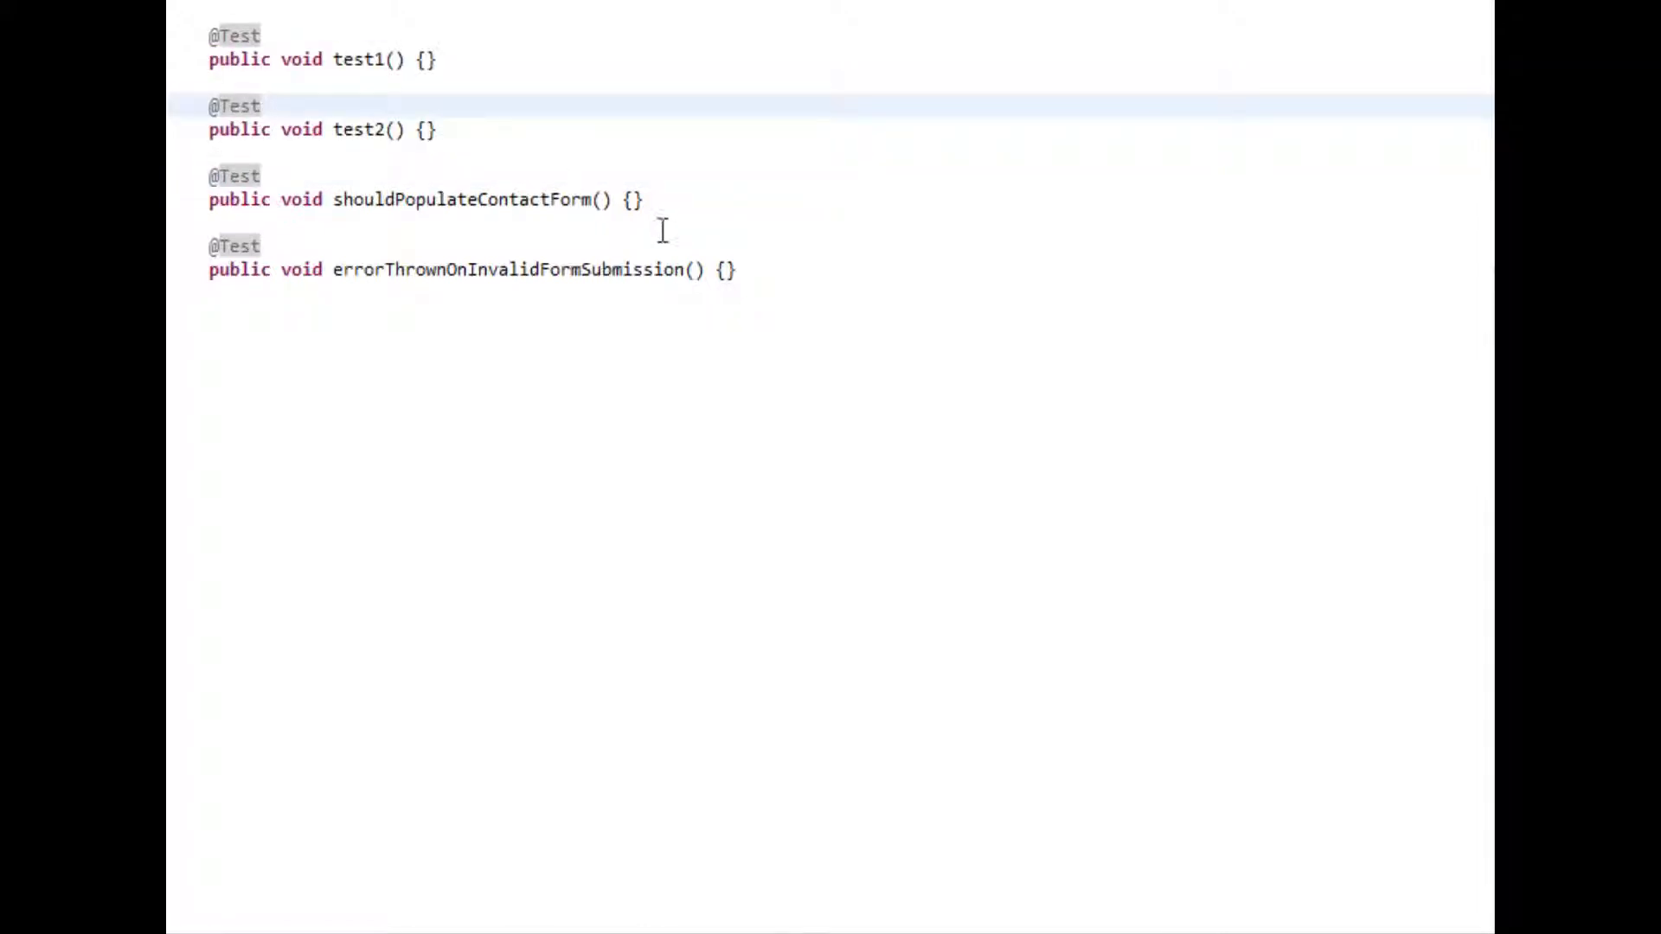
{"action": "left_click_drag", "start_coordinate": [209, 175], "coordinate": [736, 269]}
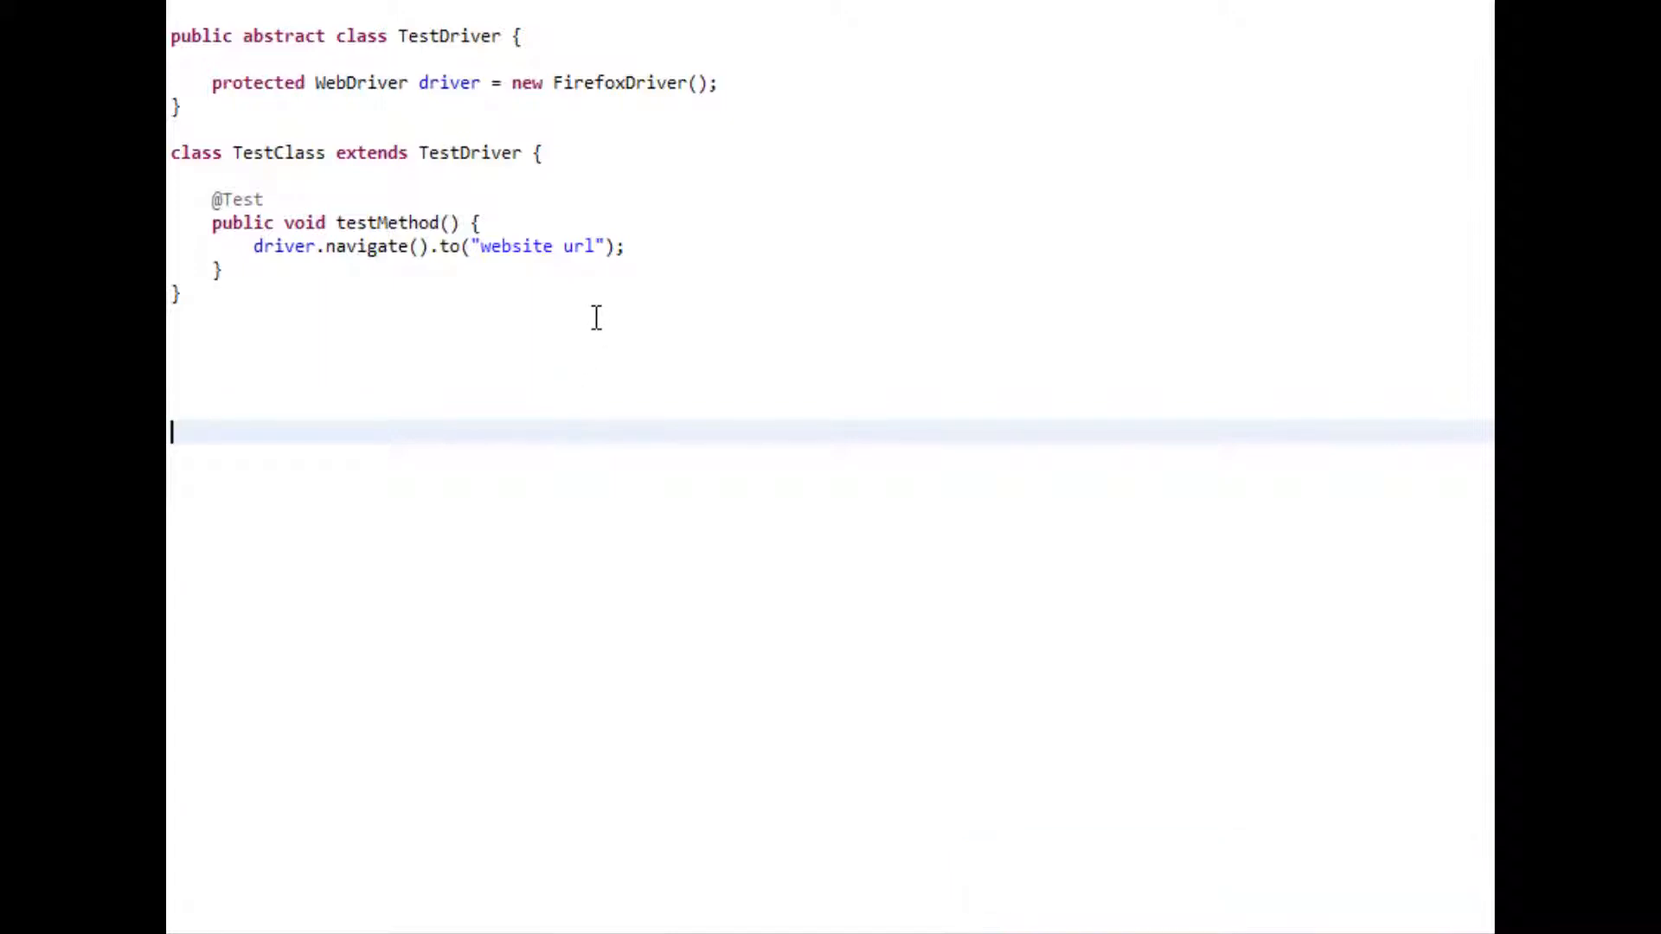
{"action": "mouse_move", "coordinate": [248, 192]}
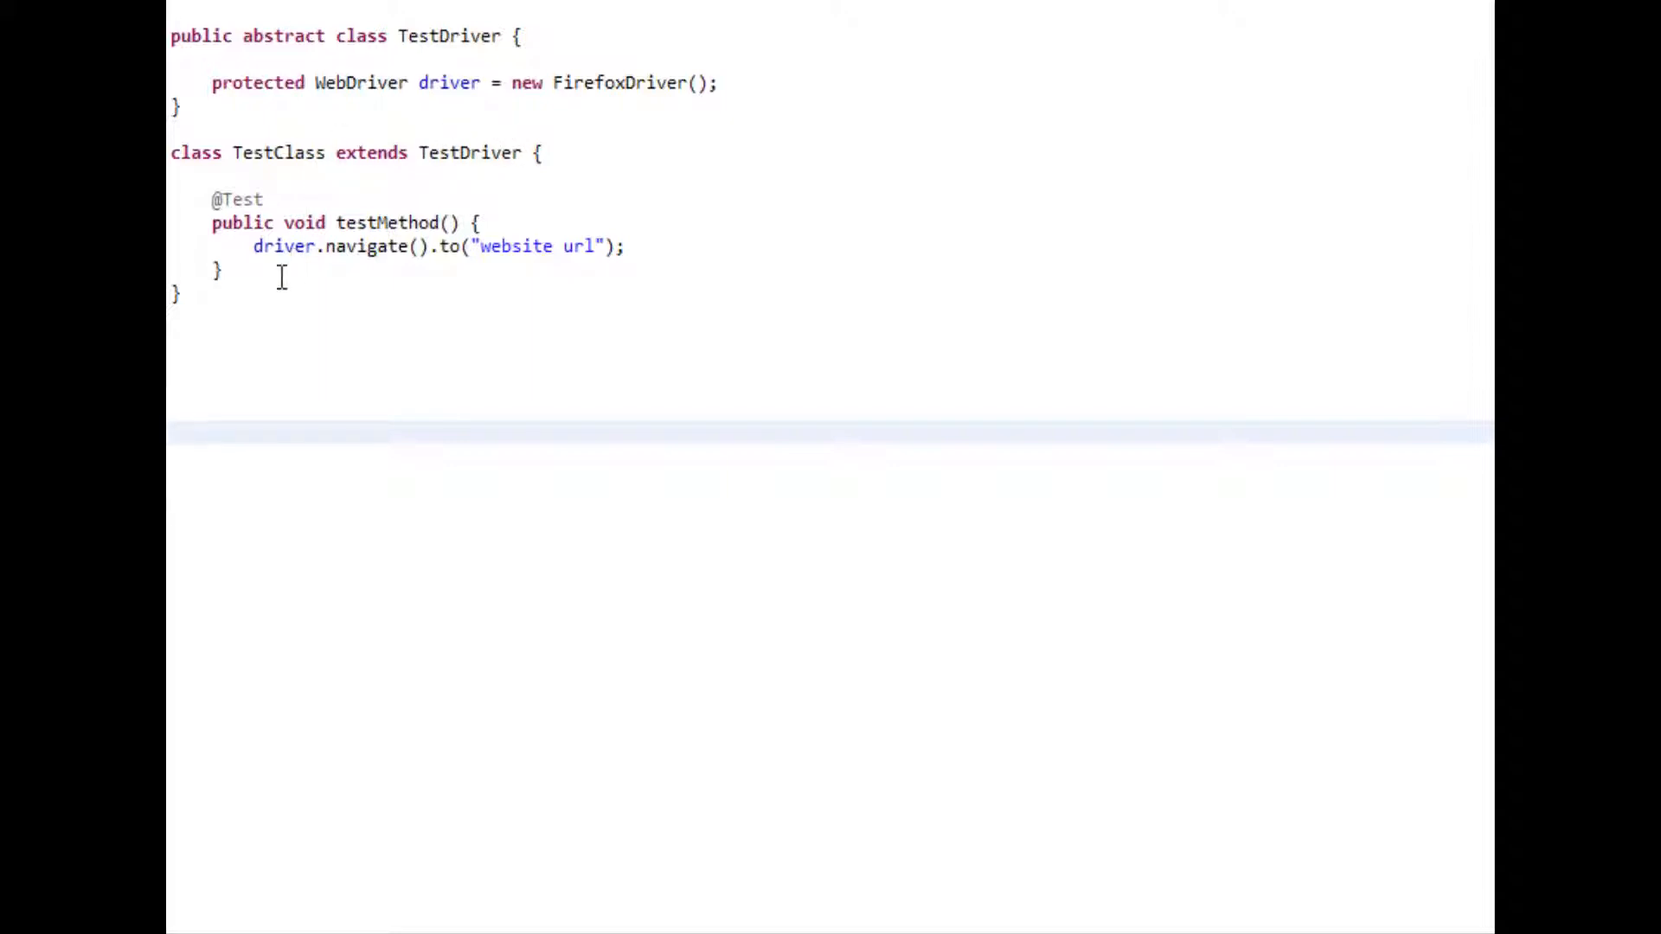
{"action": "left_click_drag", "start_coordinate": [360, 223], "coordinate": [444, 245]}
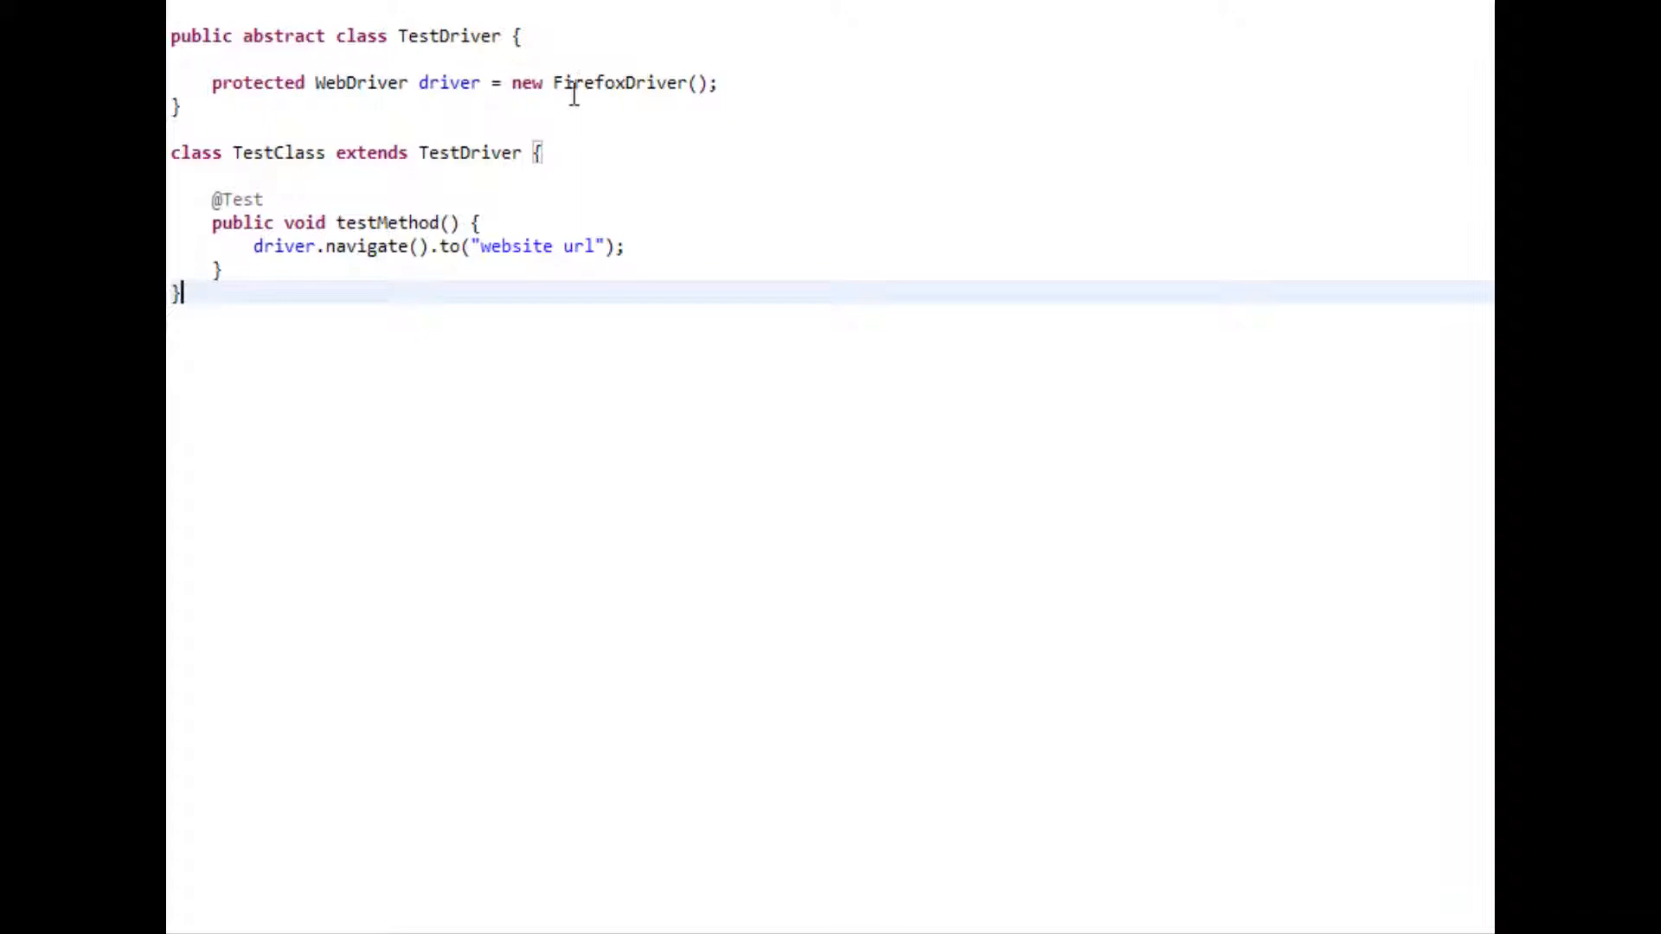
{"action": "mouse_move", "coordinate": [757, 86]}
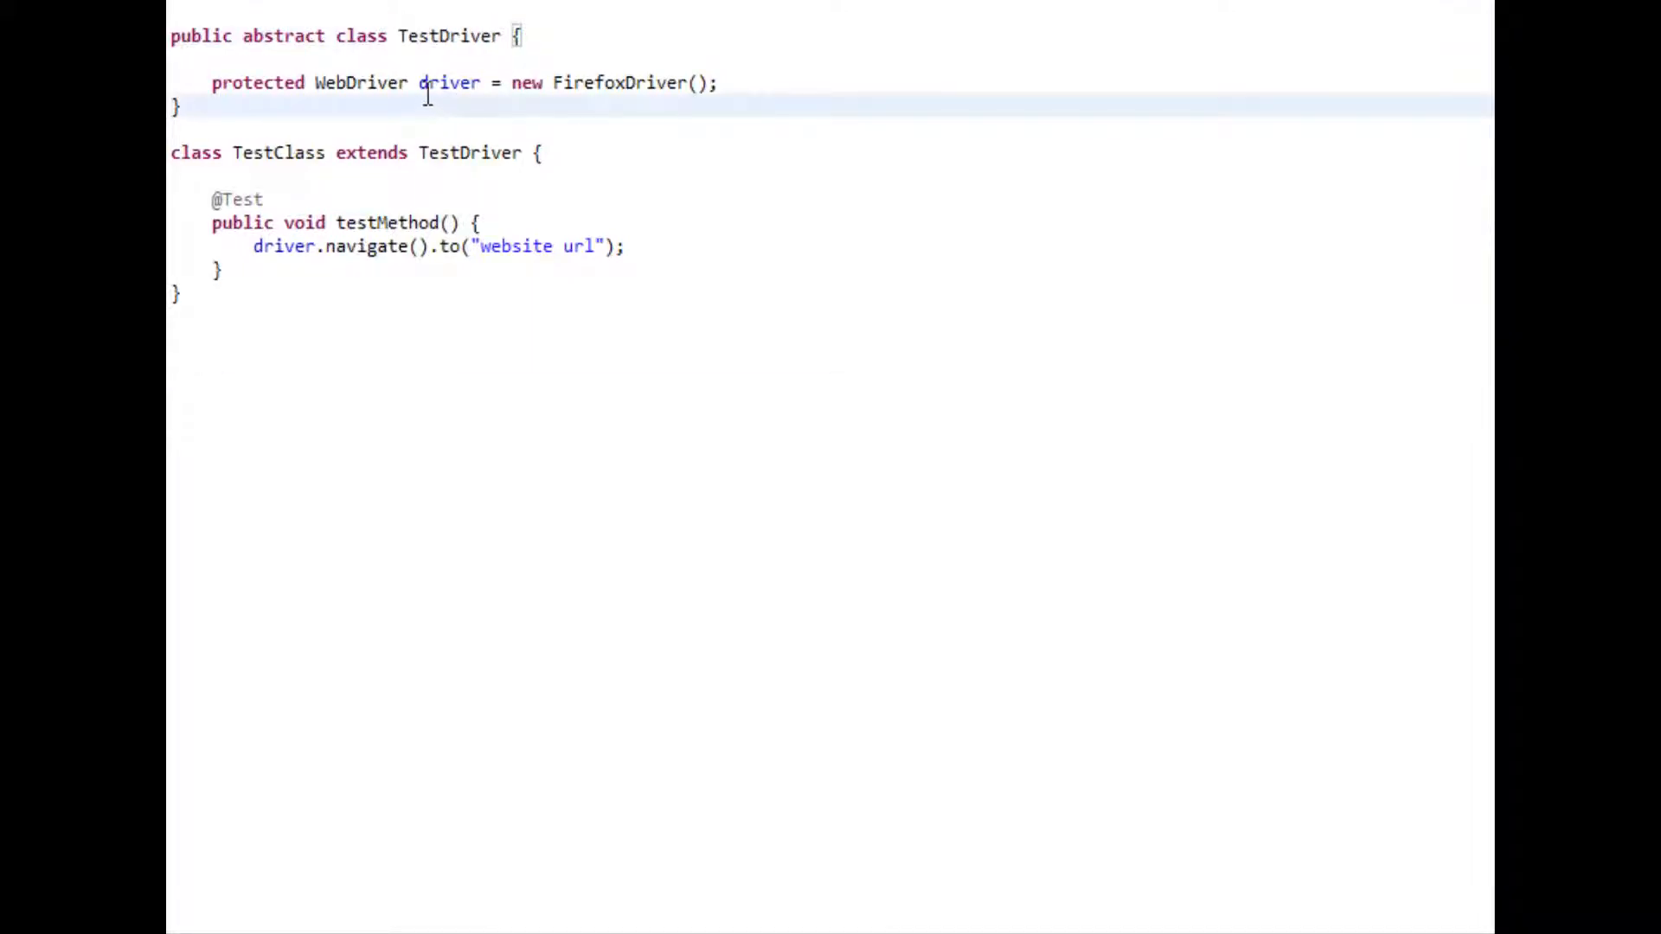
{"action": "left_click_drag", "start_coordinate": [504, 83], "coordinate": [718, 83]}
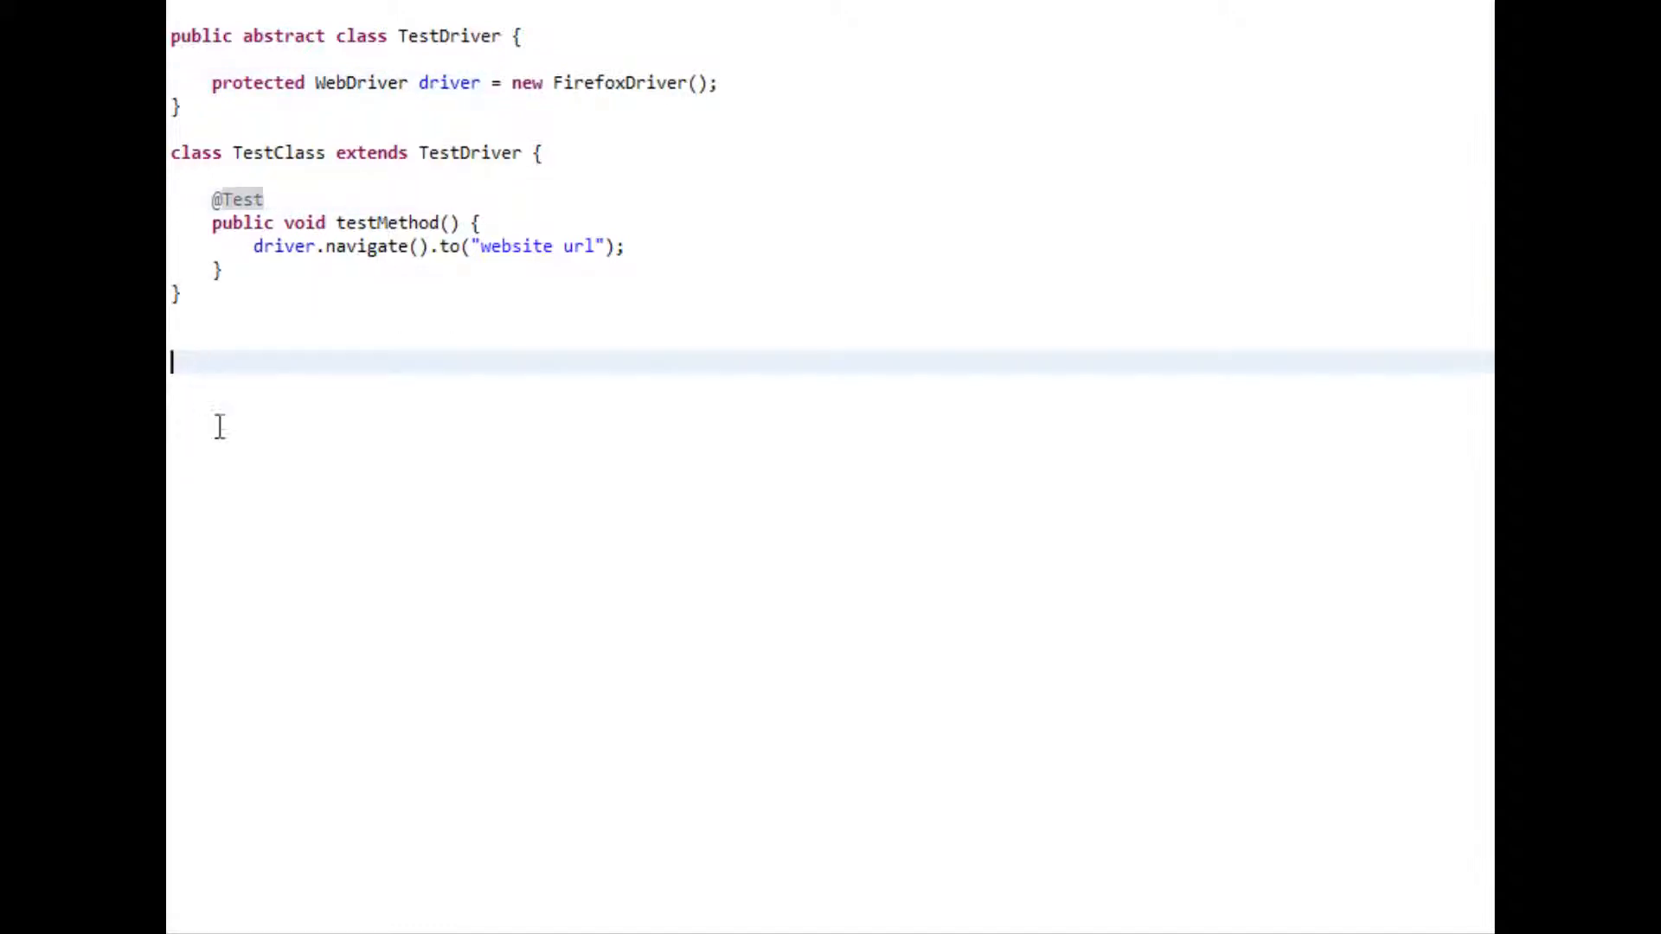
{"action": "double_click", "coordinate": [439, 36]}
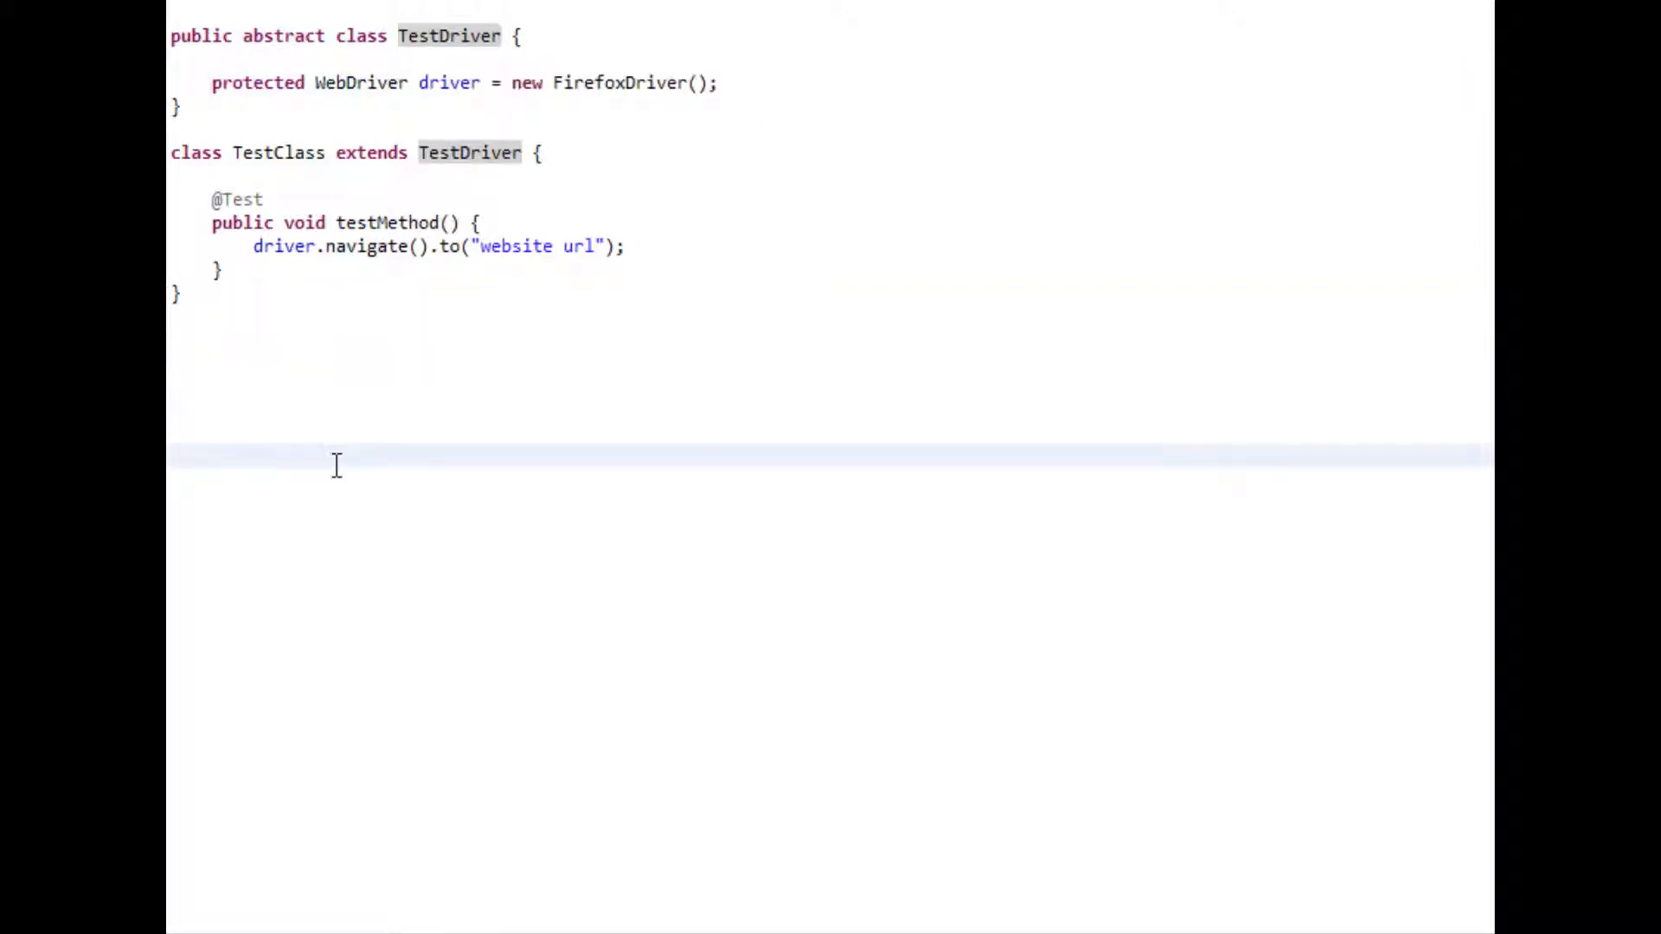
{"action": "mouse_move", "coordinate": [435, 102]}
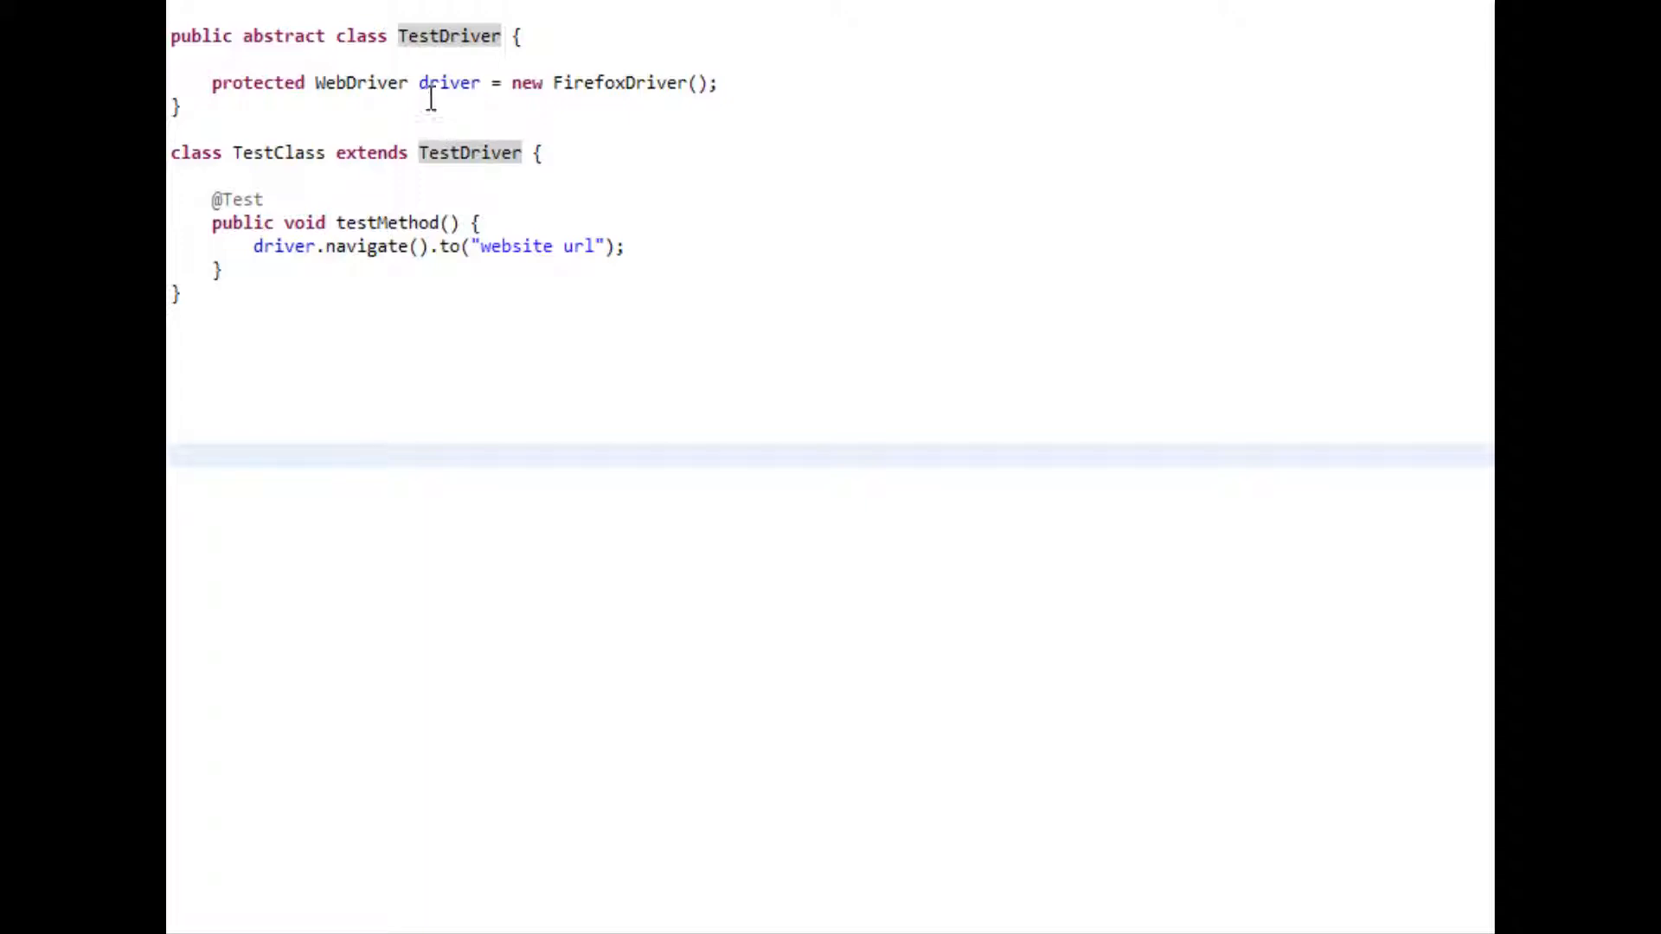
{"action": "mouse_move", "coordinate": [430, 52]}
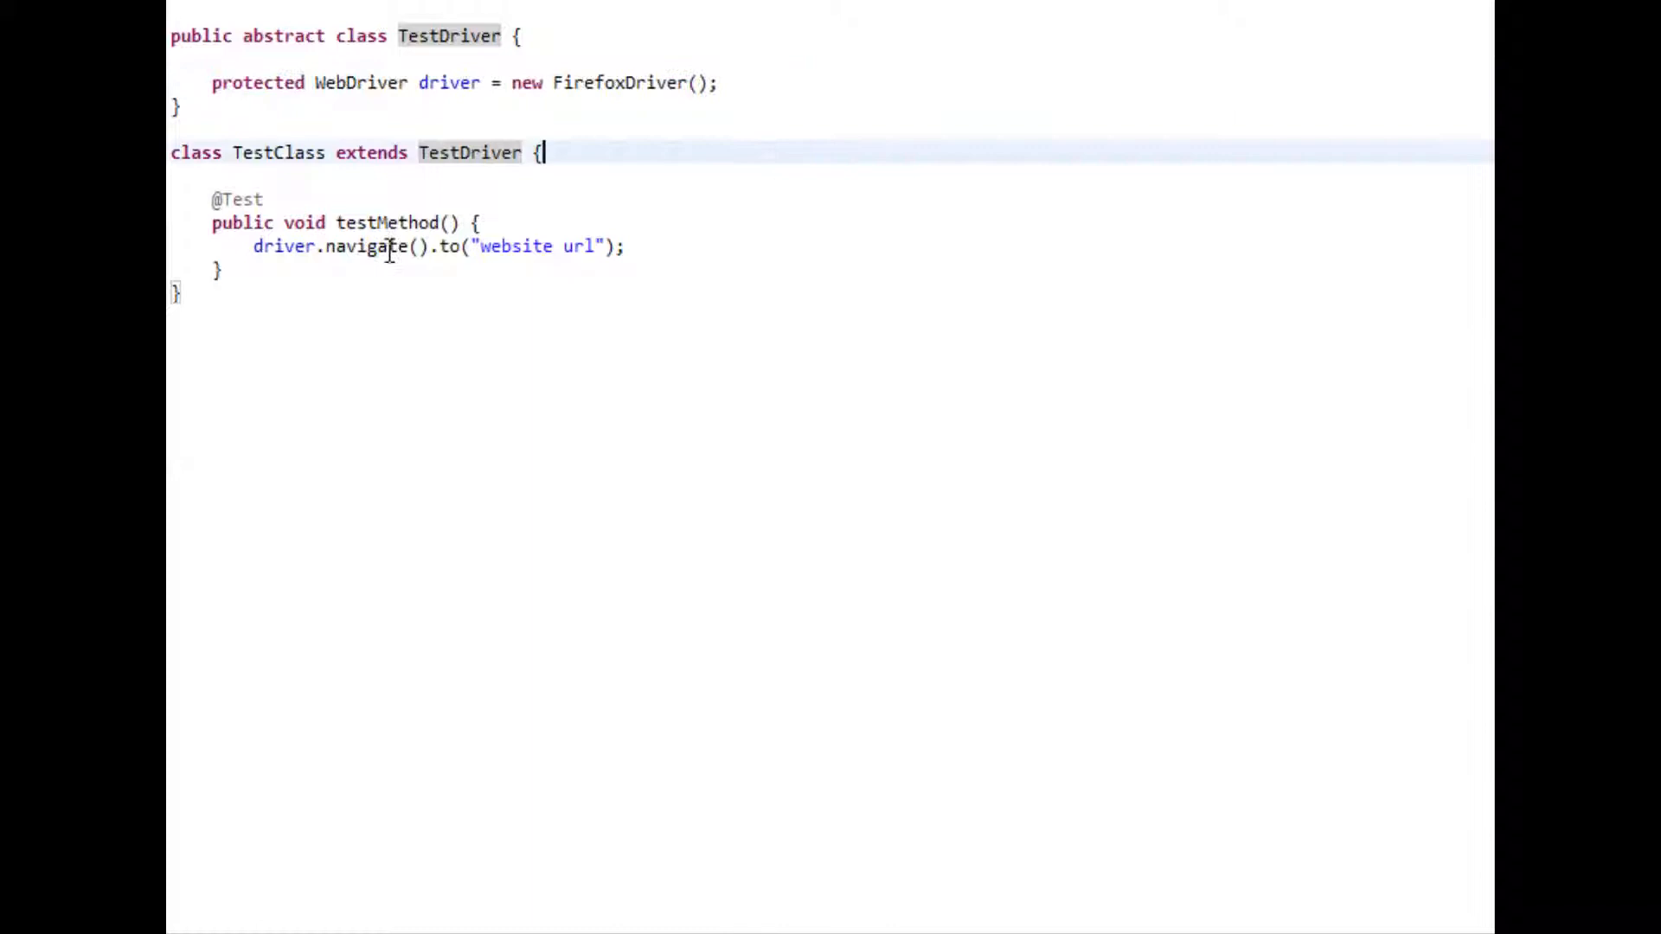
{"action": "left_click", "coordinate": [215, 384]}
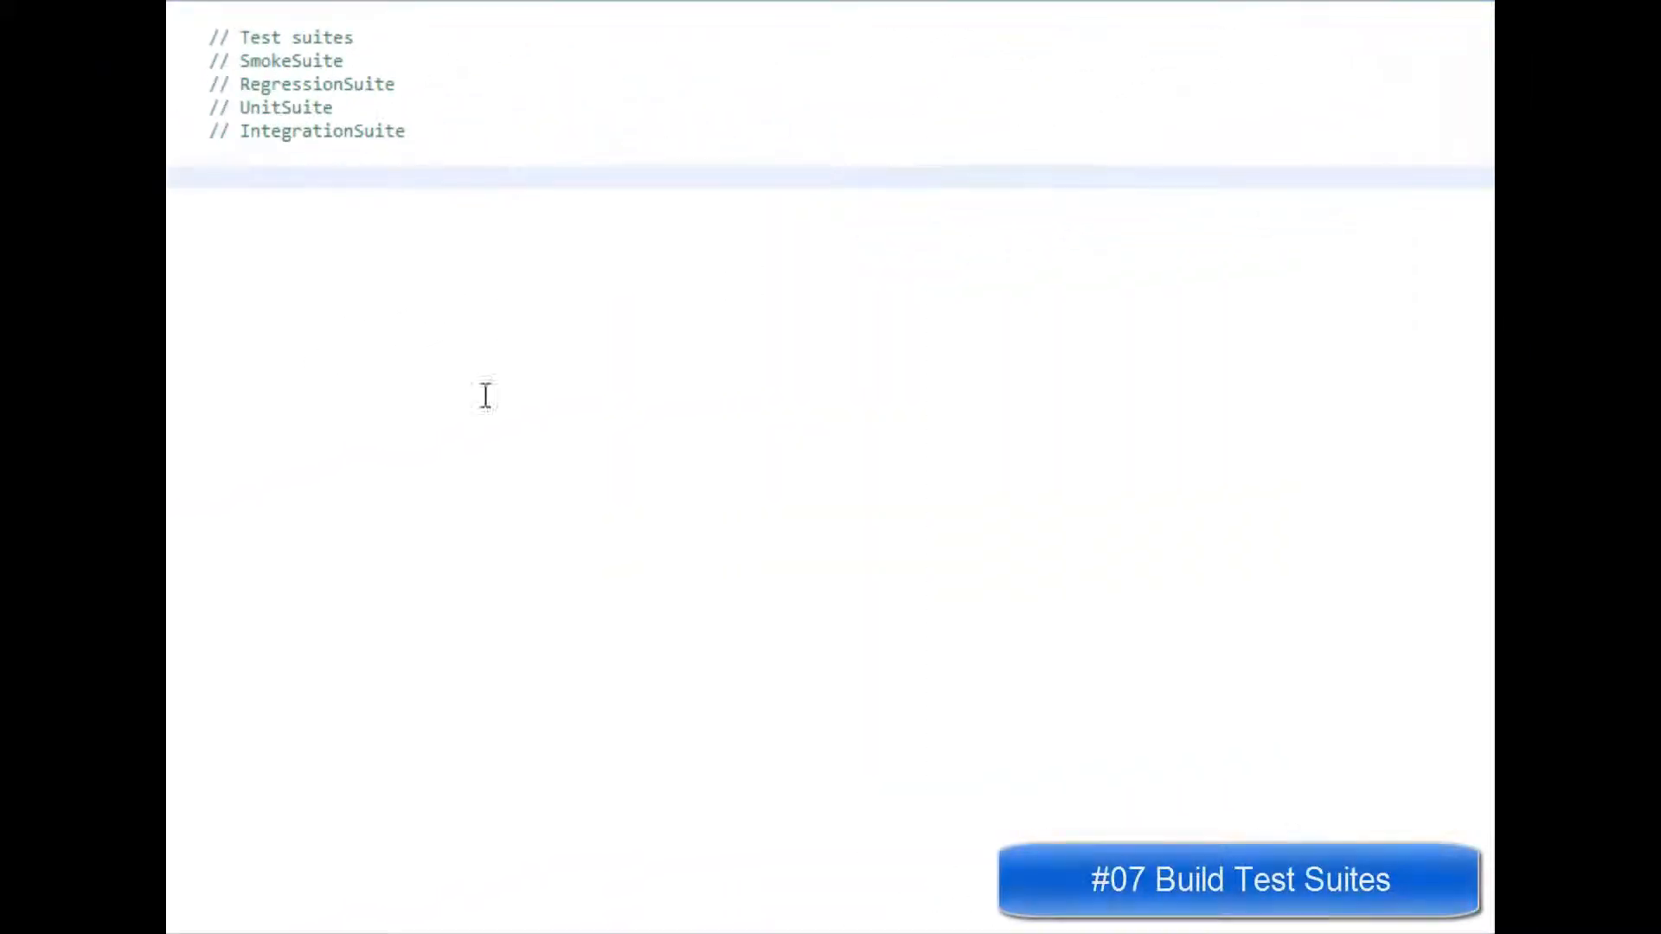
{"action": "mouse_move", "coordinate": [630, 458]}
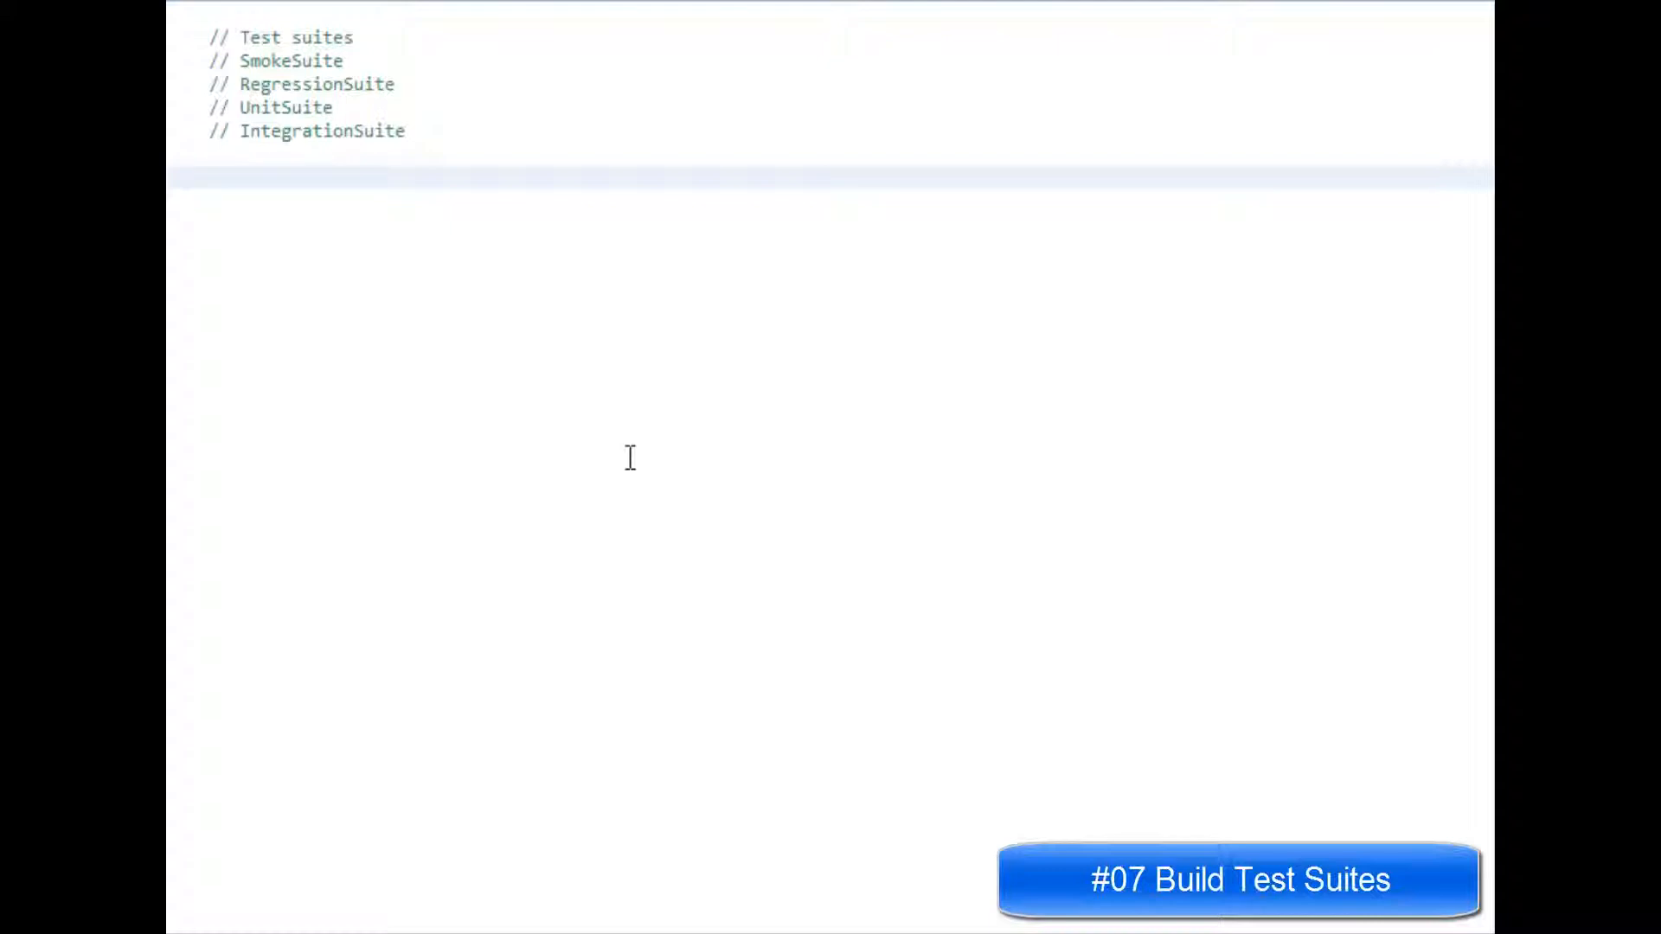
{"action": "mouse_move", "coordinate": [631, 459]}
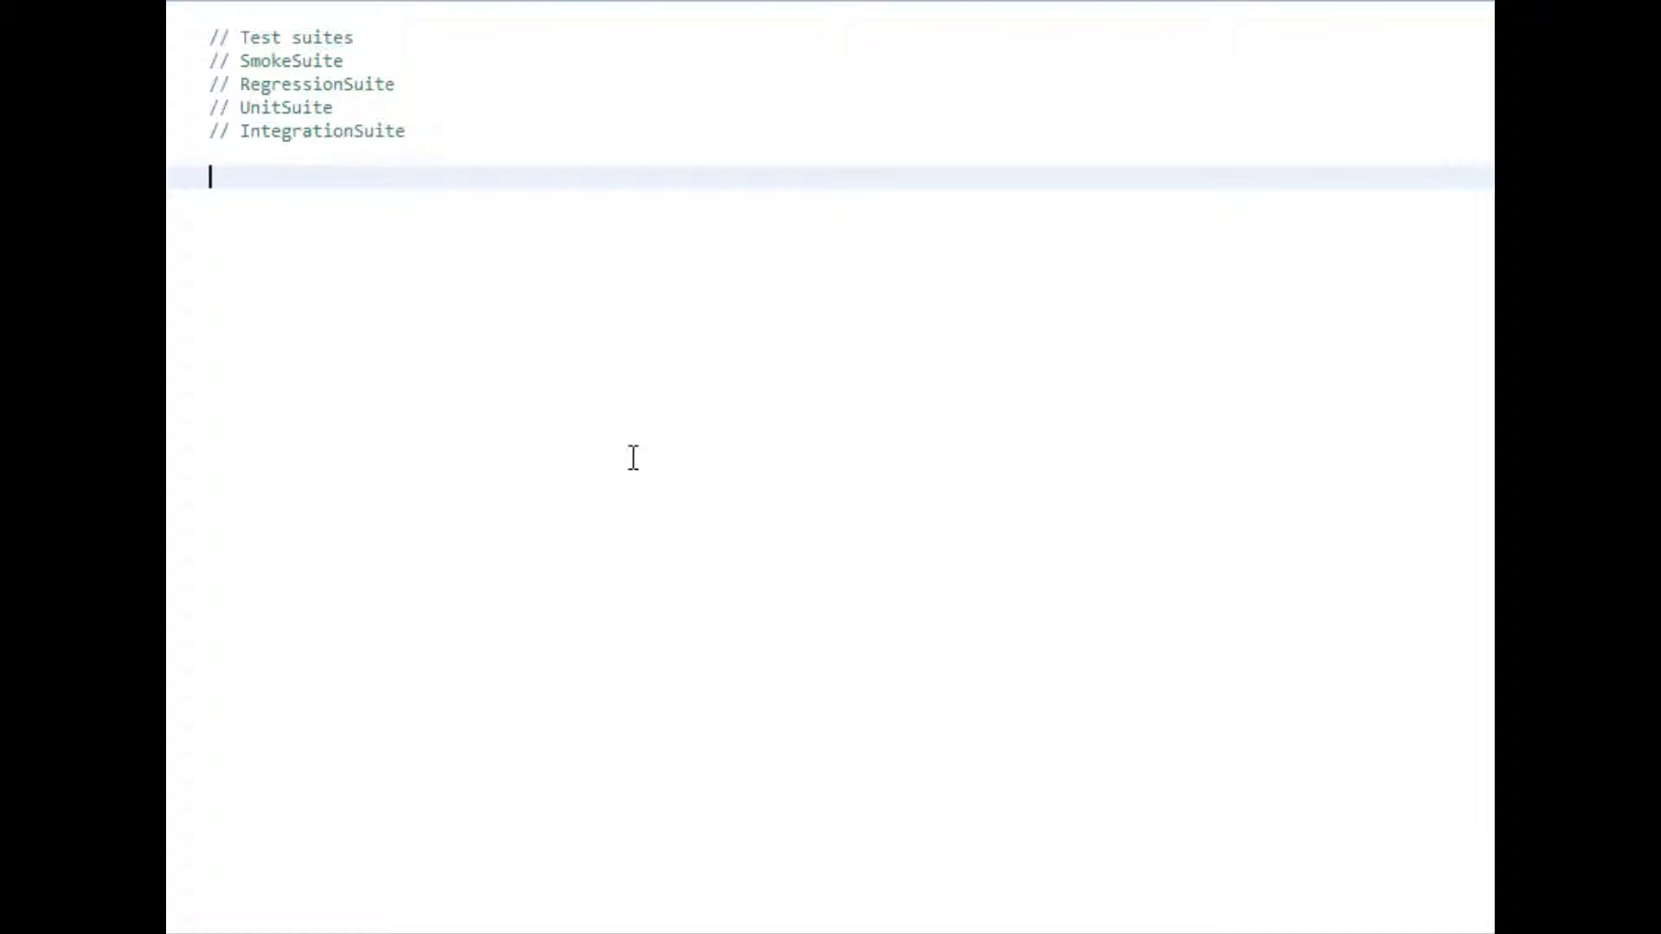
{"action": "mouse_move", "coordinate": [633, 455]}
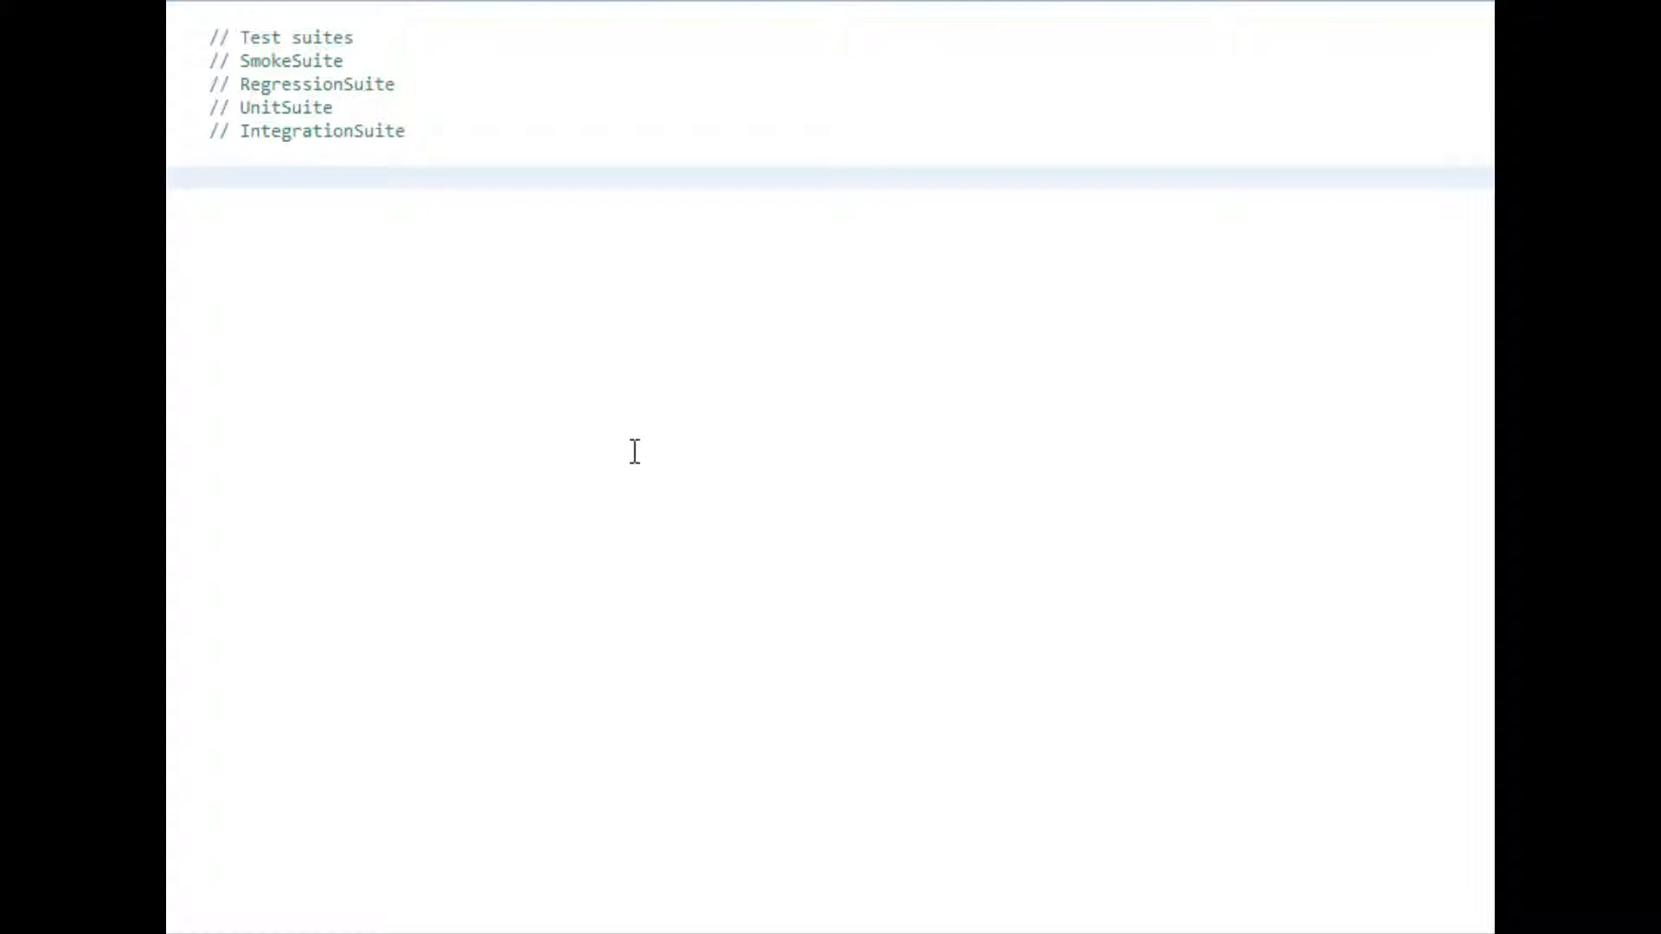
{"action": "mouse_move", "coordinate": [697, 527]}
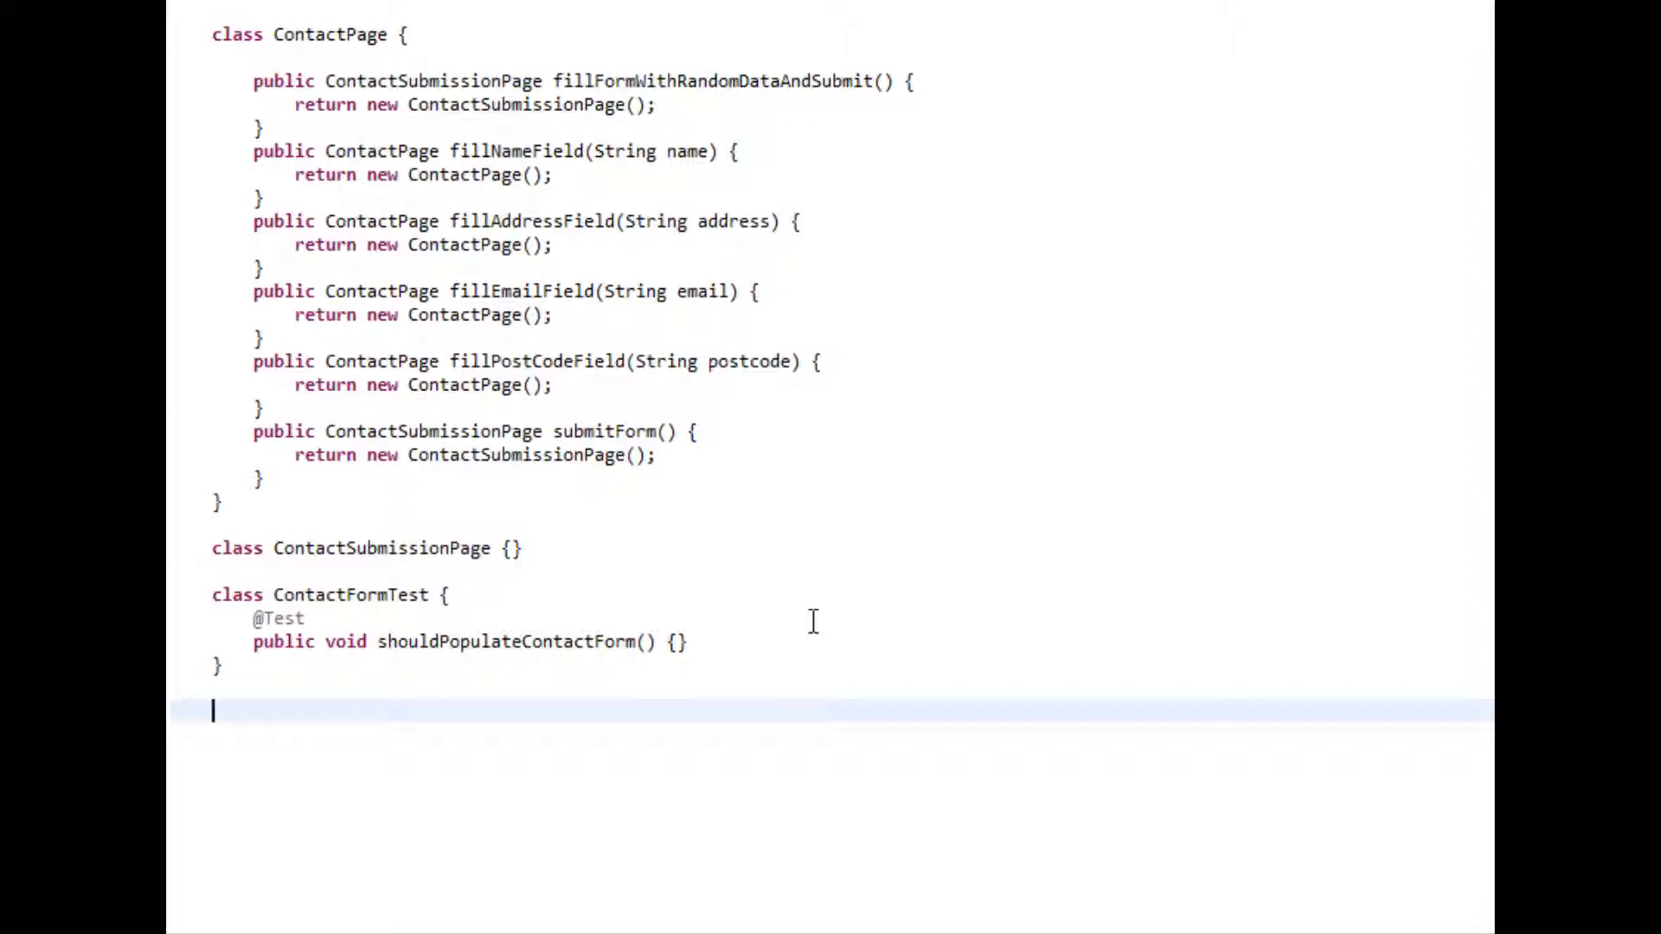
{"action": "mouse_move", "coordinate": [226, 503]}
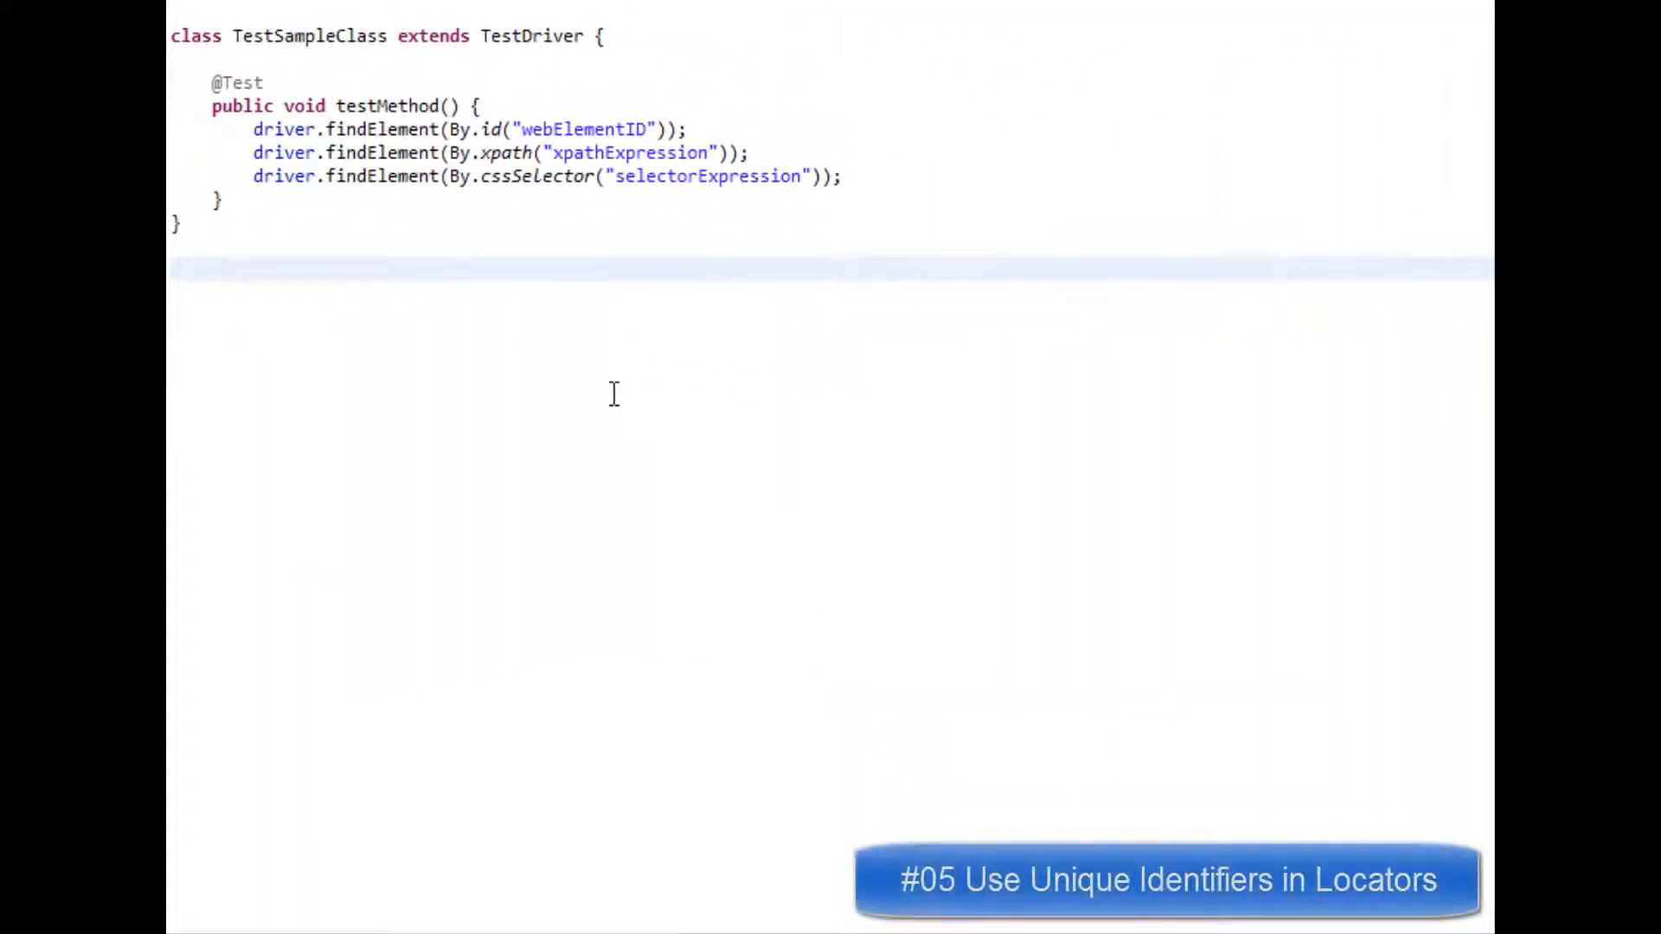
{"action": "mouse_move", "coordinate": [706, 476]}
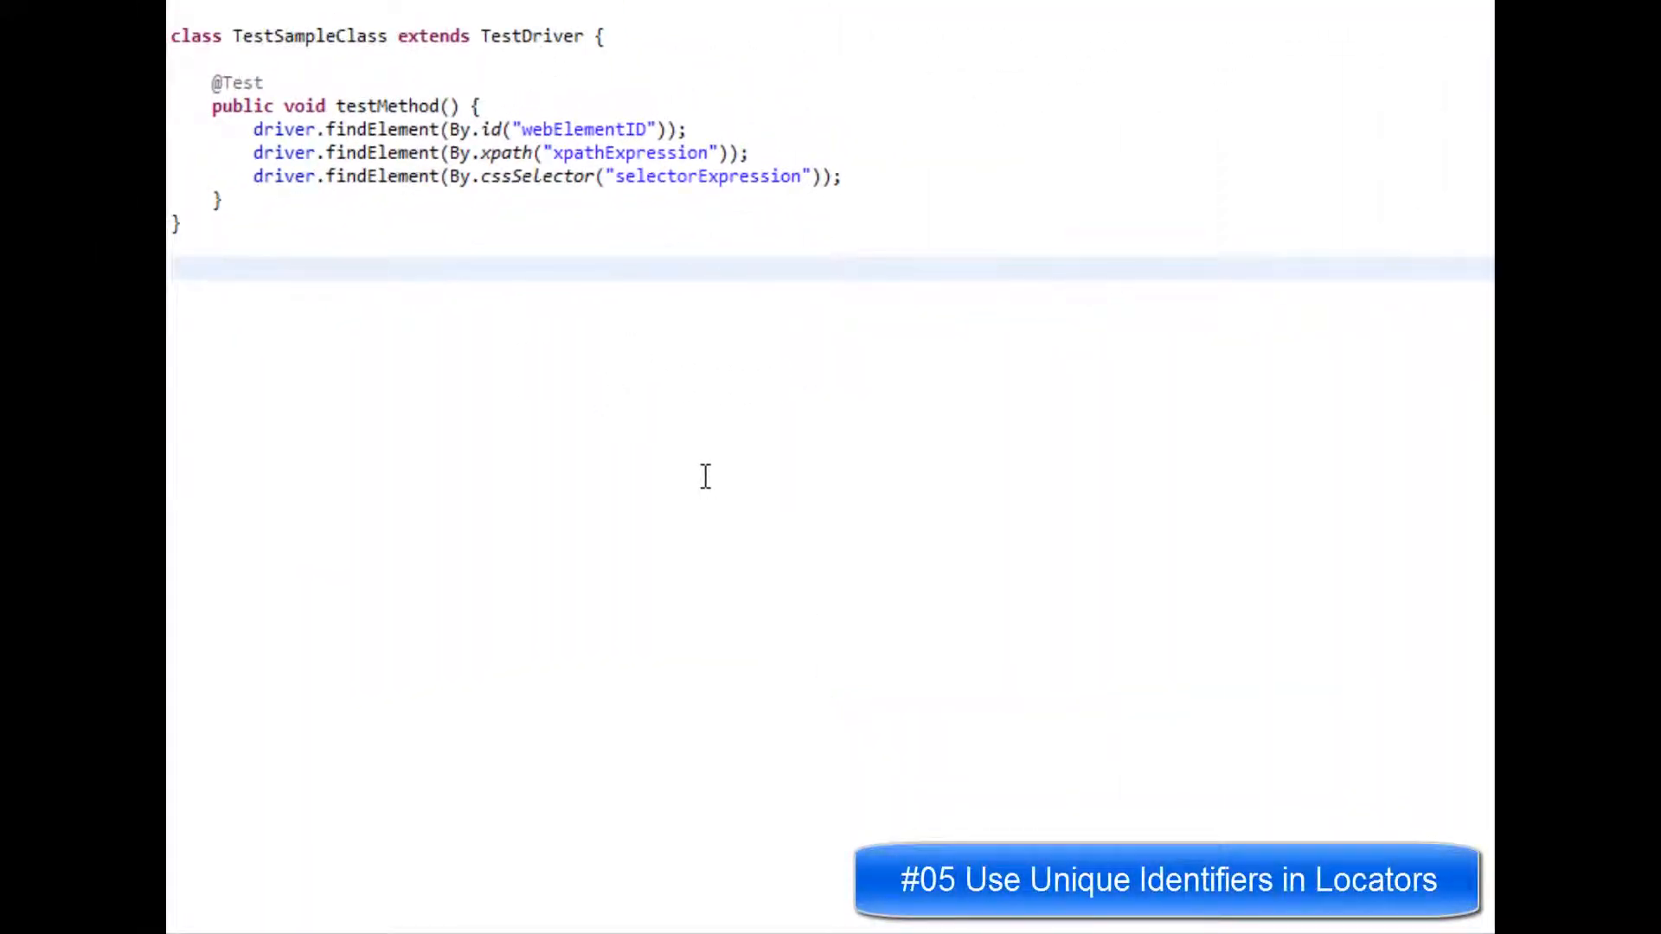
{"action": "mouse_move", "coordinate": [697, 465]}
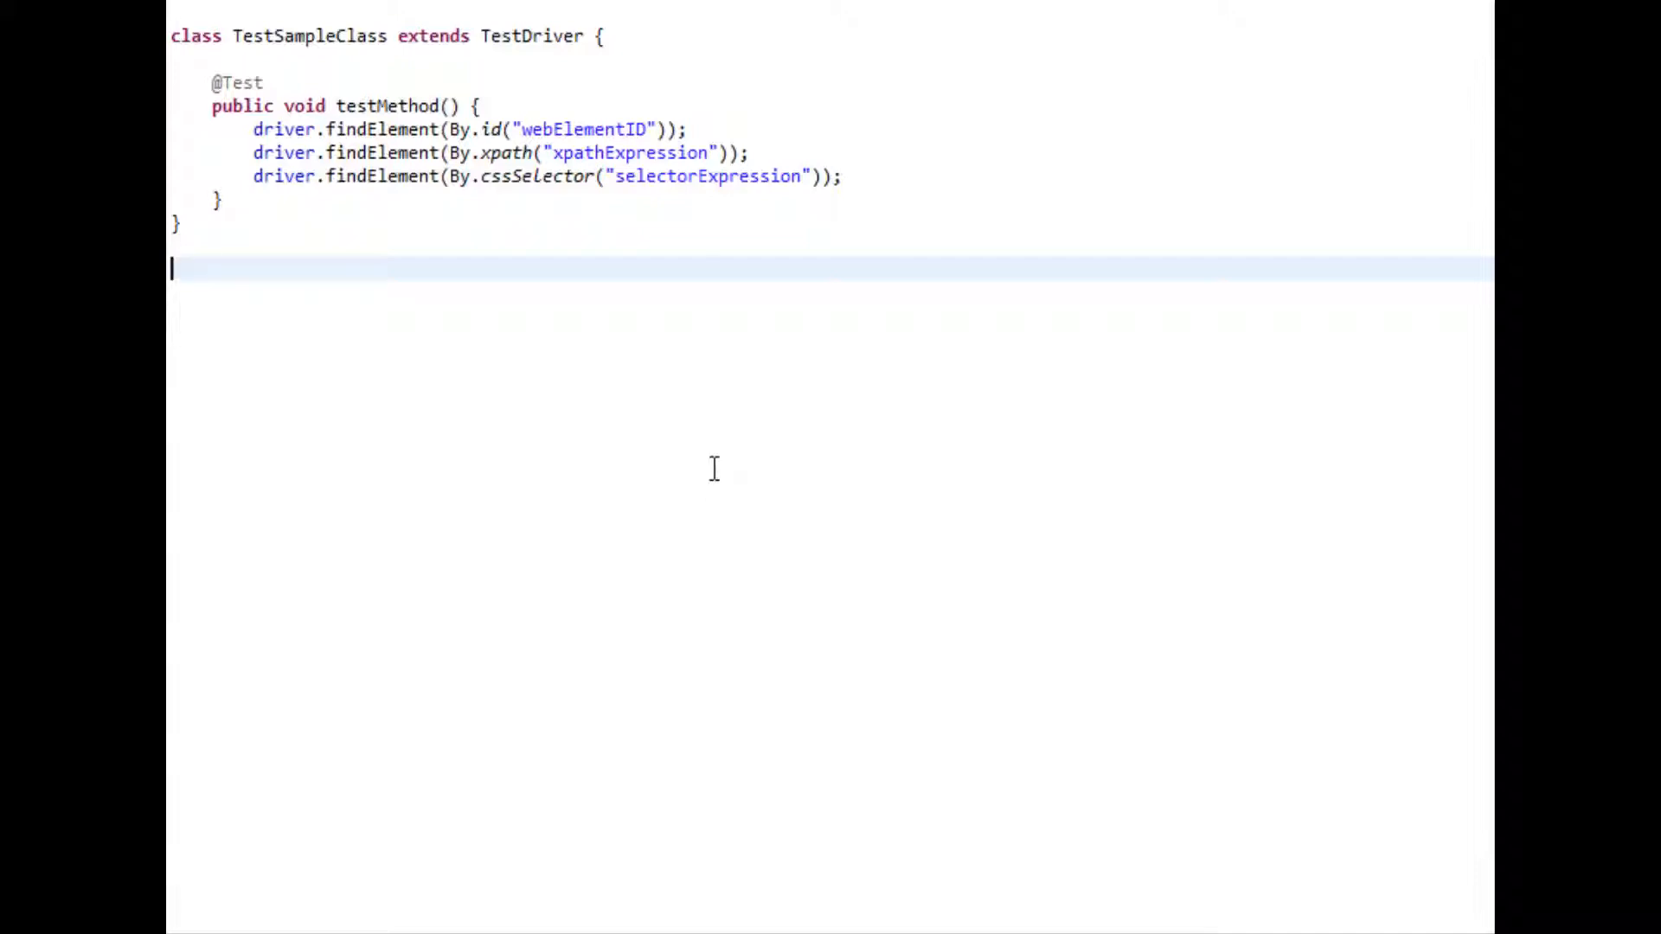
{"action": "mouse_move", "coordinate": [702, 457]}
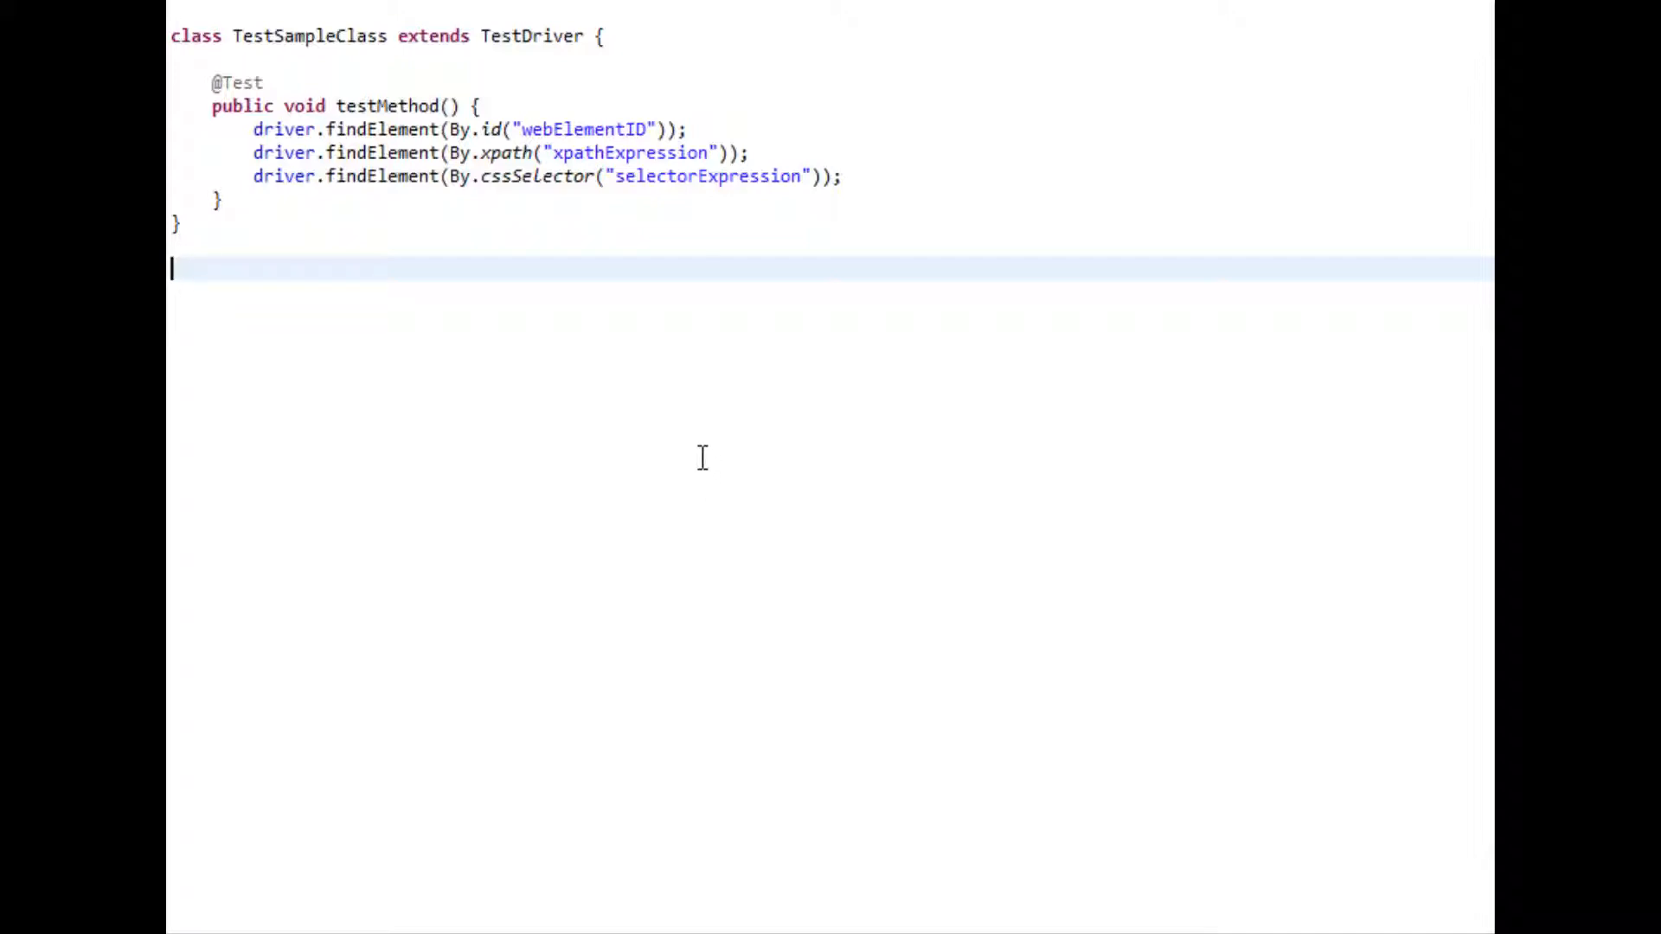
{"action": "mouse_move", "coordinate": [589, 421]}
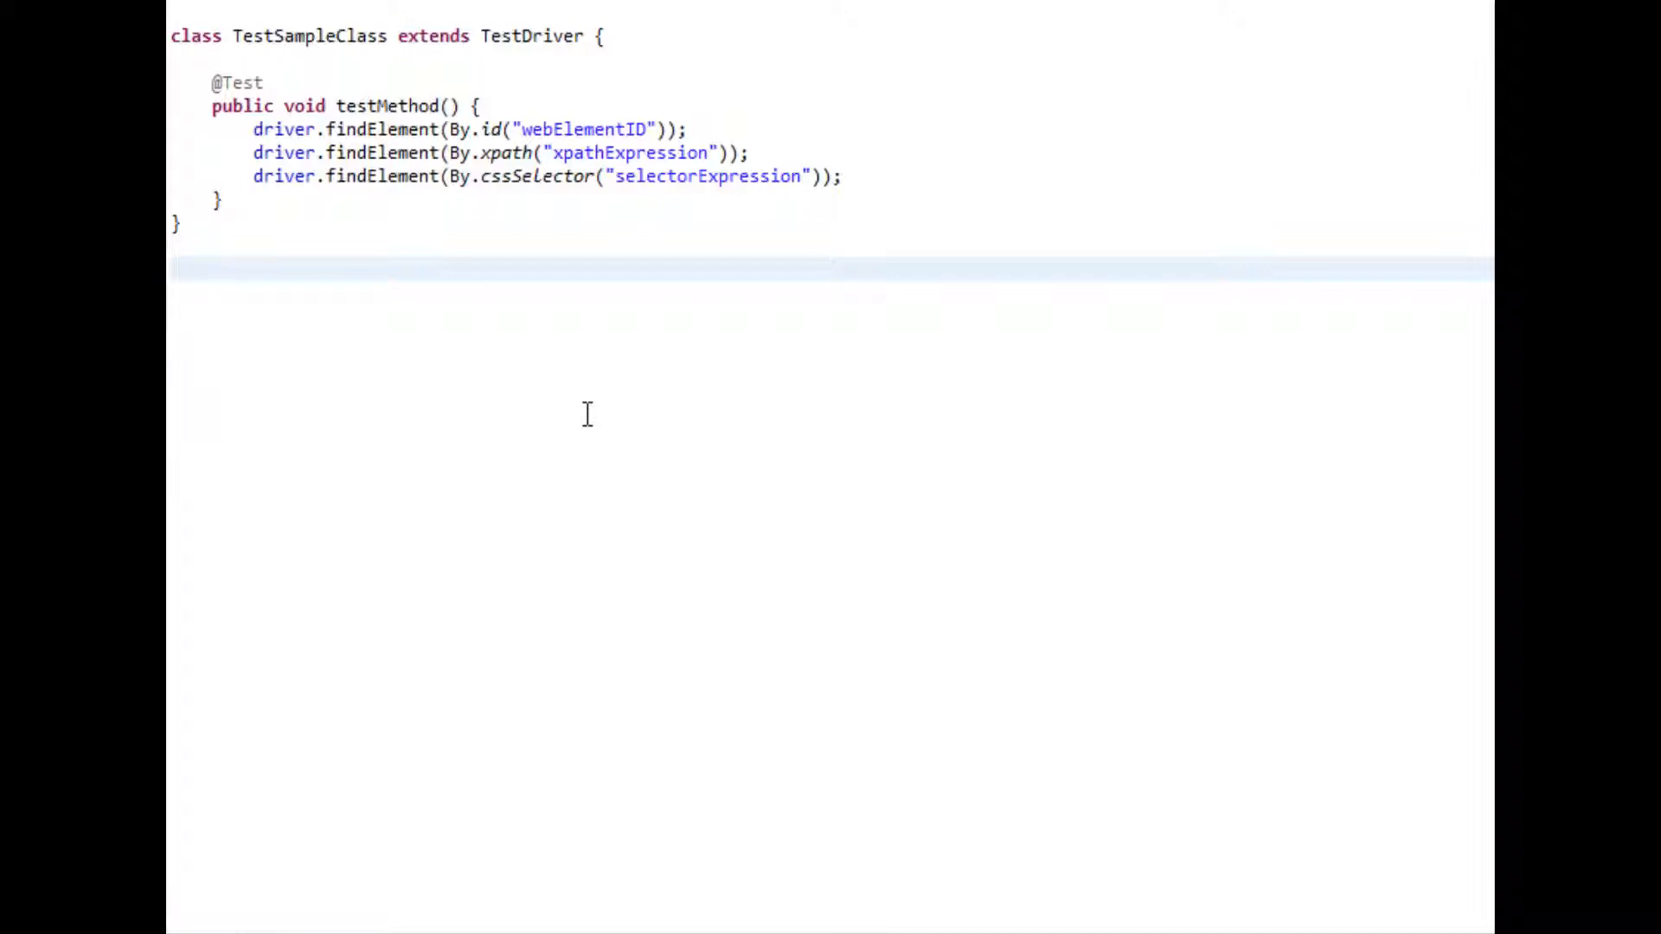
{"action": "mouse_move", "coordinate": [601, 411]}
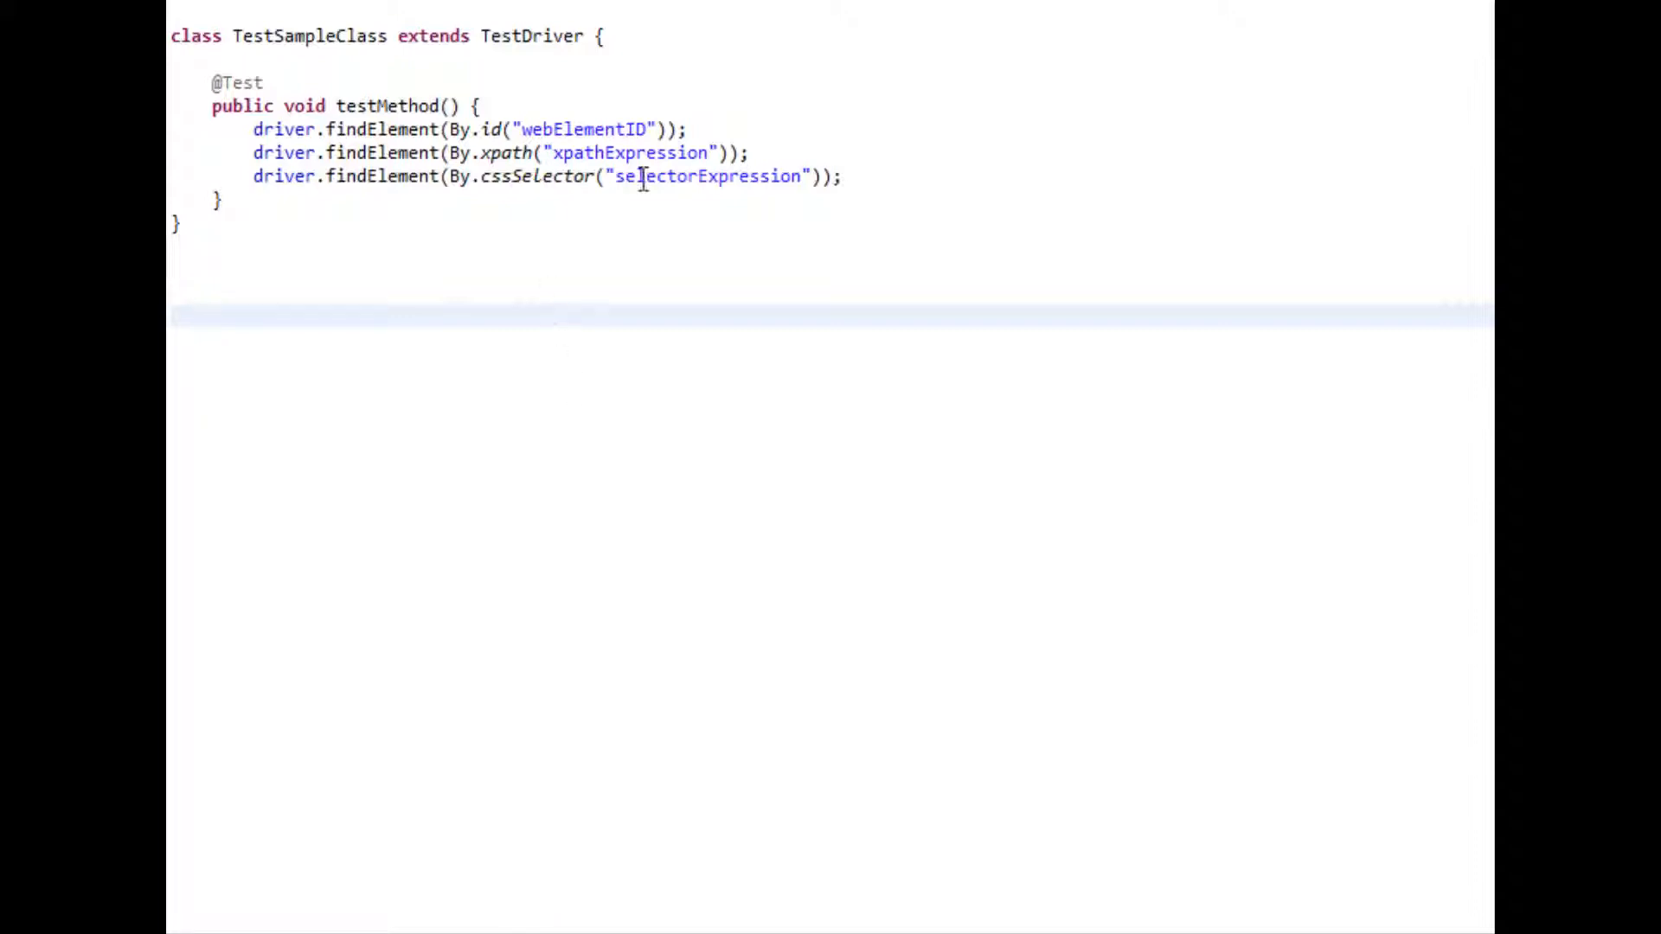
{"action": "double_click", "coordinate": [578, 130]}
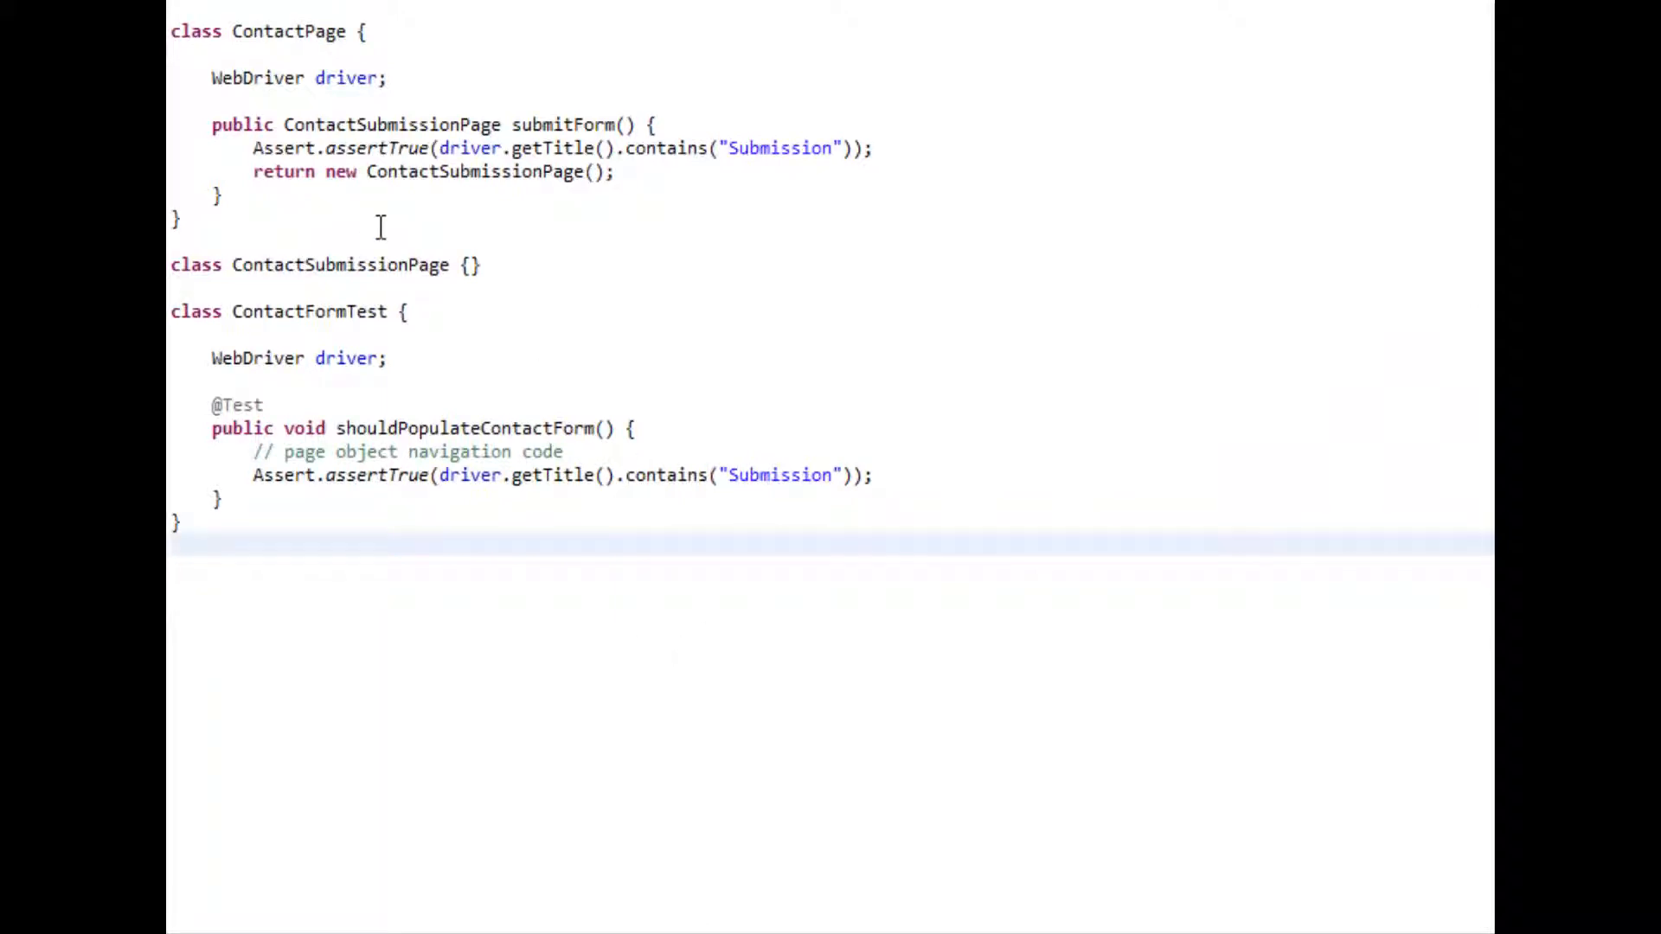
{"action": "mouse_move", "coordinate": [409, 207]}
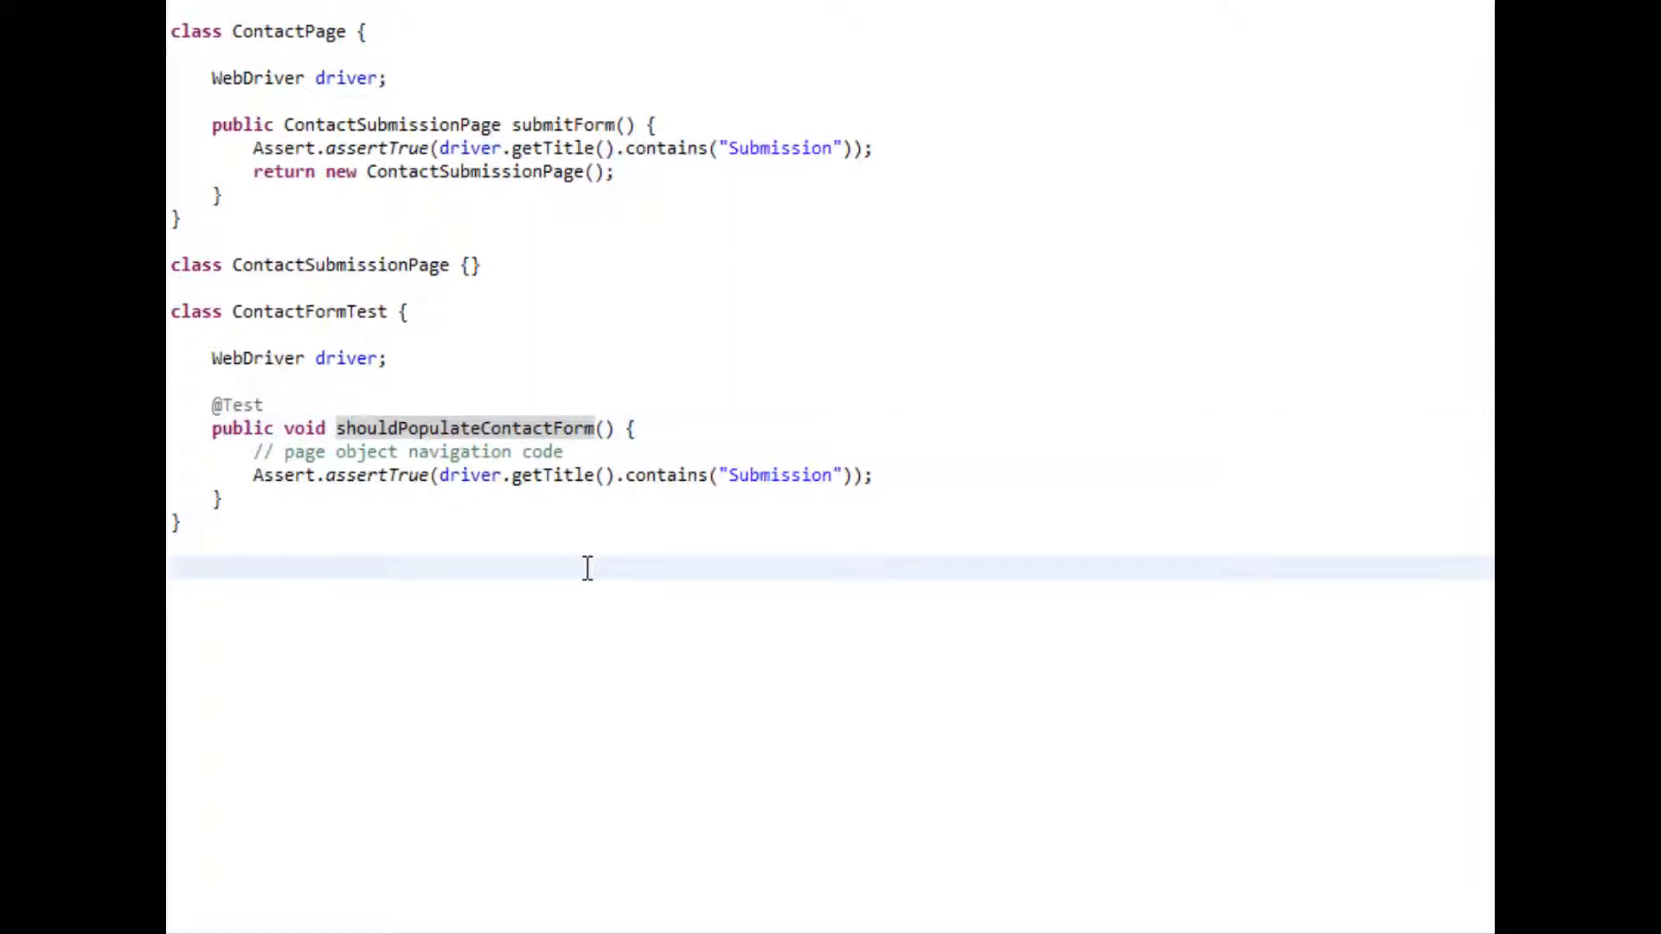
{"action": "mouse_move", "coordinate": [579, 567]}
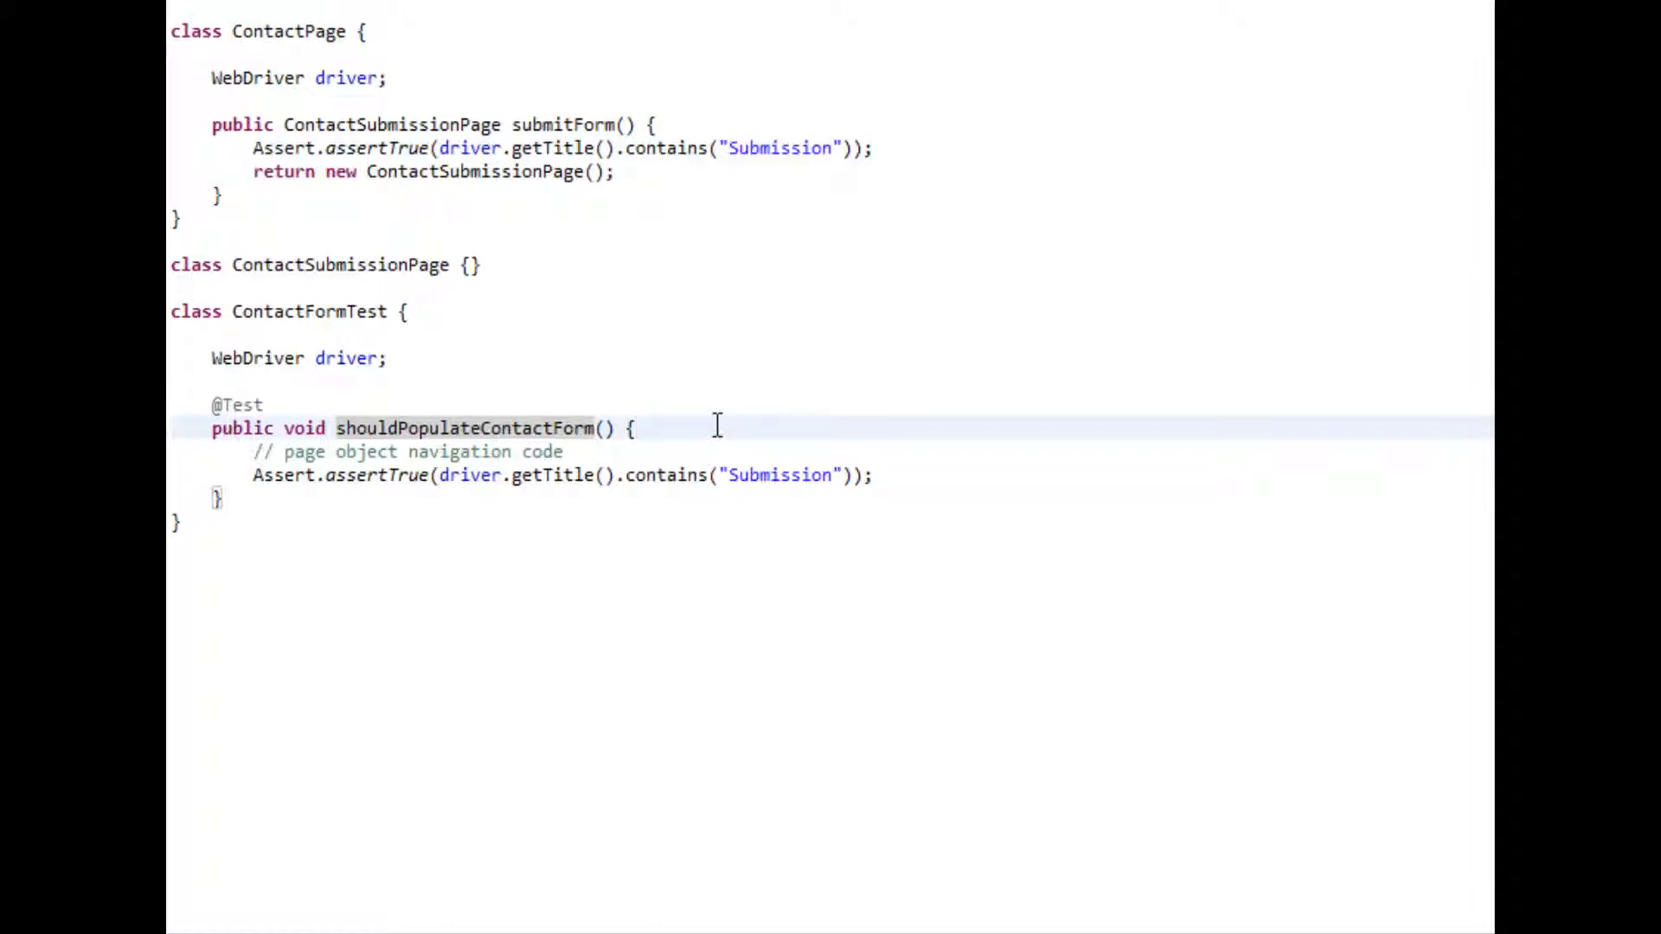
{"action": "mouse_move", "coordinate": [713, 425]}
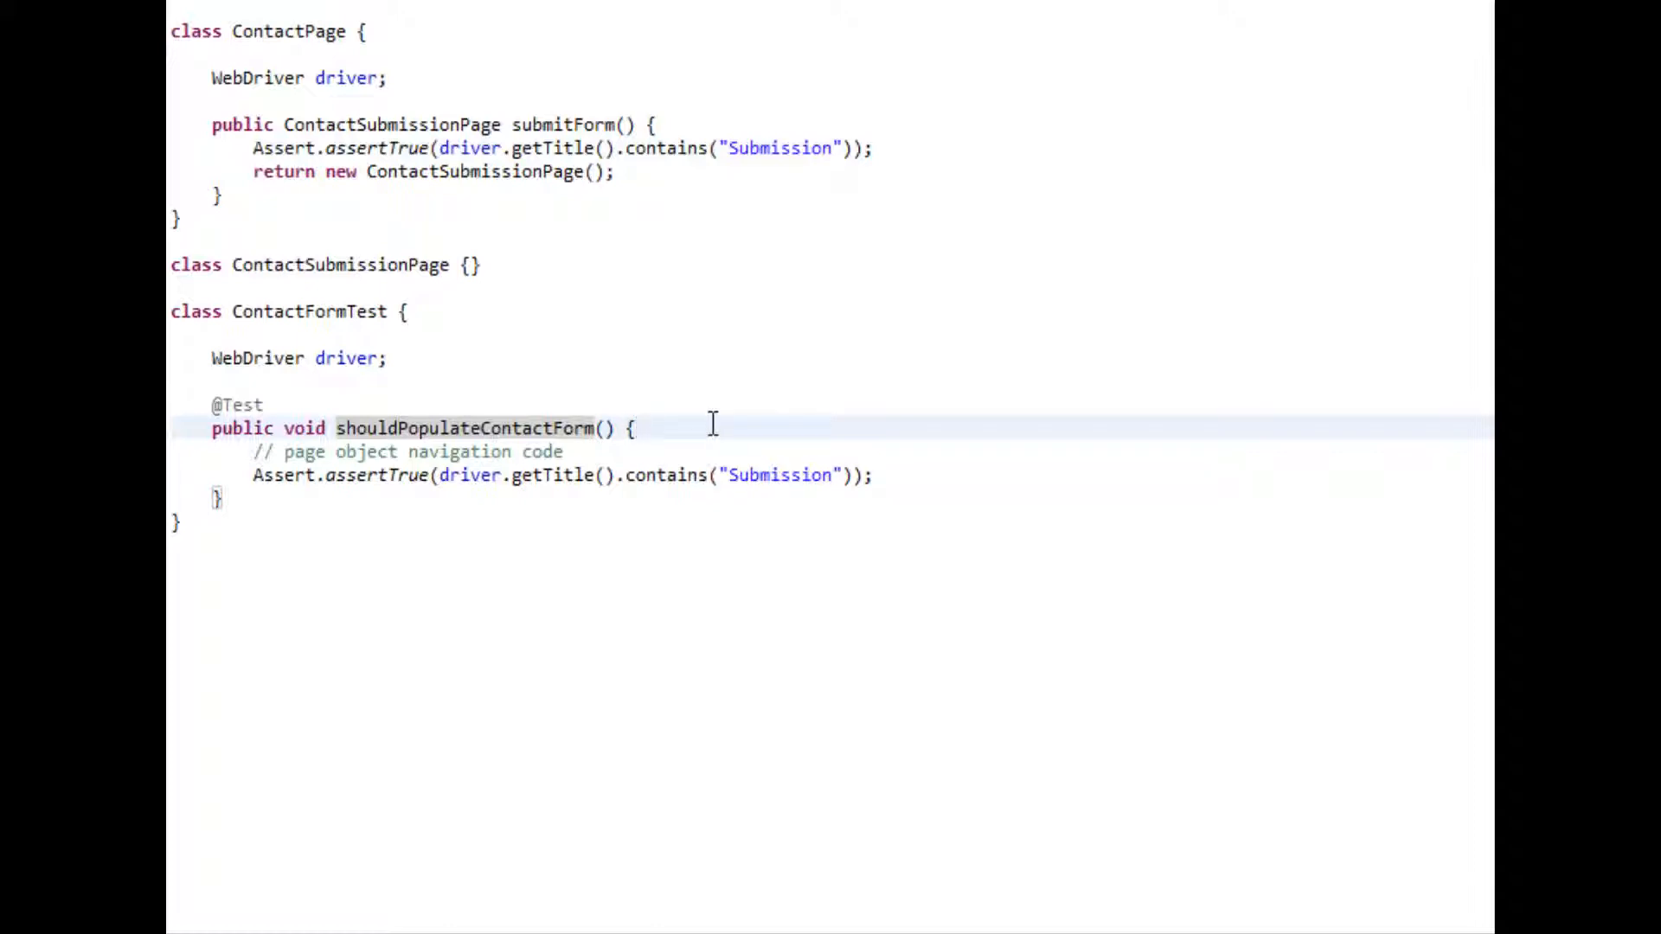
Review ContactPage.submitForm asserting the Submission title, plus ContactFormTest's shouldPopulateContactForm
{"action": "left_click", "coordinate": [638, 428]}
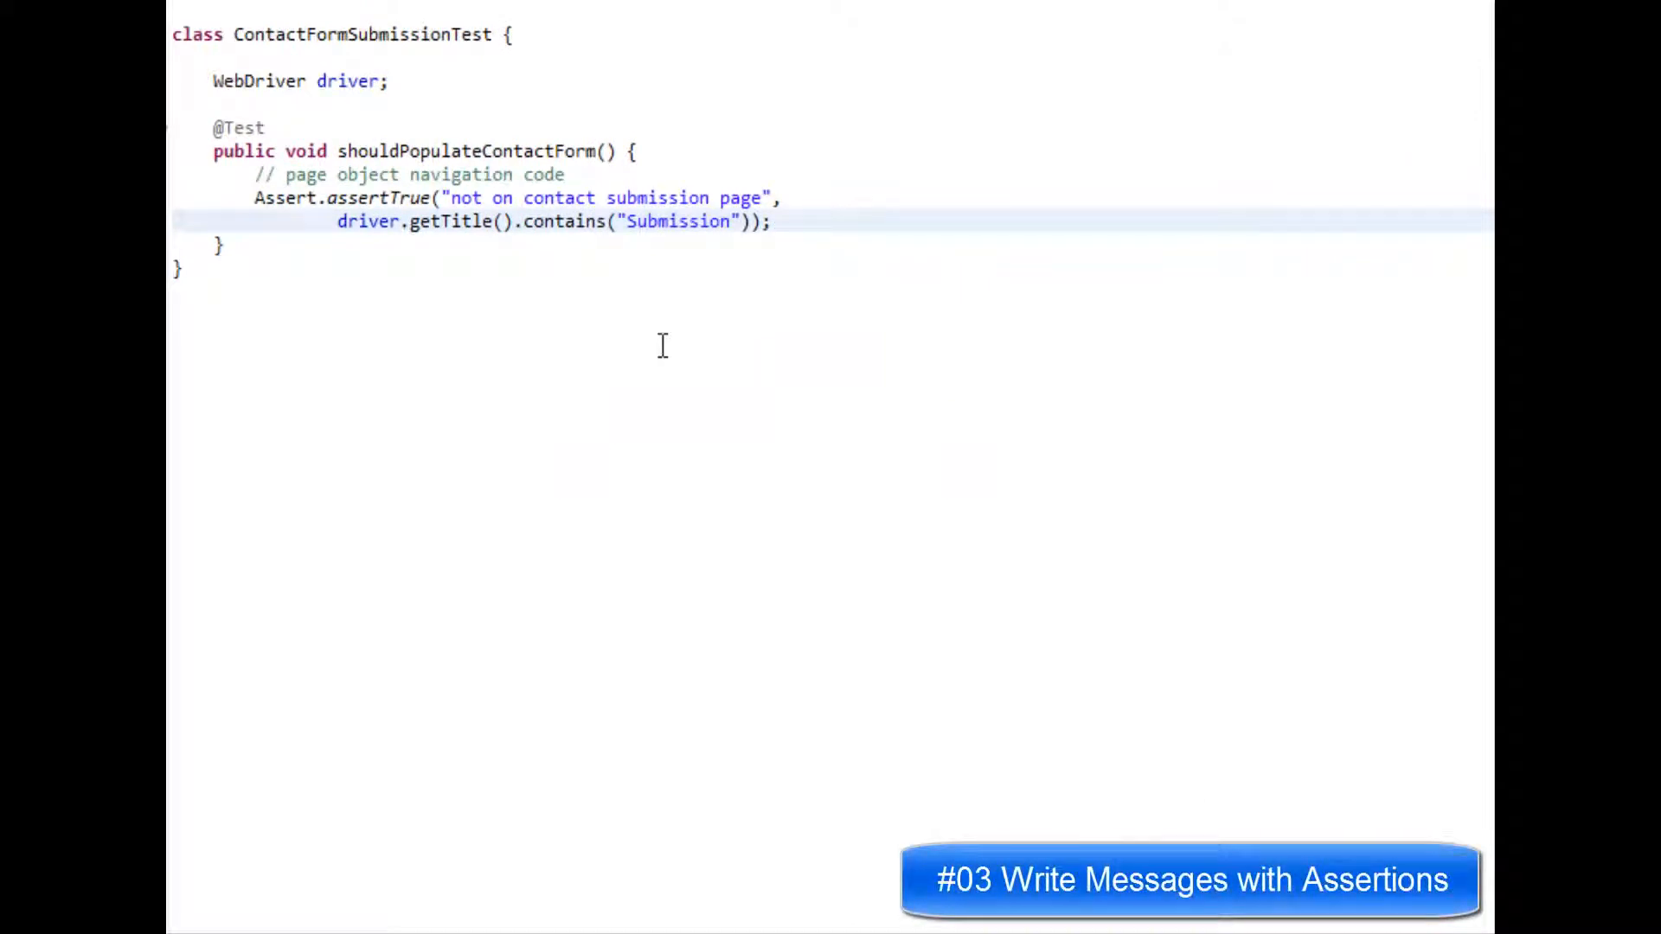
{"action": "mouse_move", "coordinate": [528, 362]}
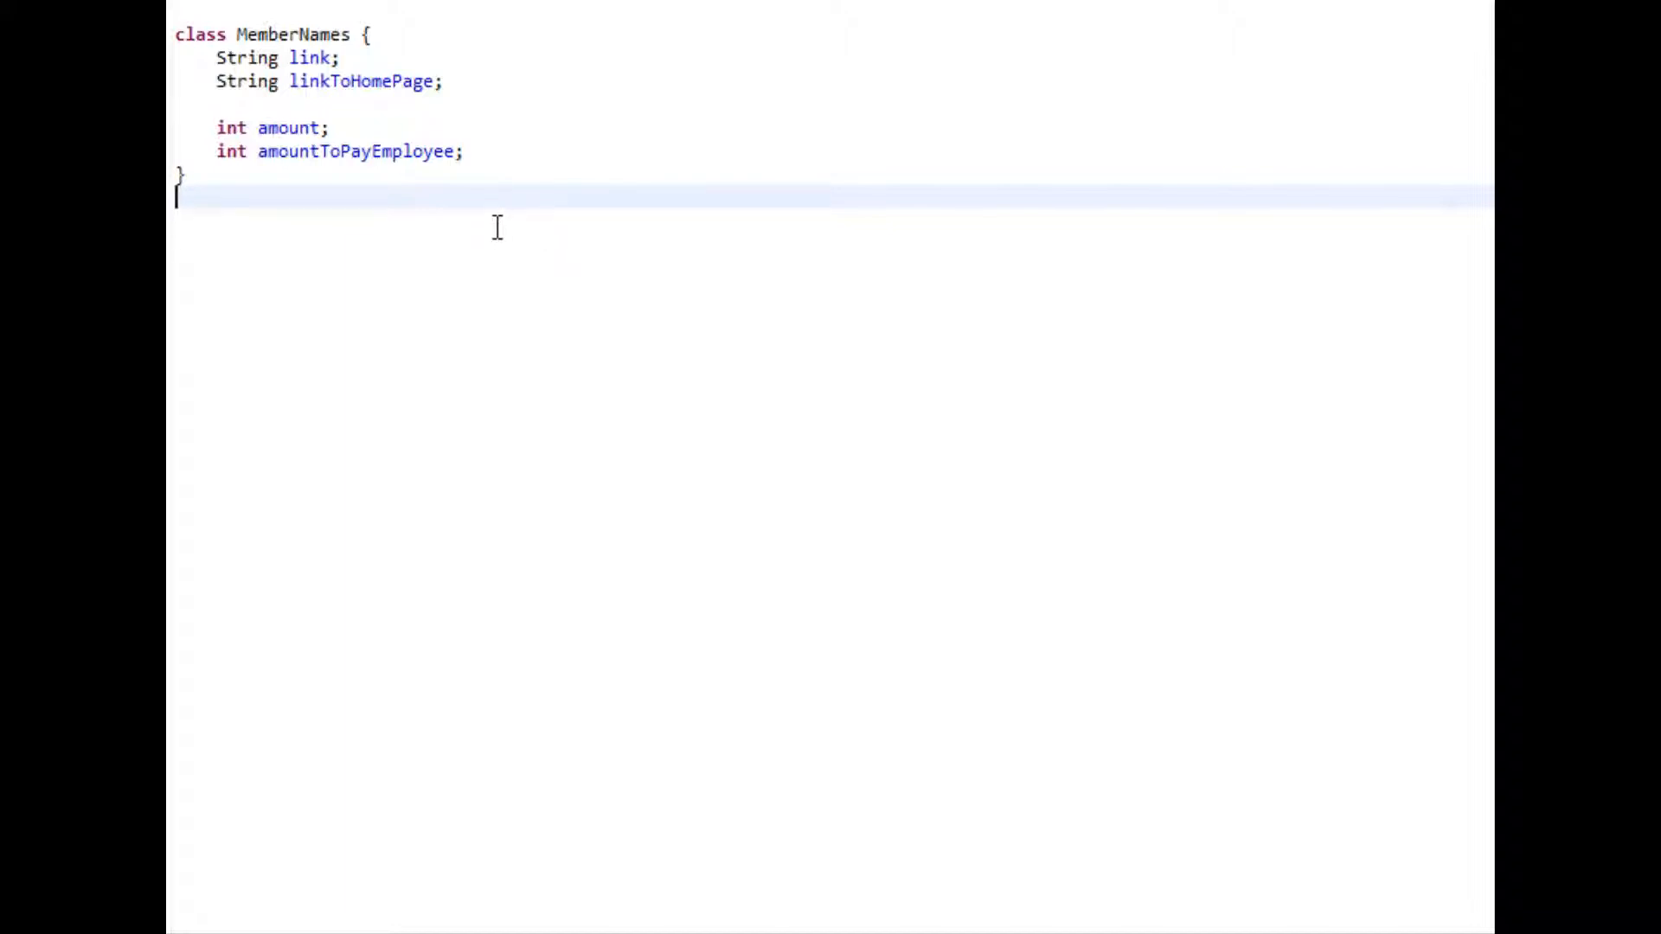
{"action": "mouse_move", "coordinate": [449, 178]}
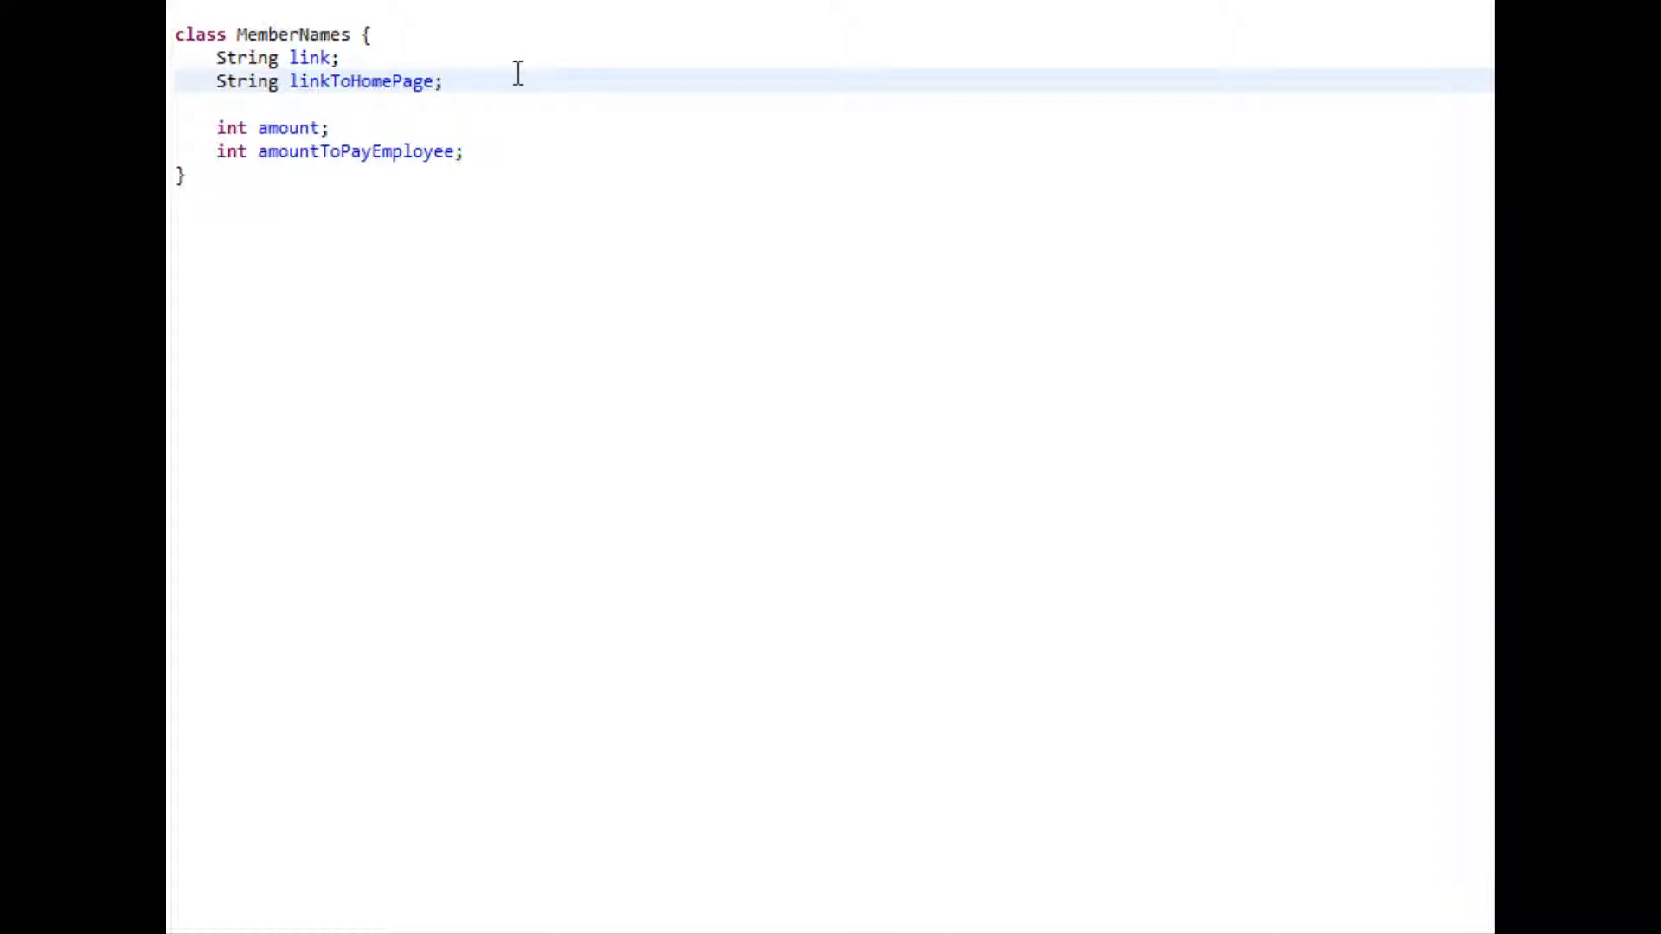
{"action": "mouse_move", "coordinate": [505, 76]}
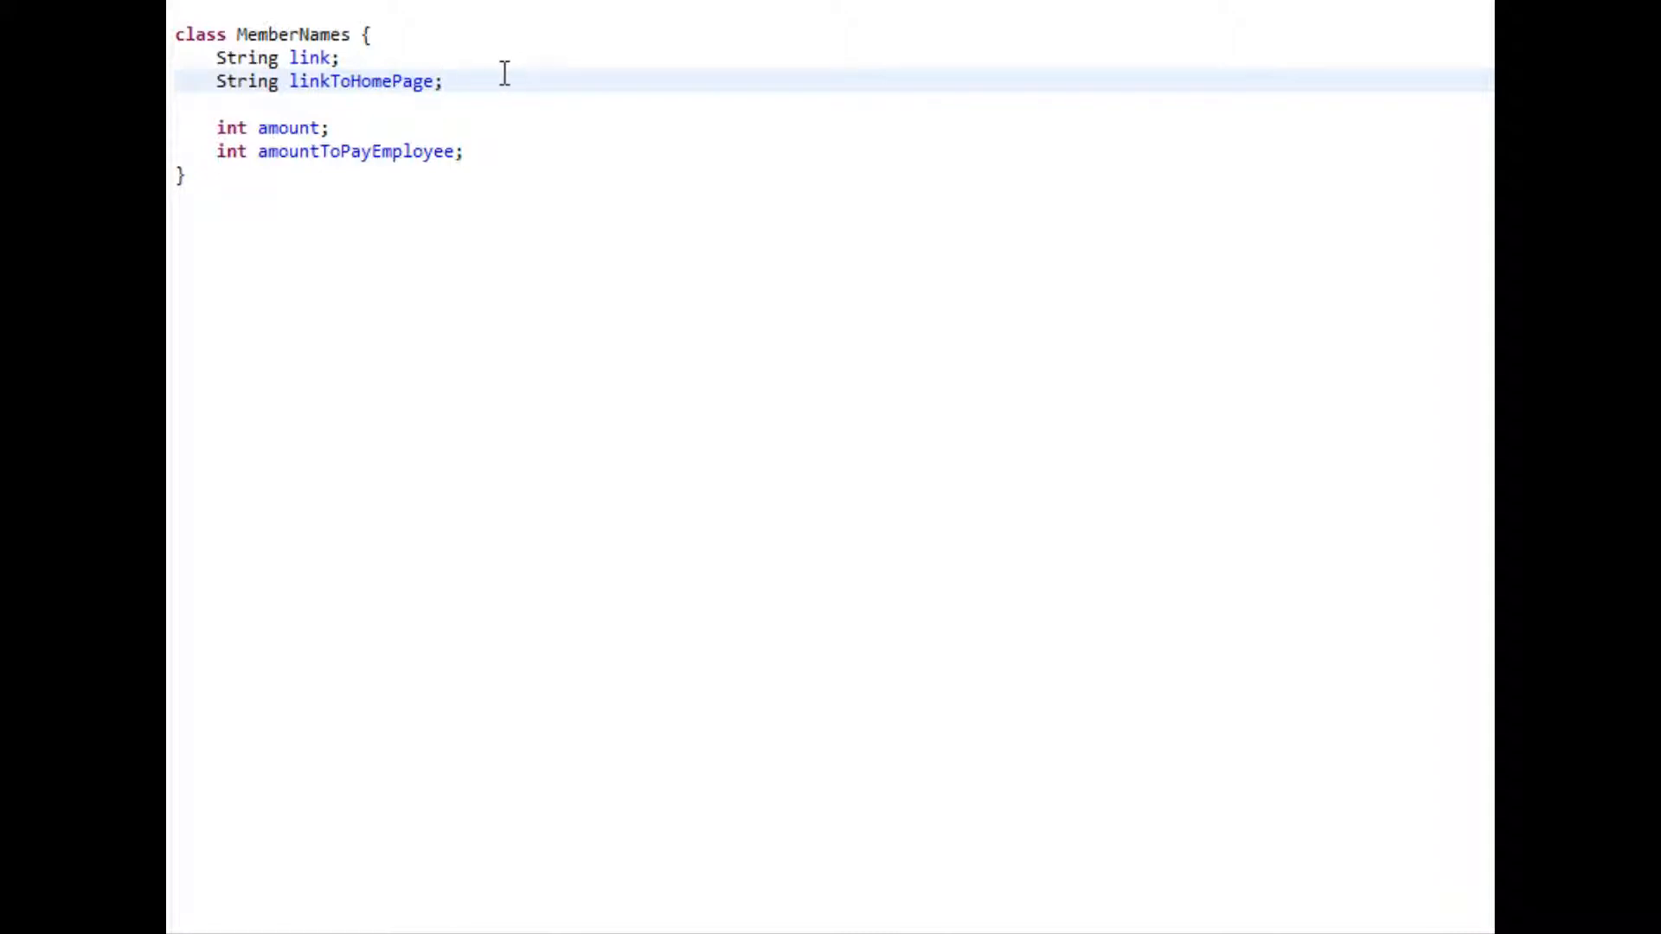
Point out vague fields link and amount versus linkToHomePage and amountToPayEmployee
{"action": "left_click", "coordinate": [450, 82]}
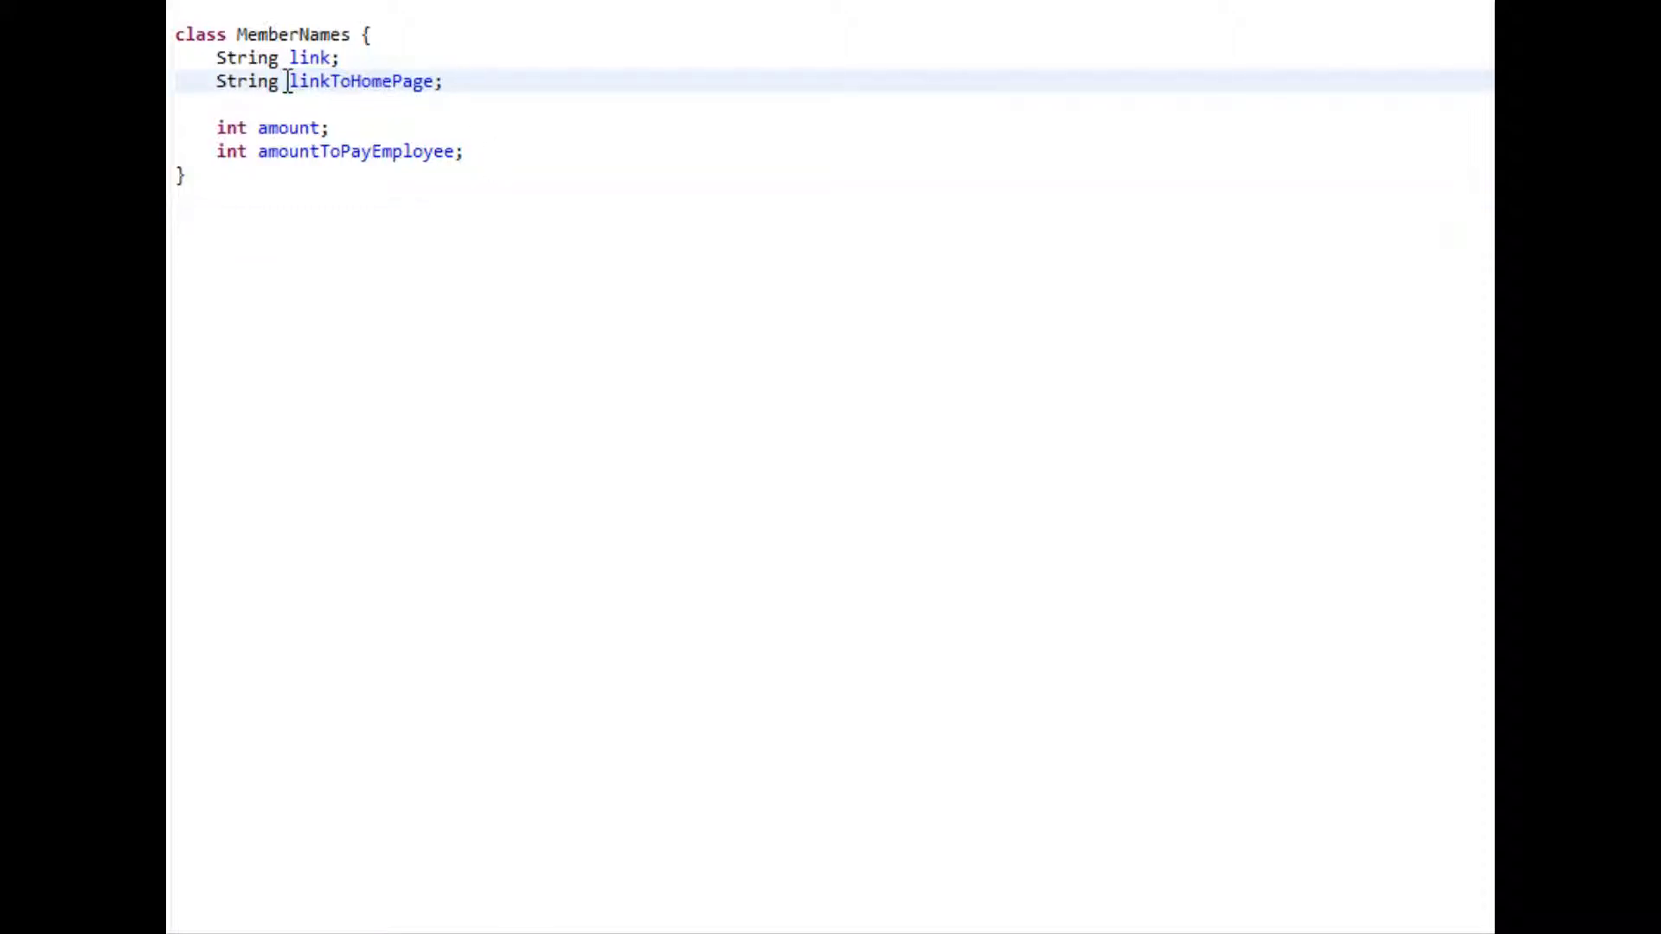
{"action": "double_click", "coordinate": [364, 81]}
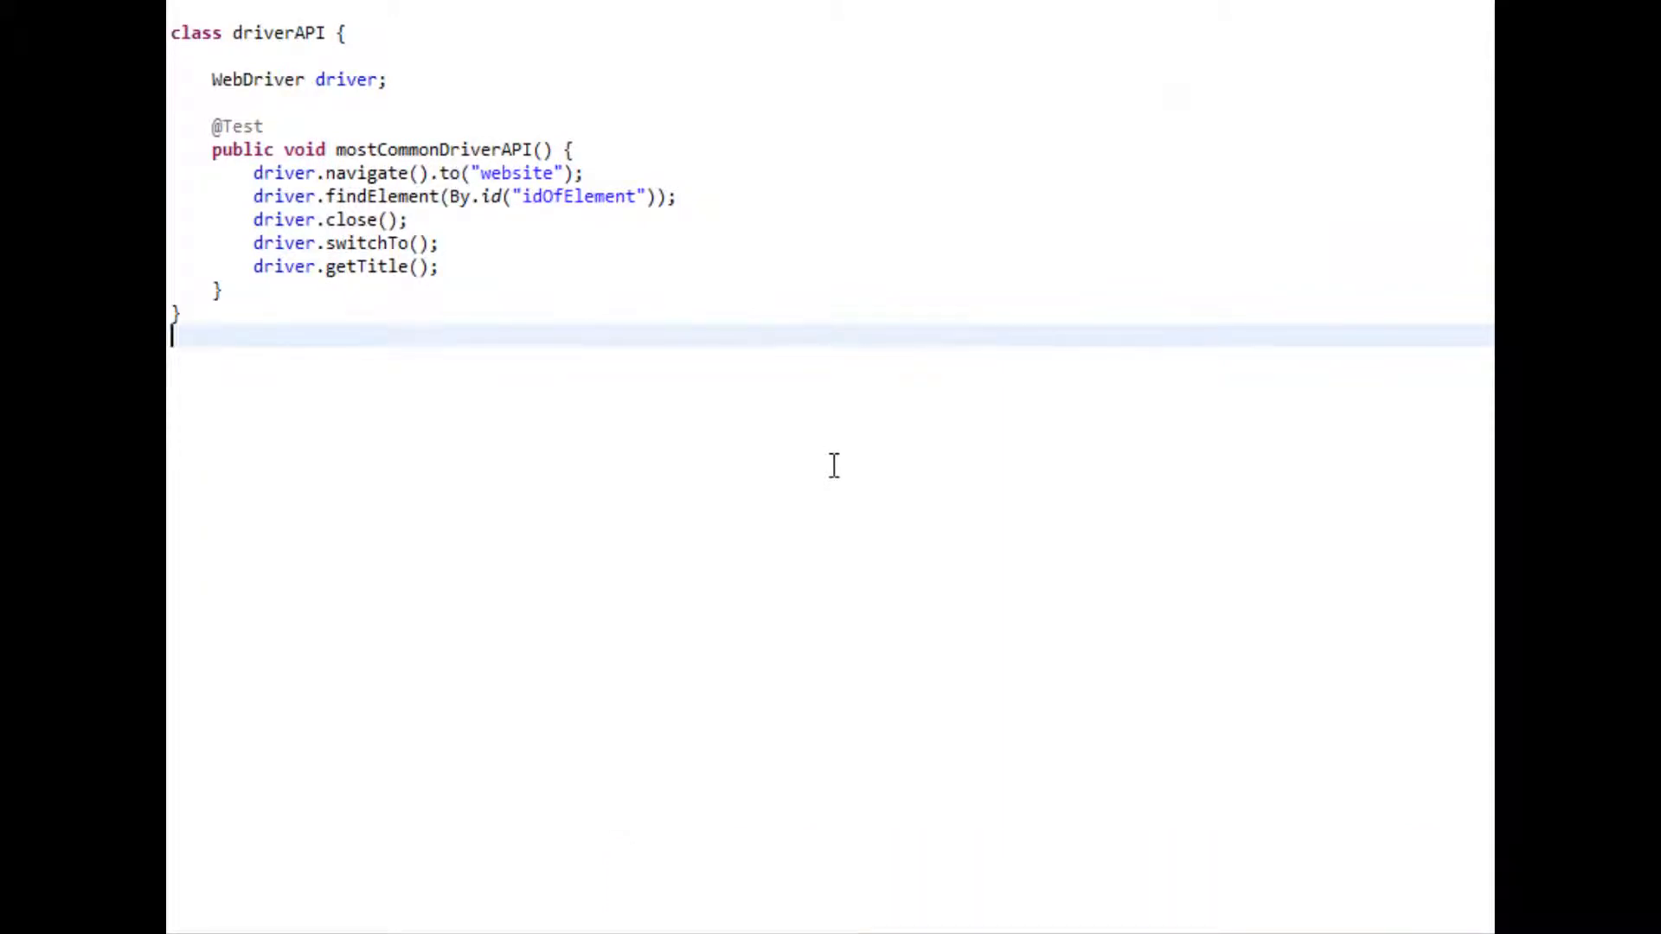
{"action": "mouse_move", "coordinate": [815, 482]}
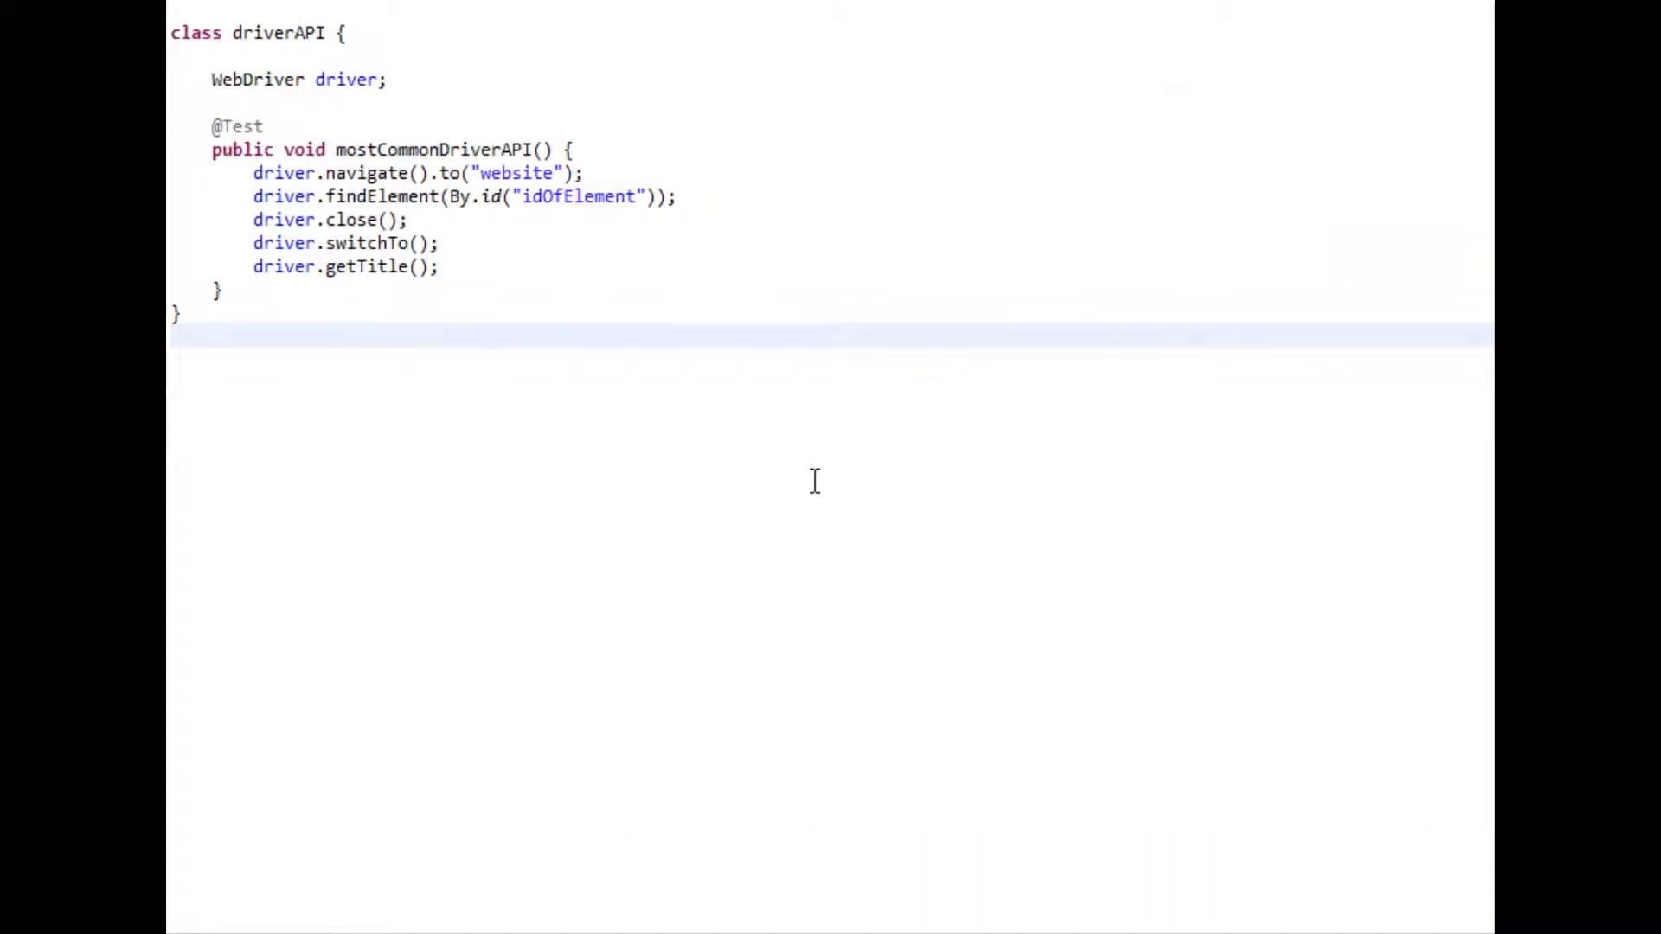
{"action": "mouse_move", "coordinate": [681, 418]}
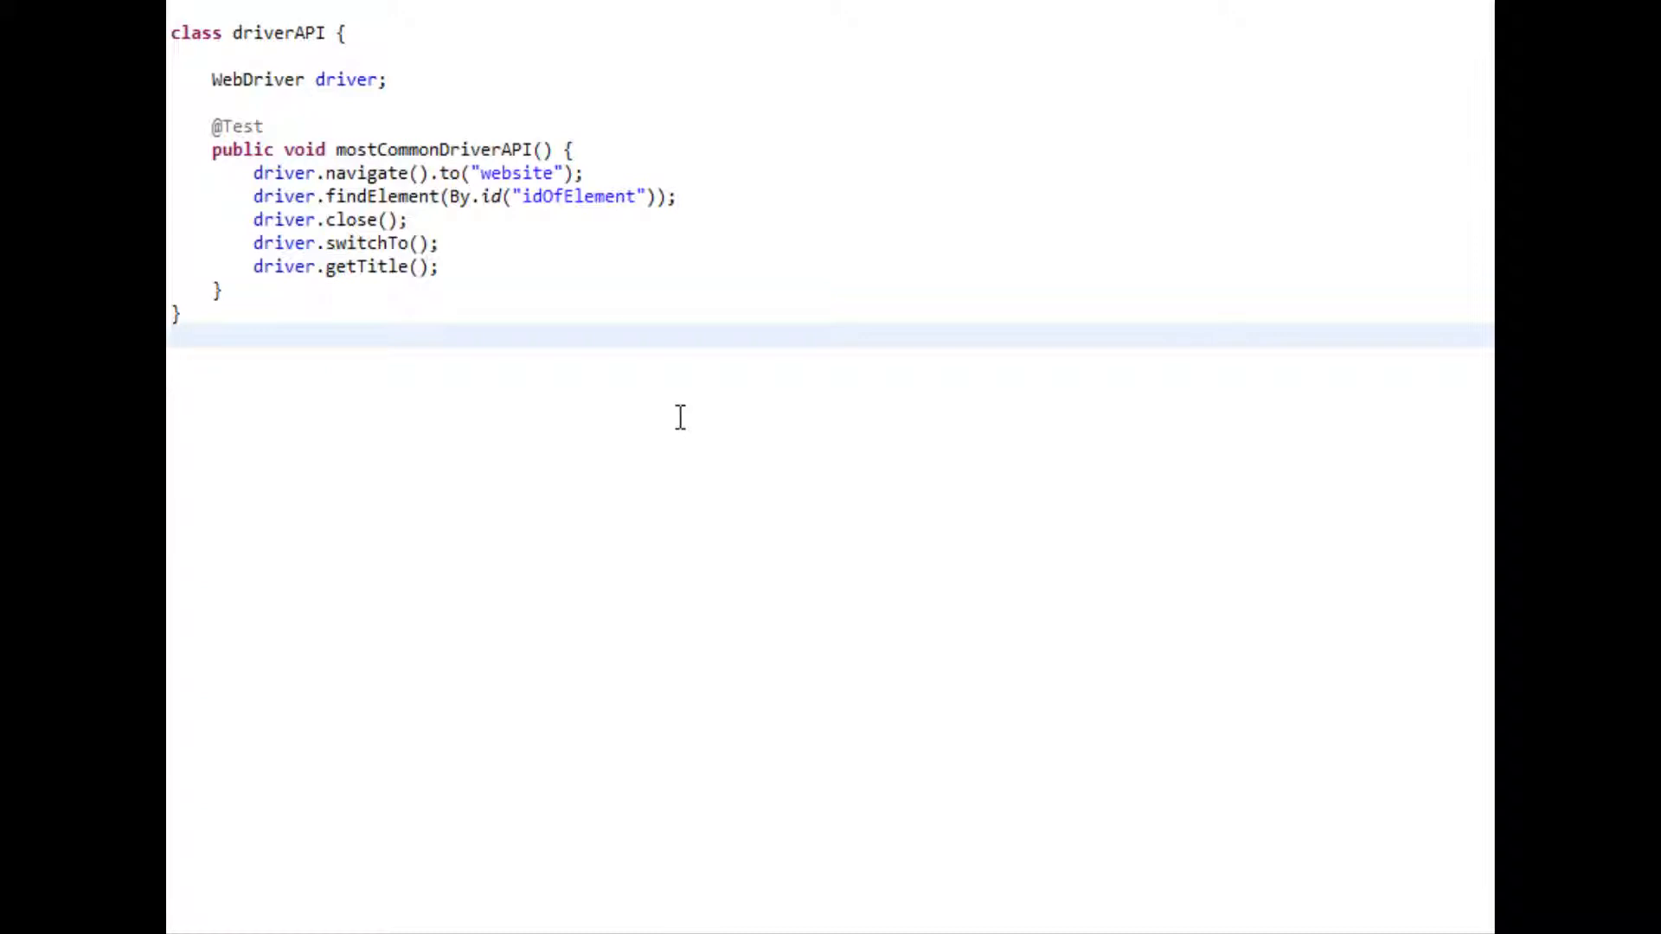
{"action": "mouse_move", "coordinate": [678, 413]}
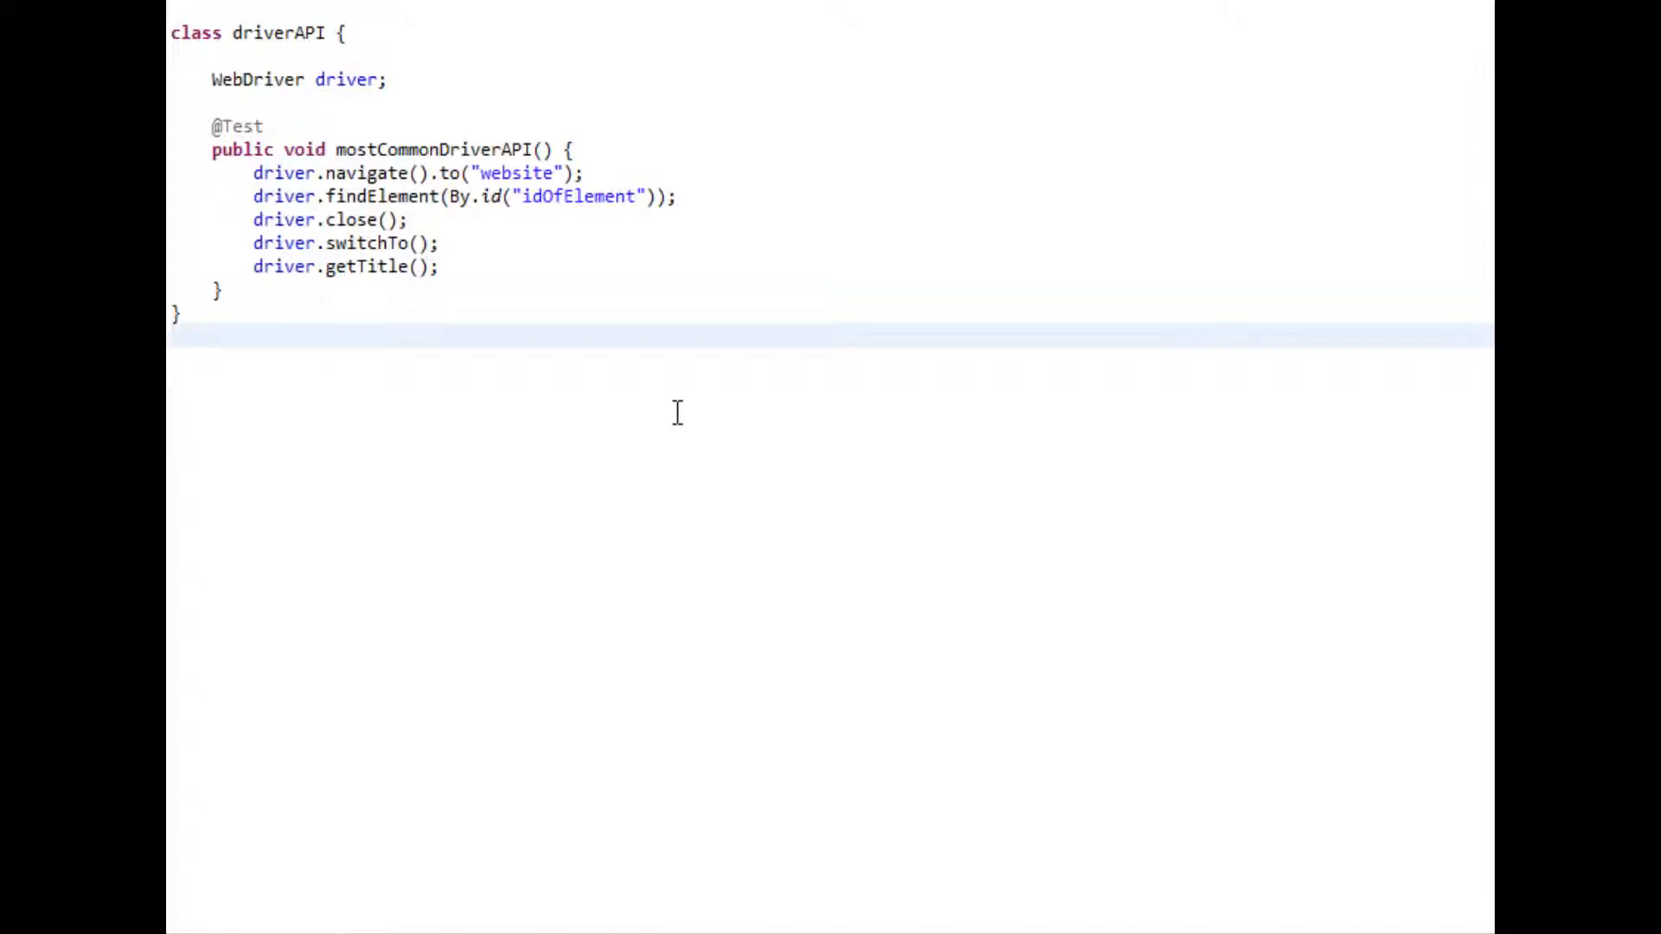
{"action": "mouse_move", "coordinate": [597, 439]}
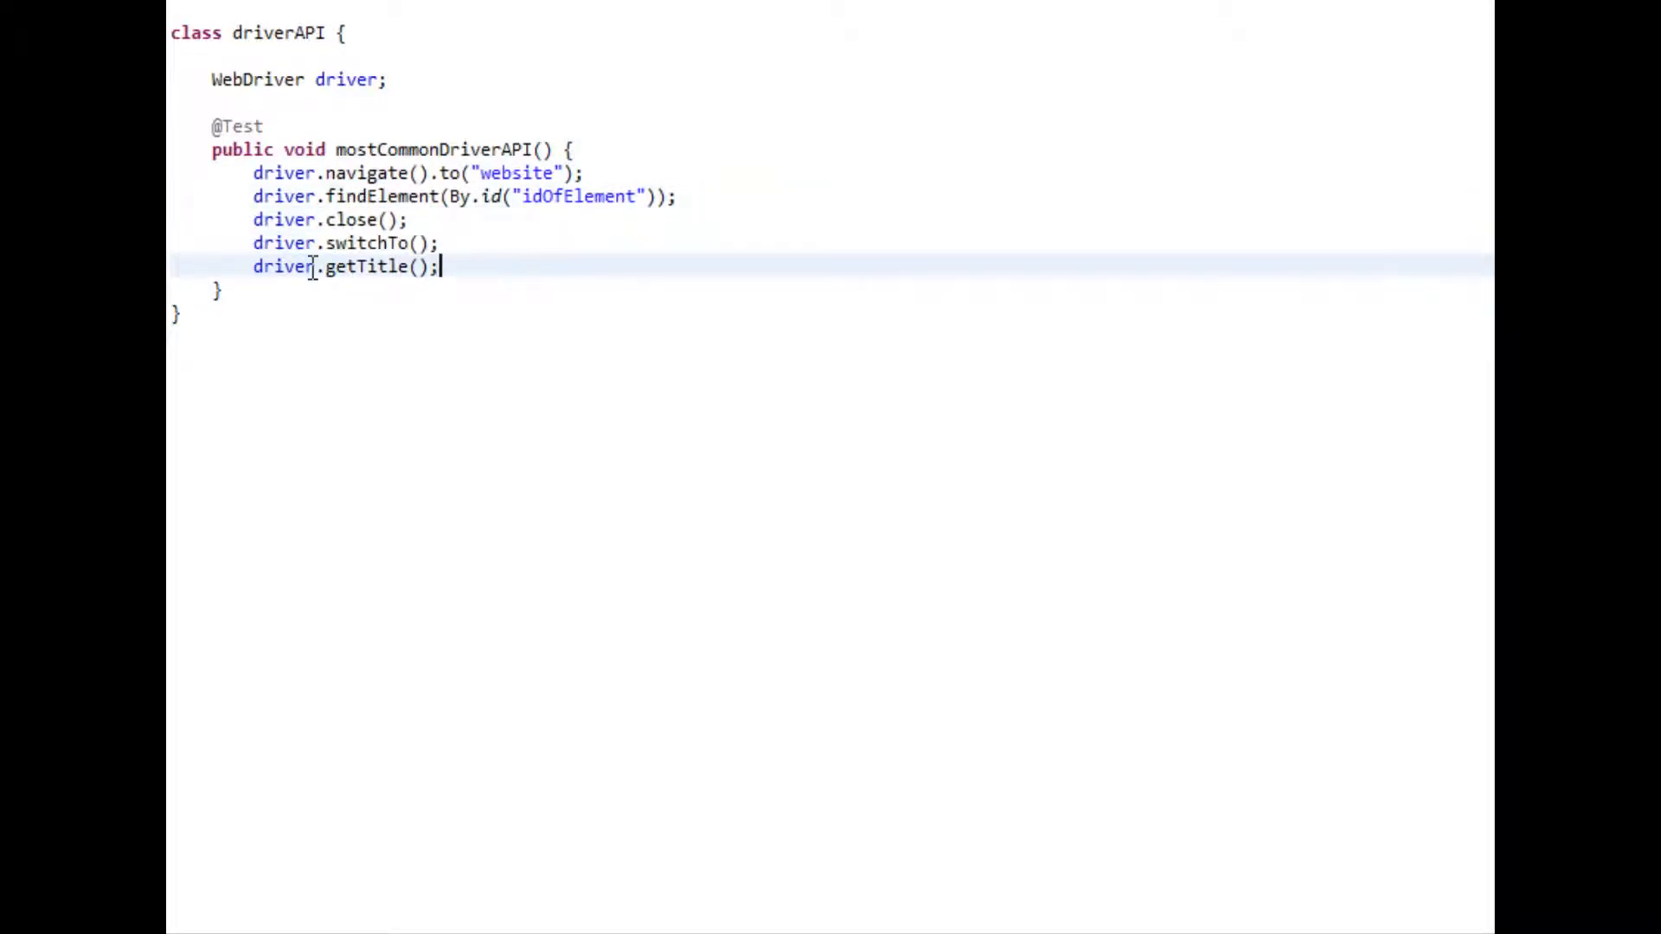
Highlight a line in the driverAPI test calling navigate, findElement, close, switchTo and getTitle
{"action": "left_click_drag", "start_coordinate": [307, 267], "coordinate": [440, 267]}
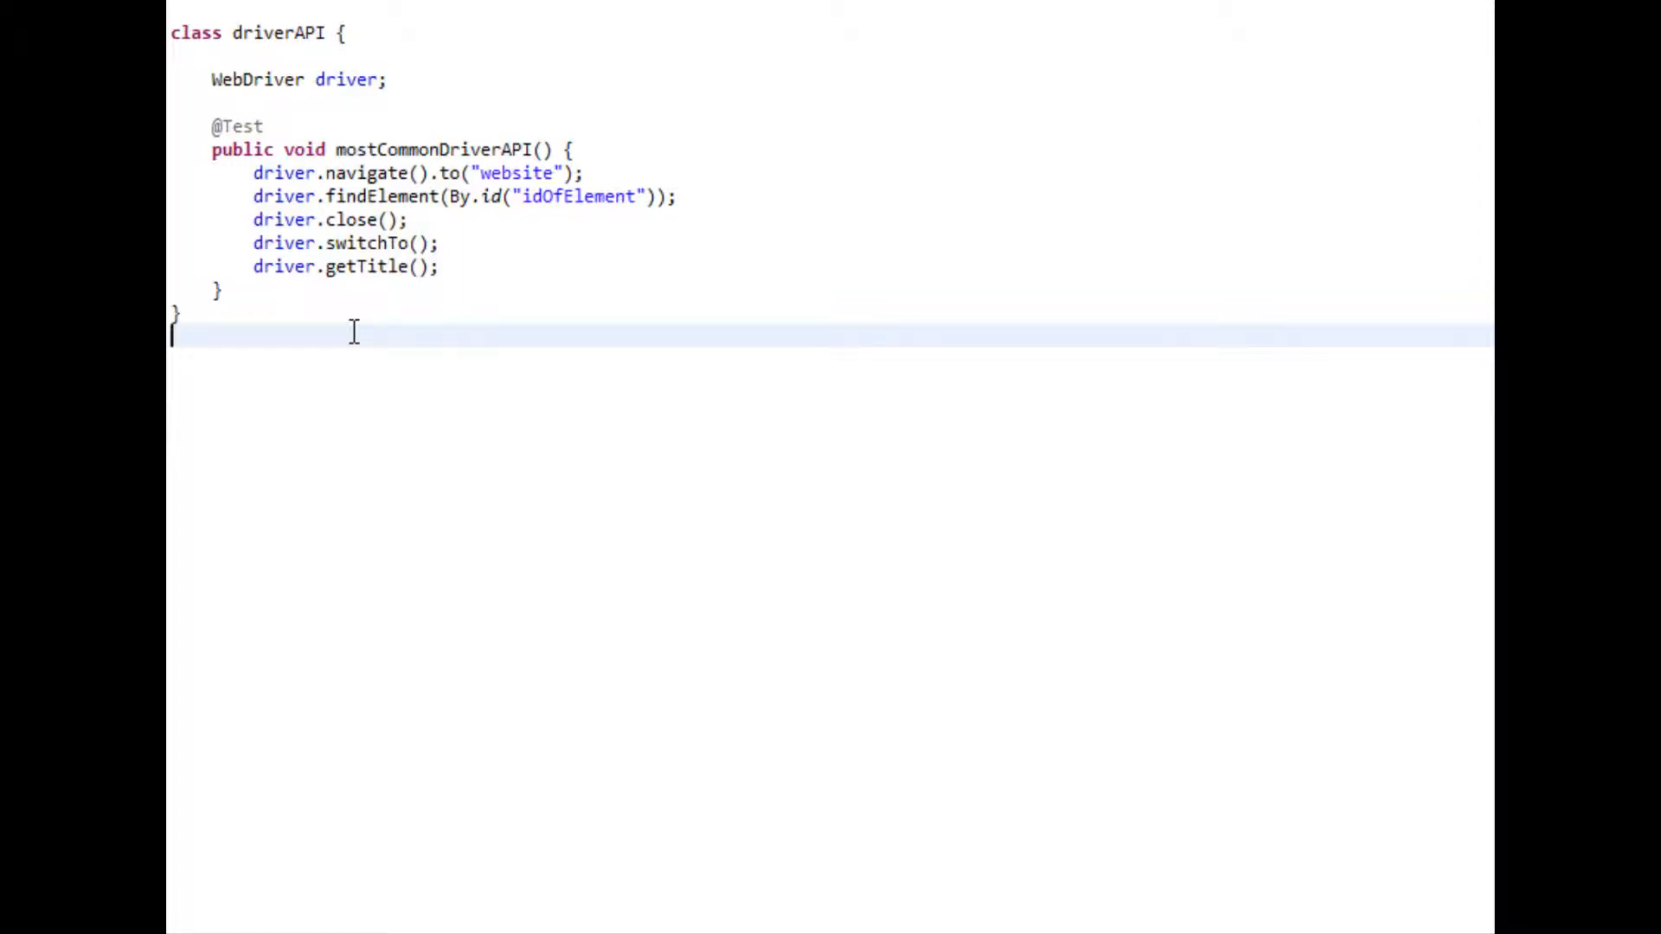
{"action": "mouse_move", "coordinate": [416, 389]}
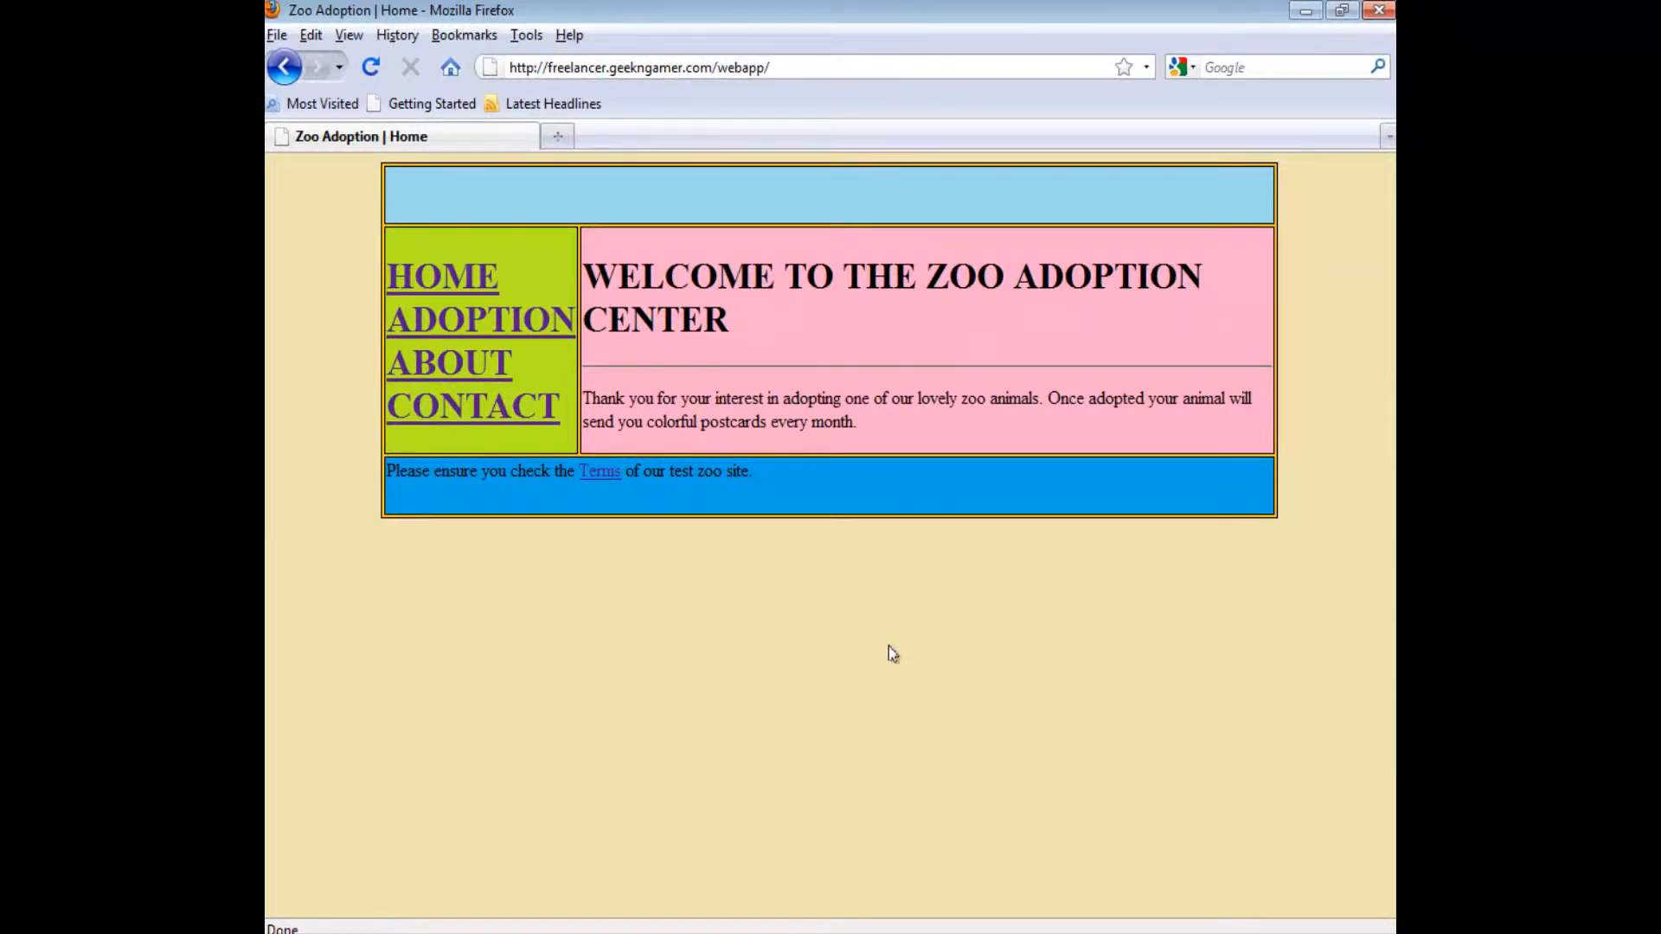
{"action": "mouse_move", "coordinate": [906, 656]}
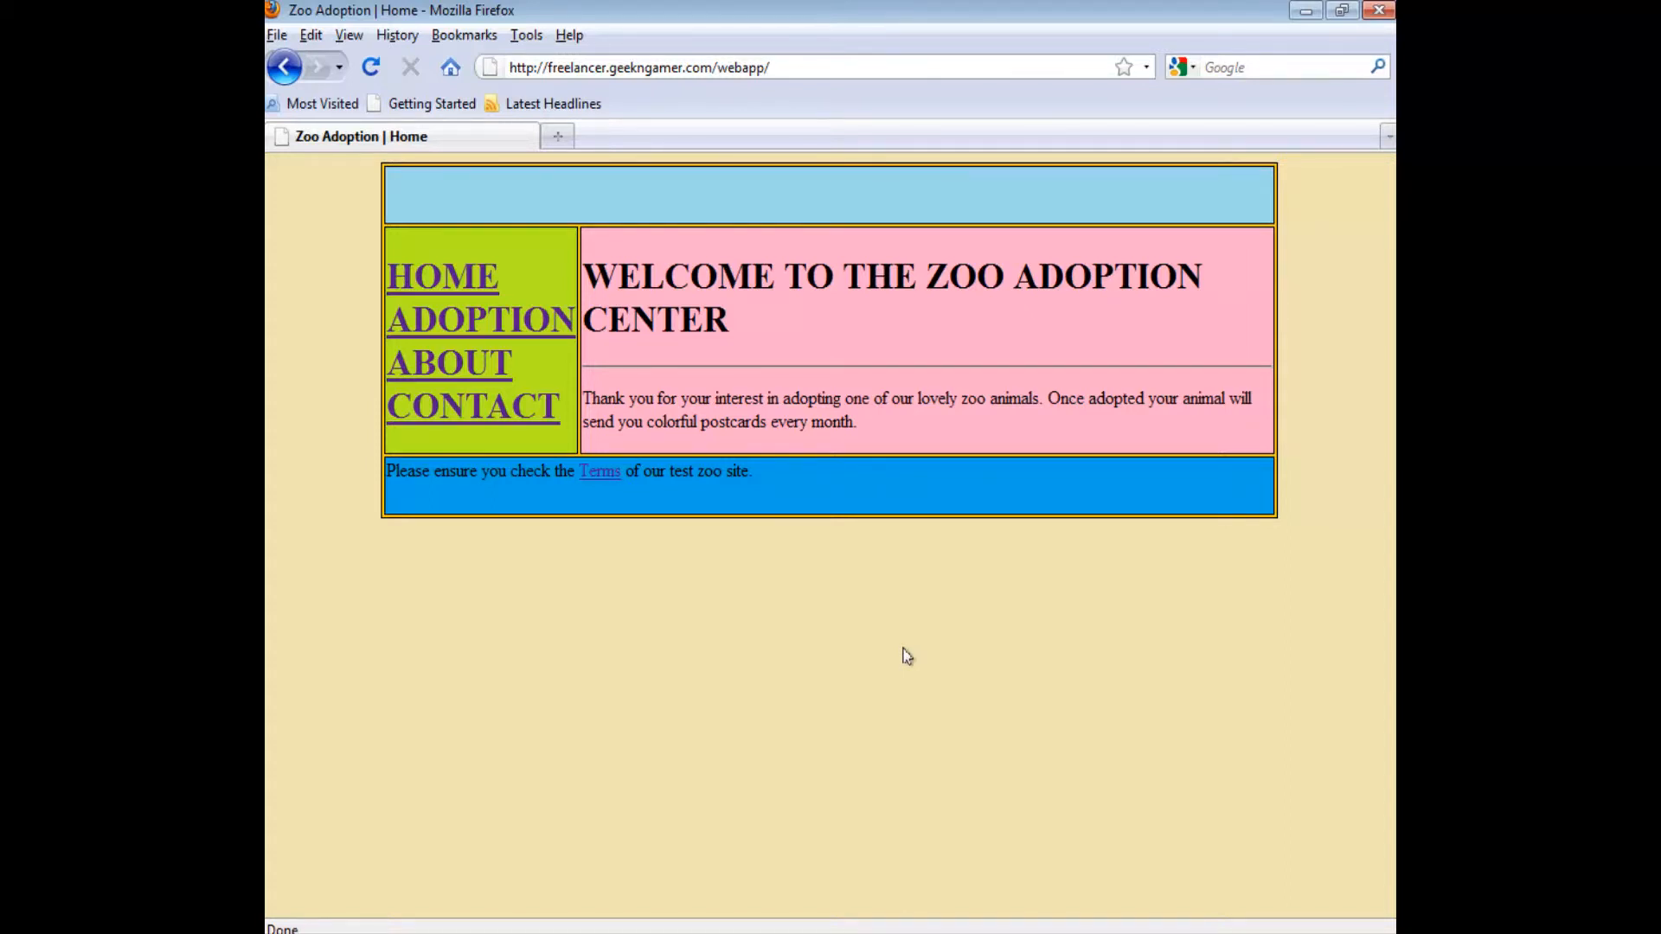
{"action": "mouse_move", "coordinate": [1348, 834]}
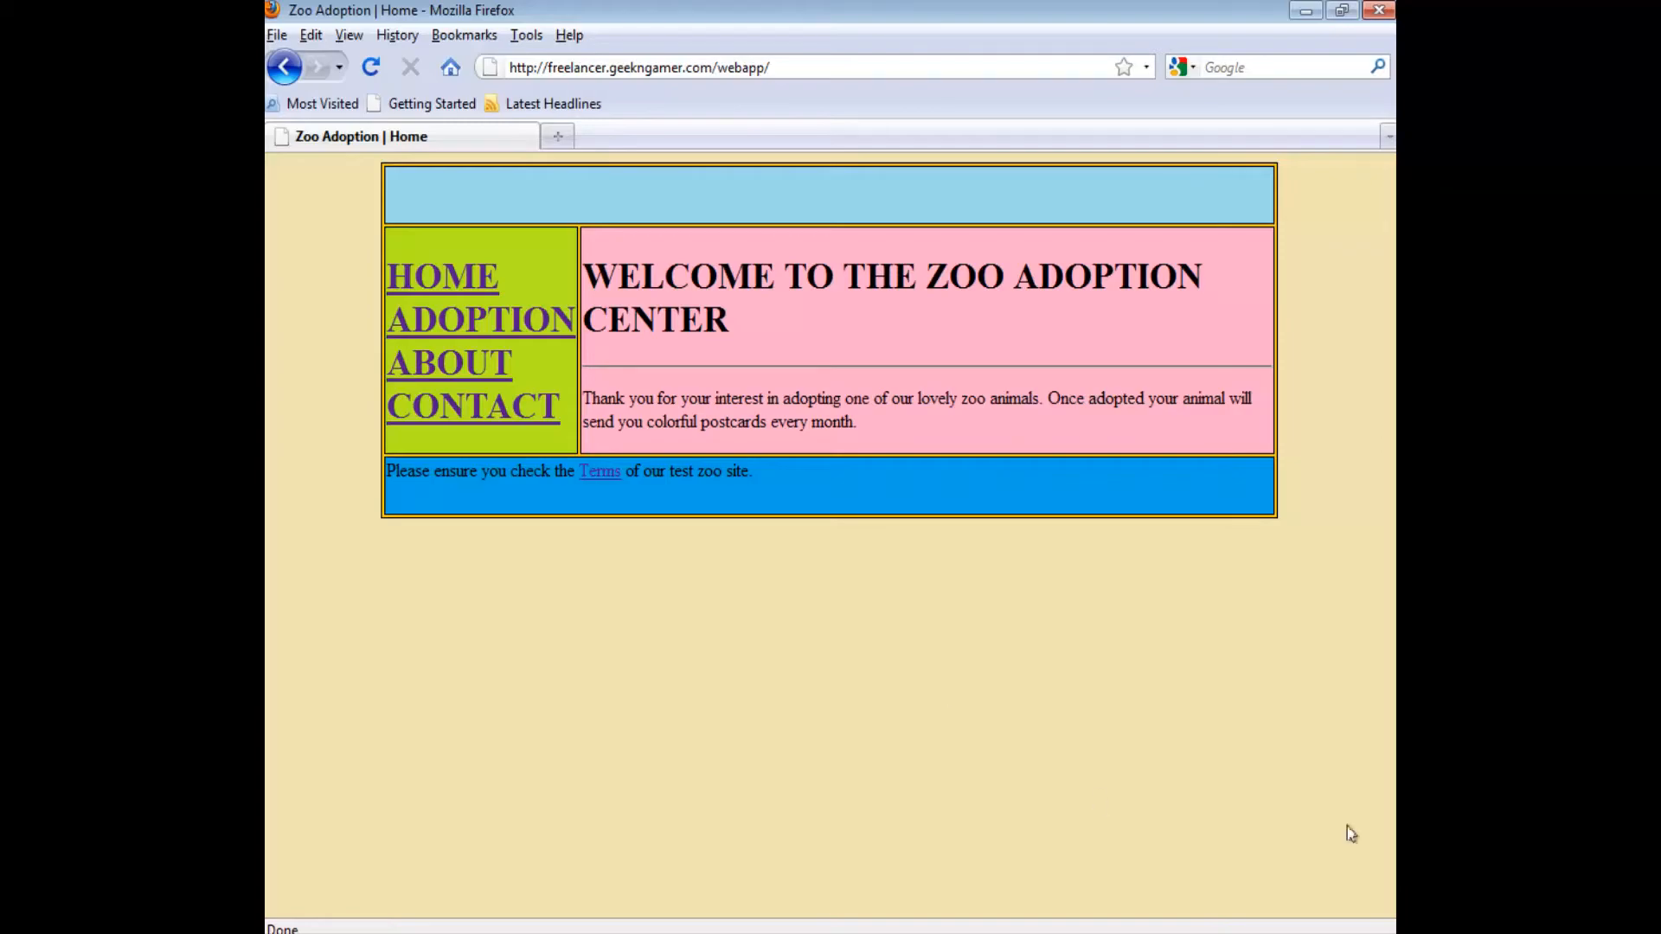